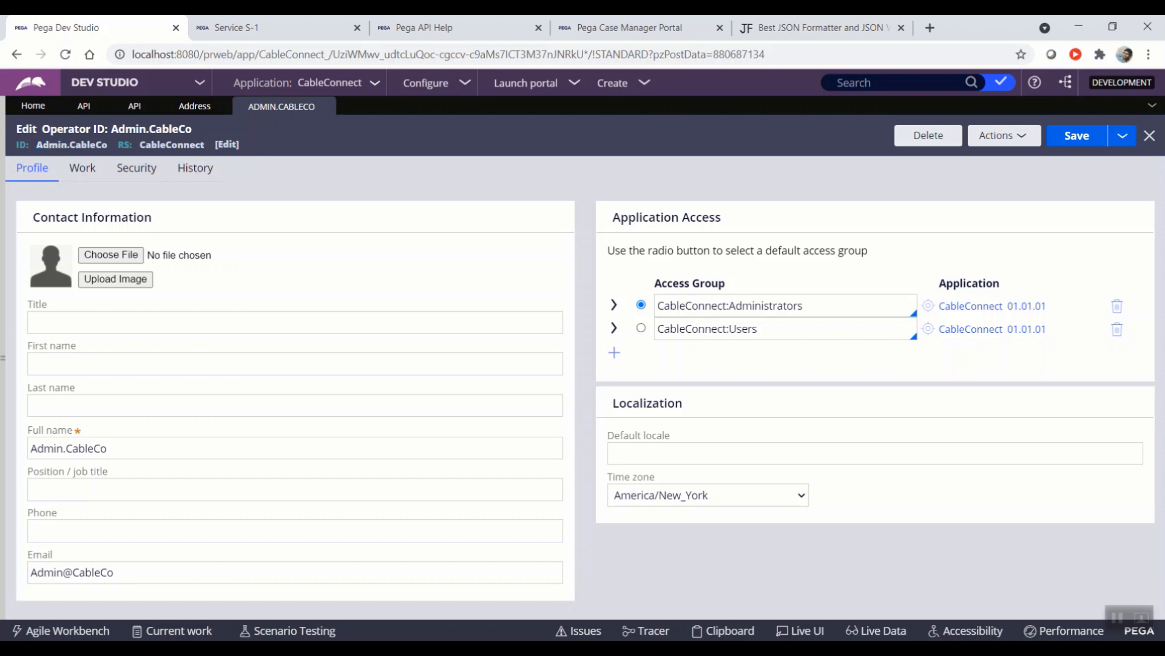
Step: Leave Admin Studio for Dev Studio and show the Pega API Help tab of V1 endpoints
left_click(1034, 83)
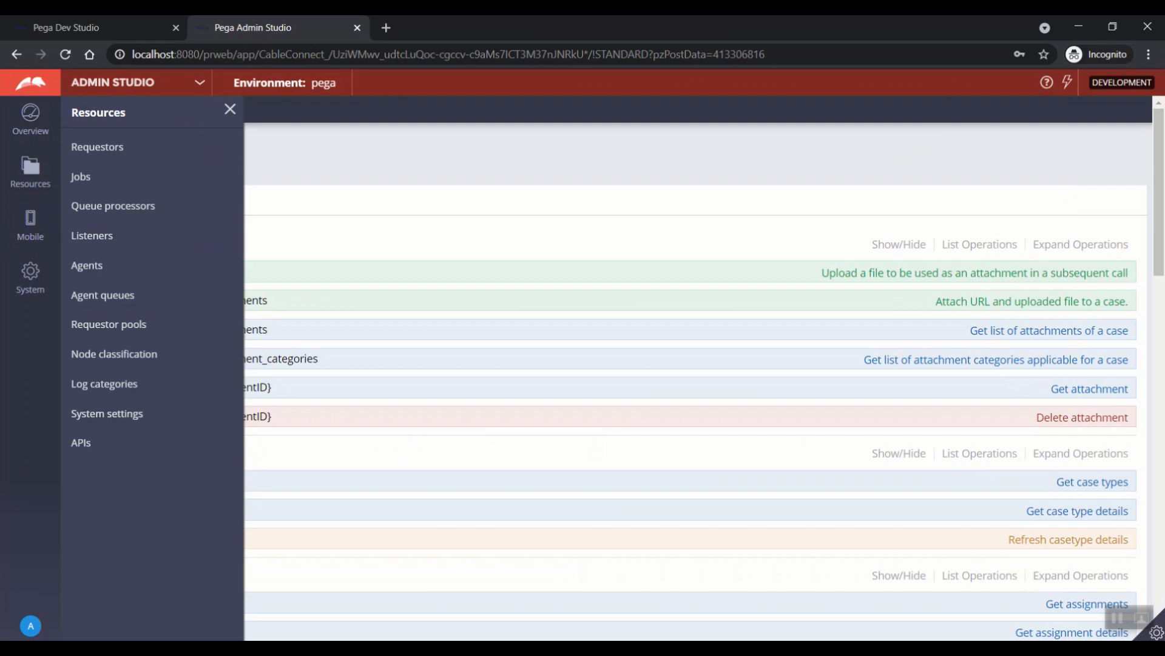
key("alt+tab")
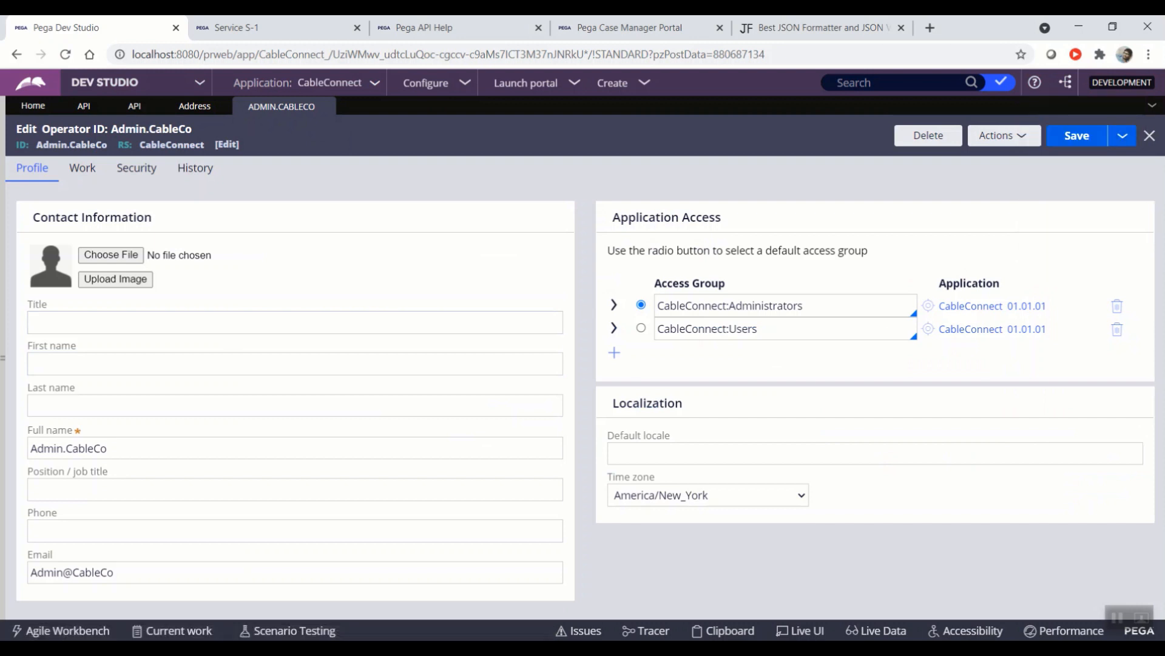
left_click(1034, 82)
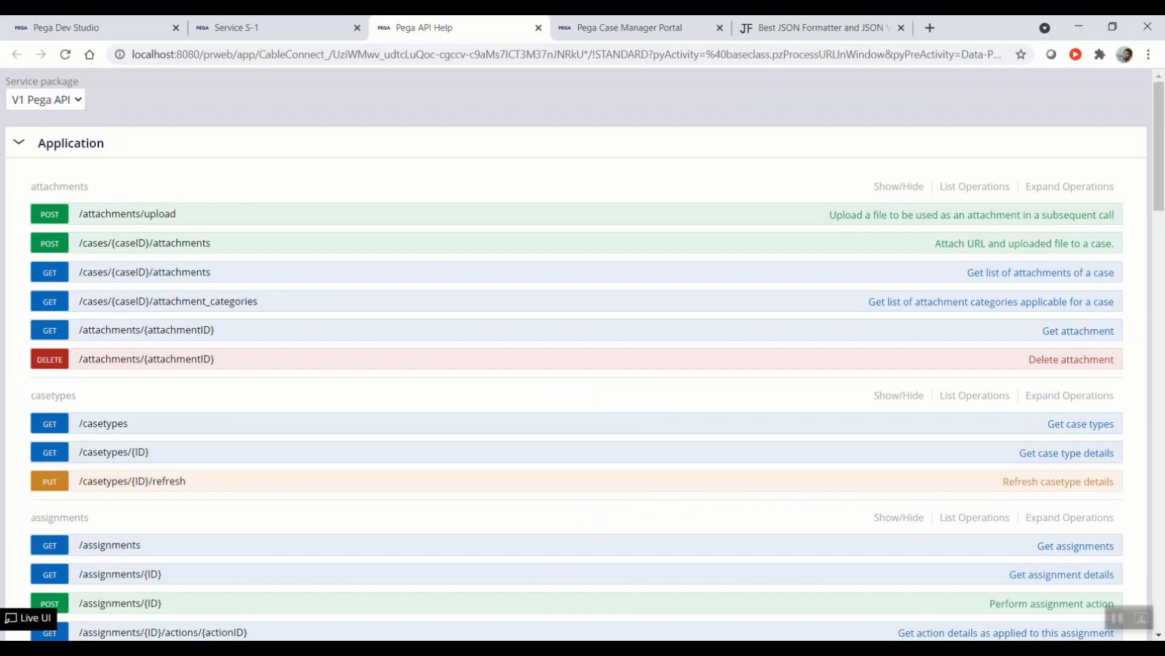
left_click(43, 99)
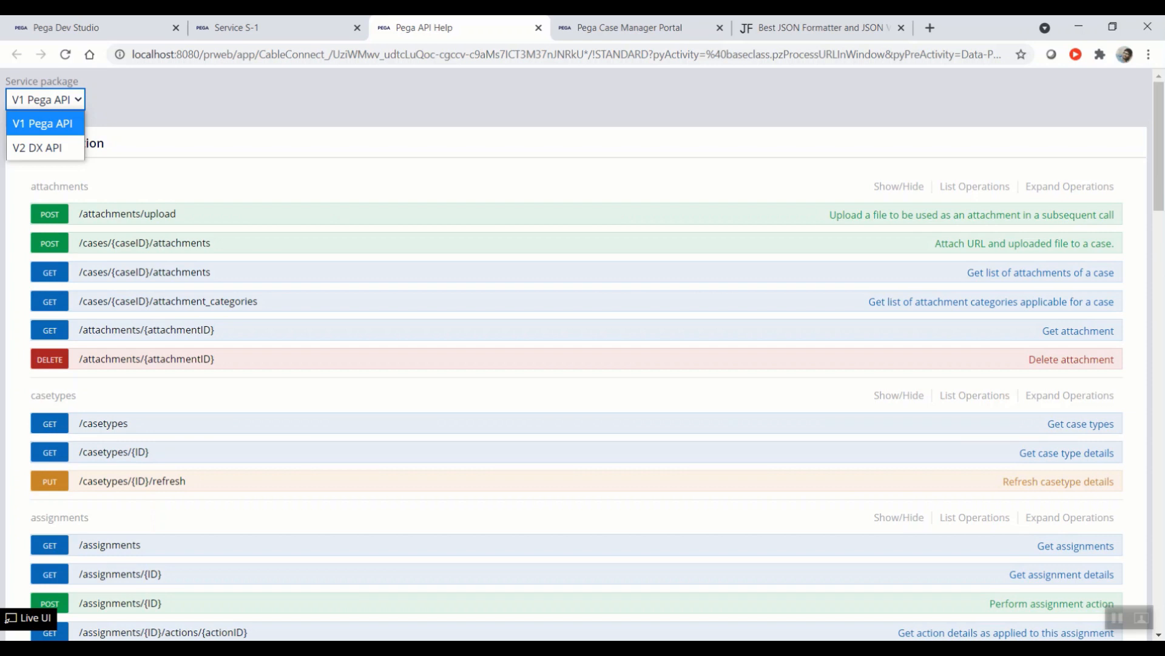
left_click(43, 123)
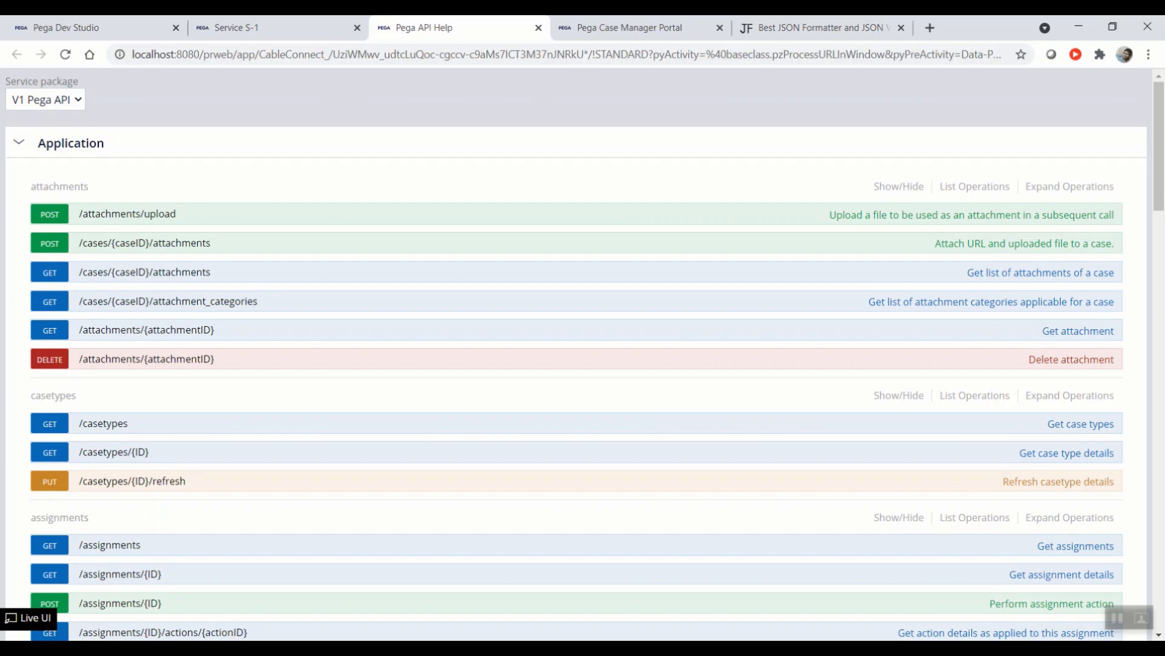
left_click(44, 99)
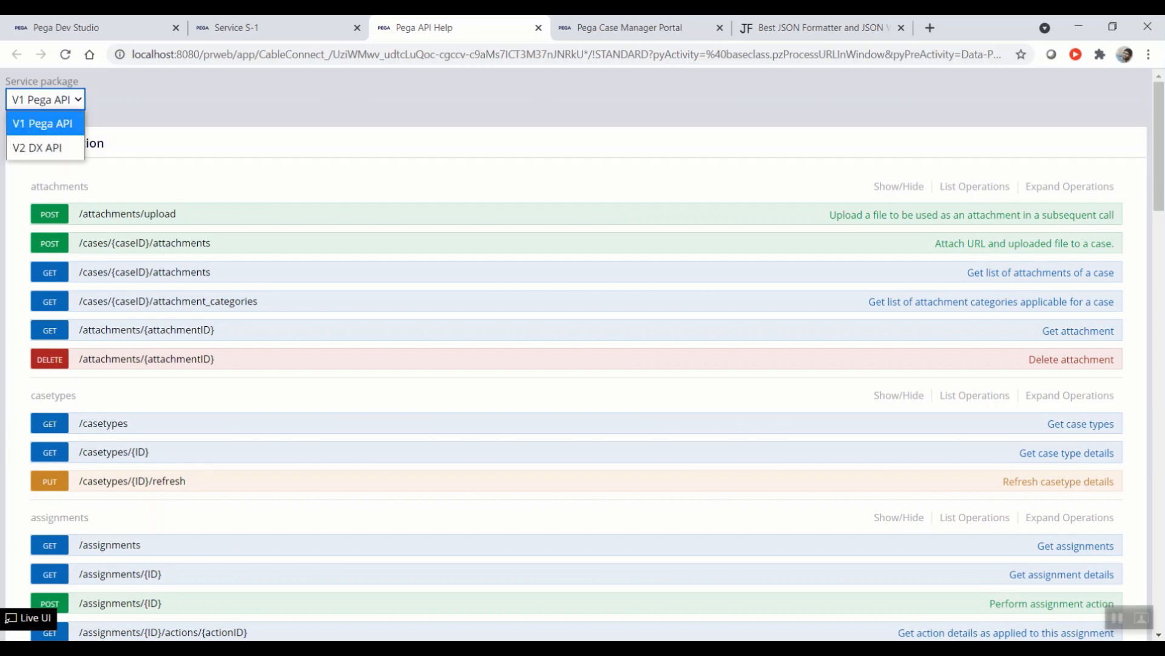
left_click(42, 123)
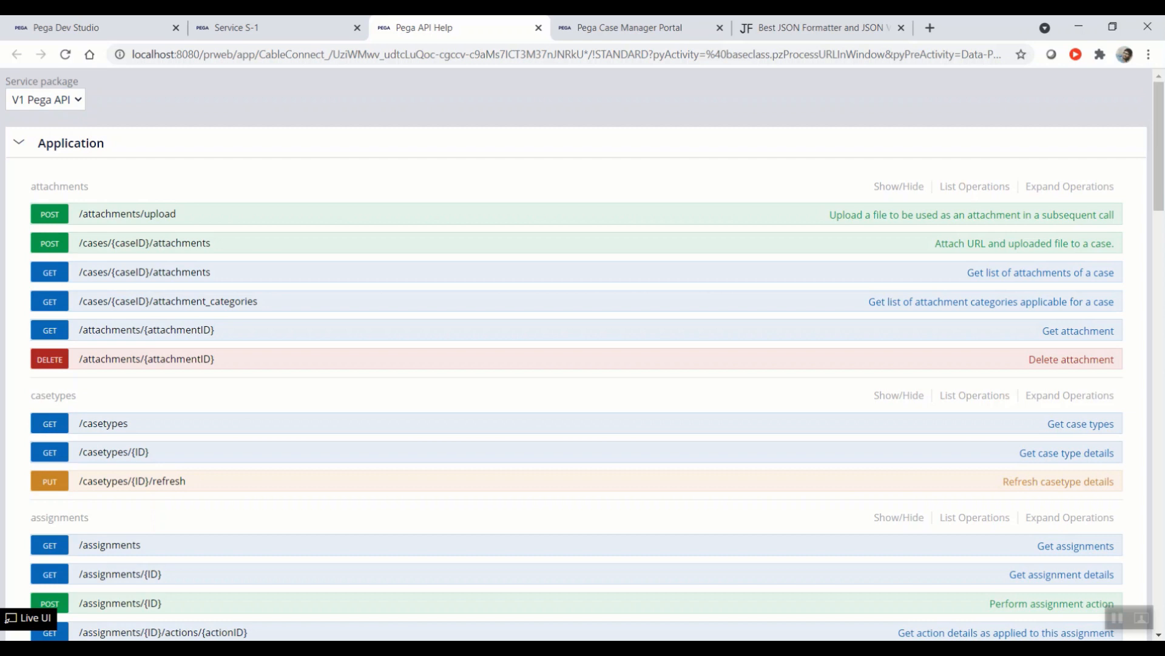
scroll("down", 3)
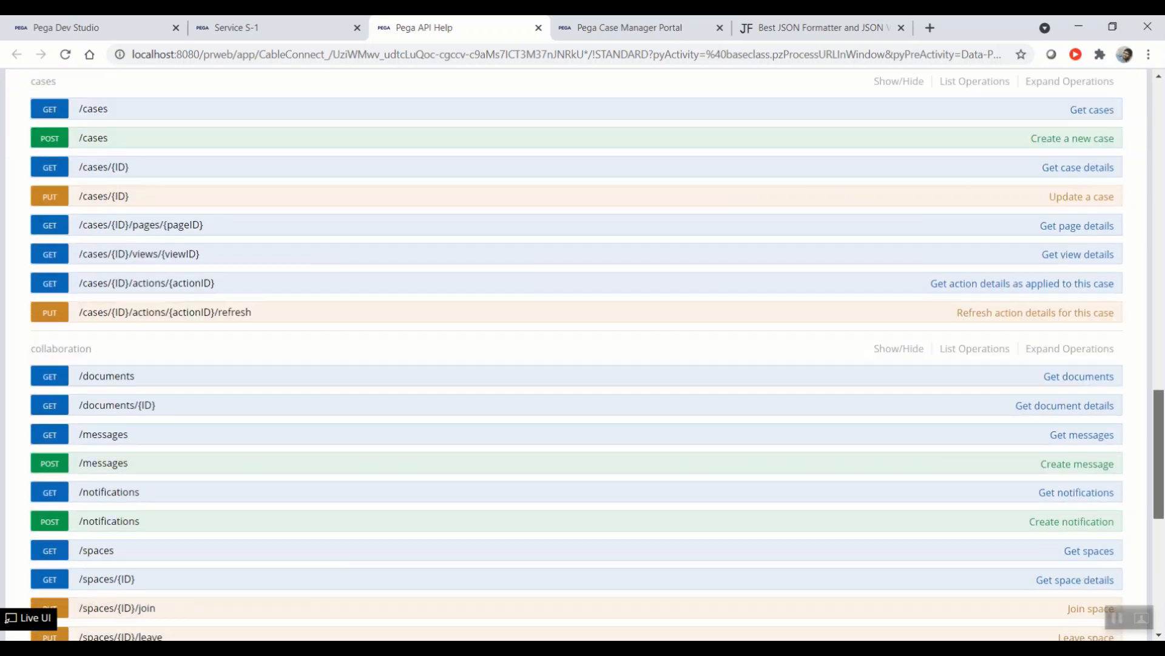
scroll("down", 3)
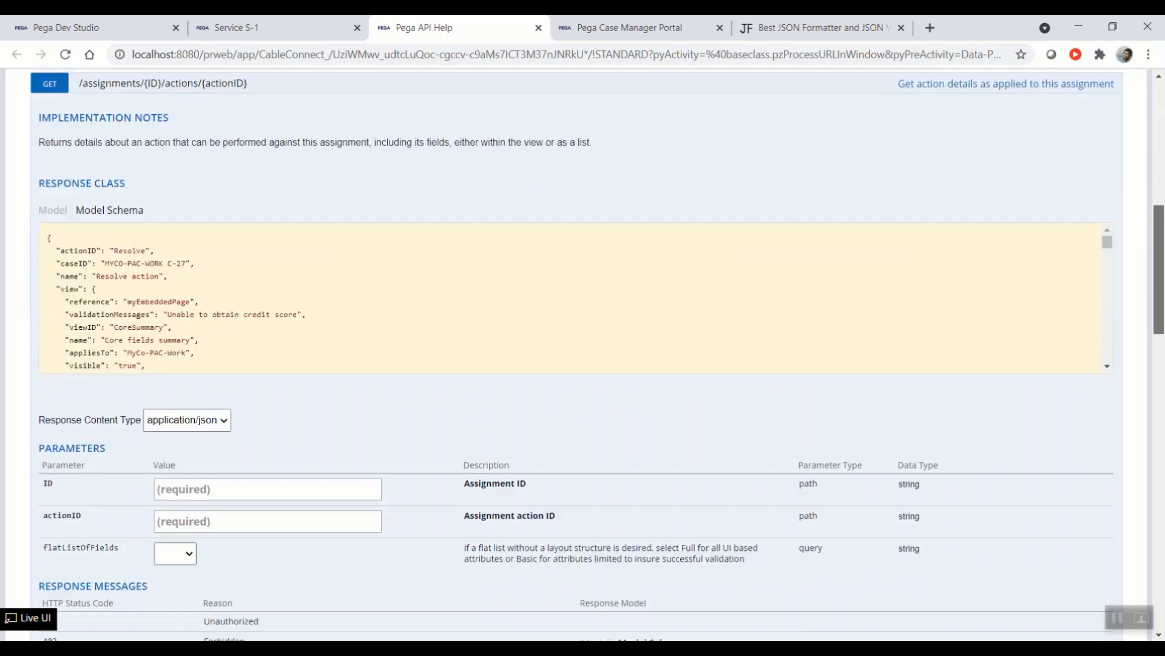
scroll("down", 3)
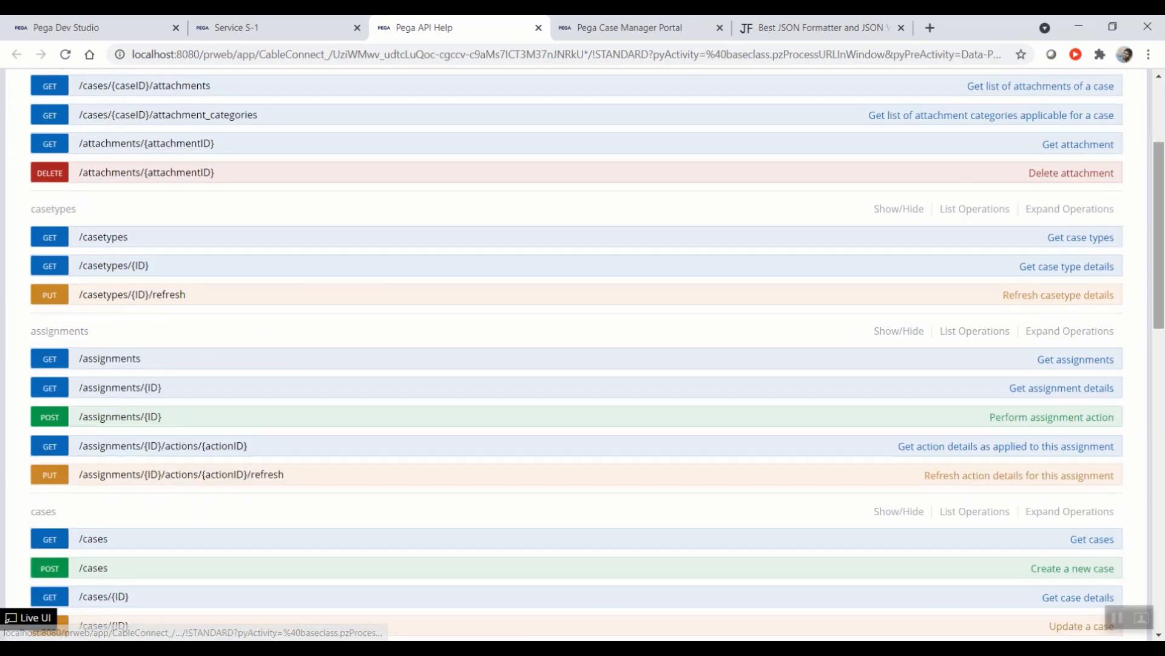
scroll("up", 3)
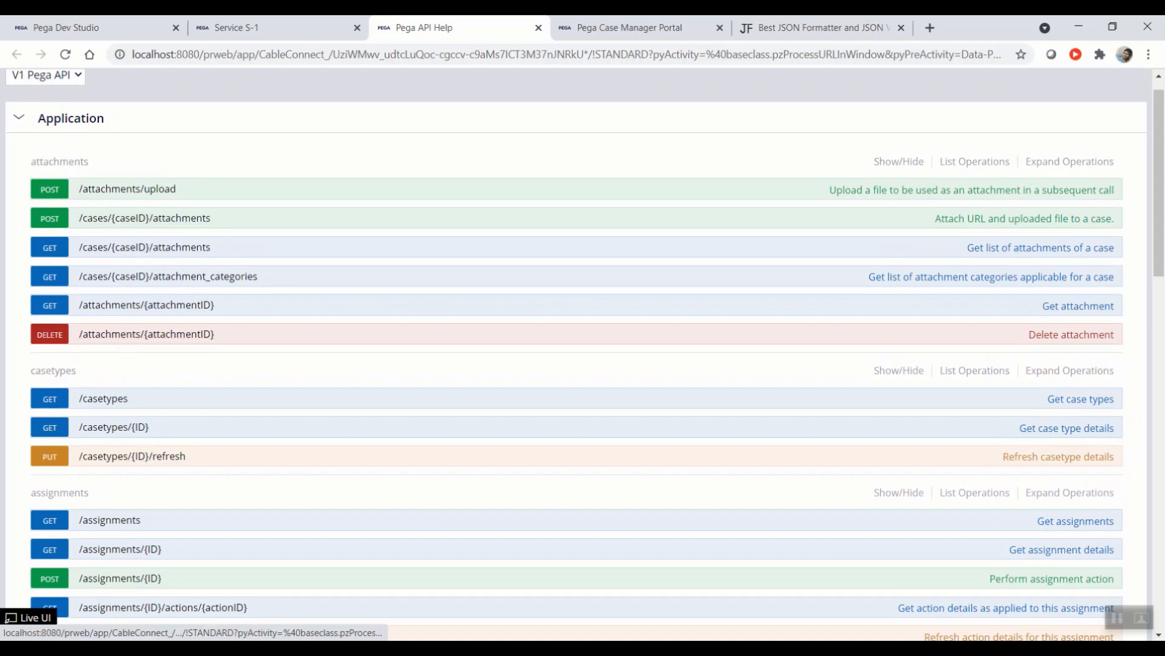
scroll("down", 3)
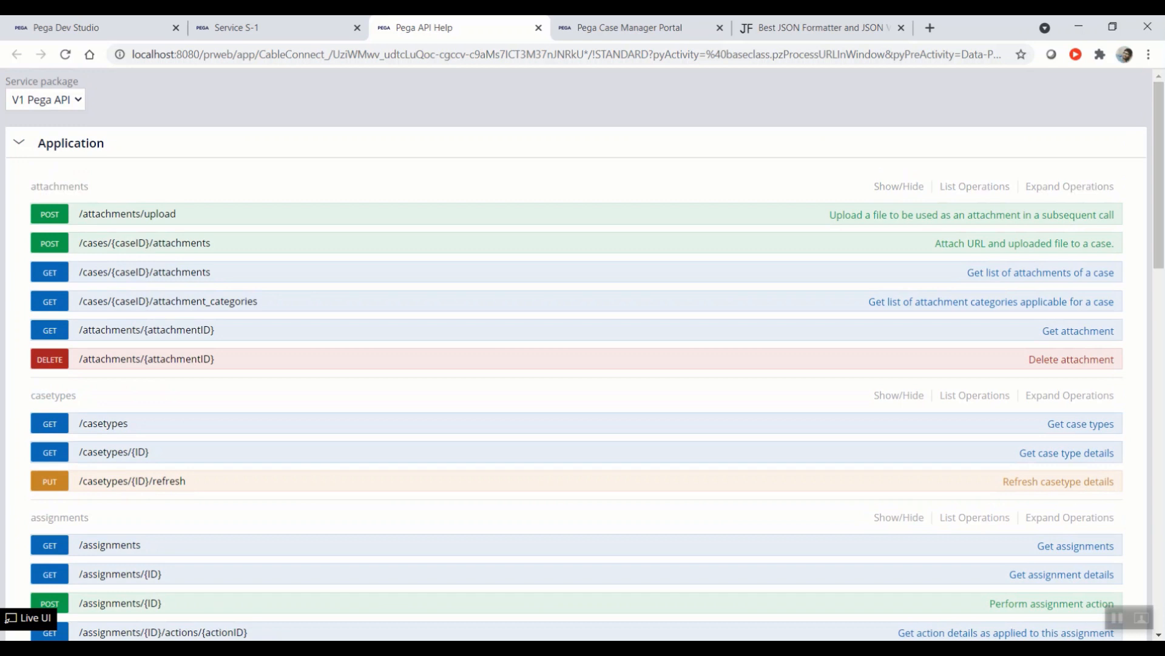
Step: Open the api Service Package rule in Dev Studio and scroll through its snapshot
left_click(73, 28)
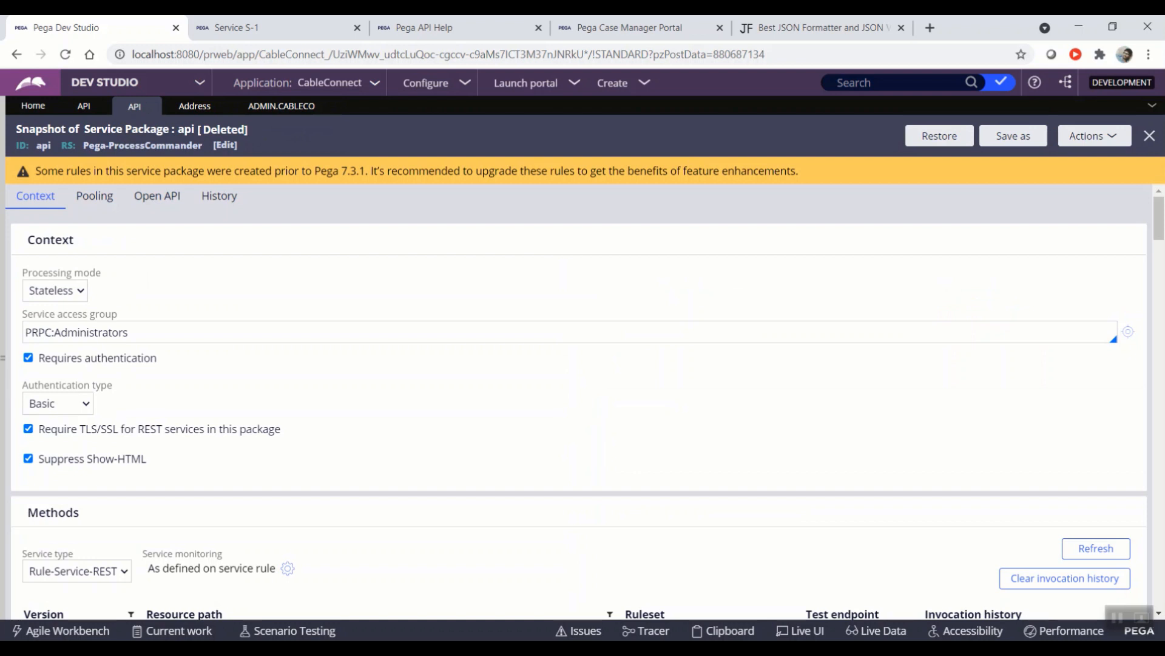
scroll("down", 3)
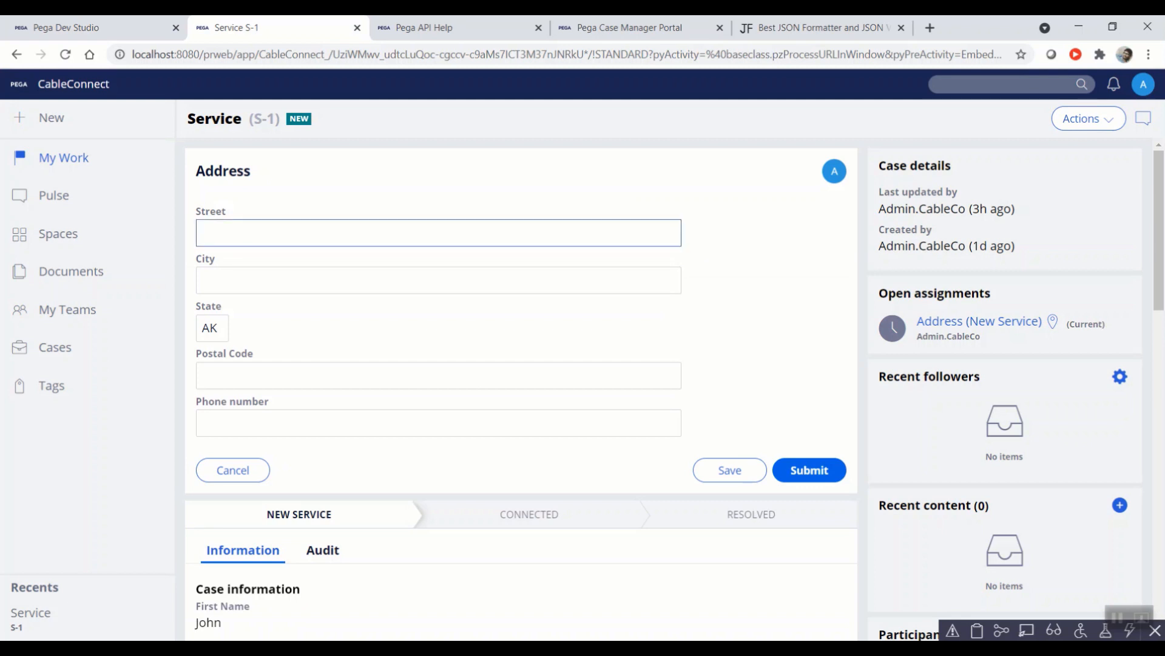
Step: Scroll the S-1 Address form, then bring Postman forward to the Address action response
scroll("down", 3)
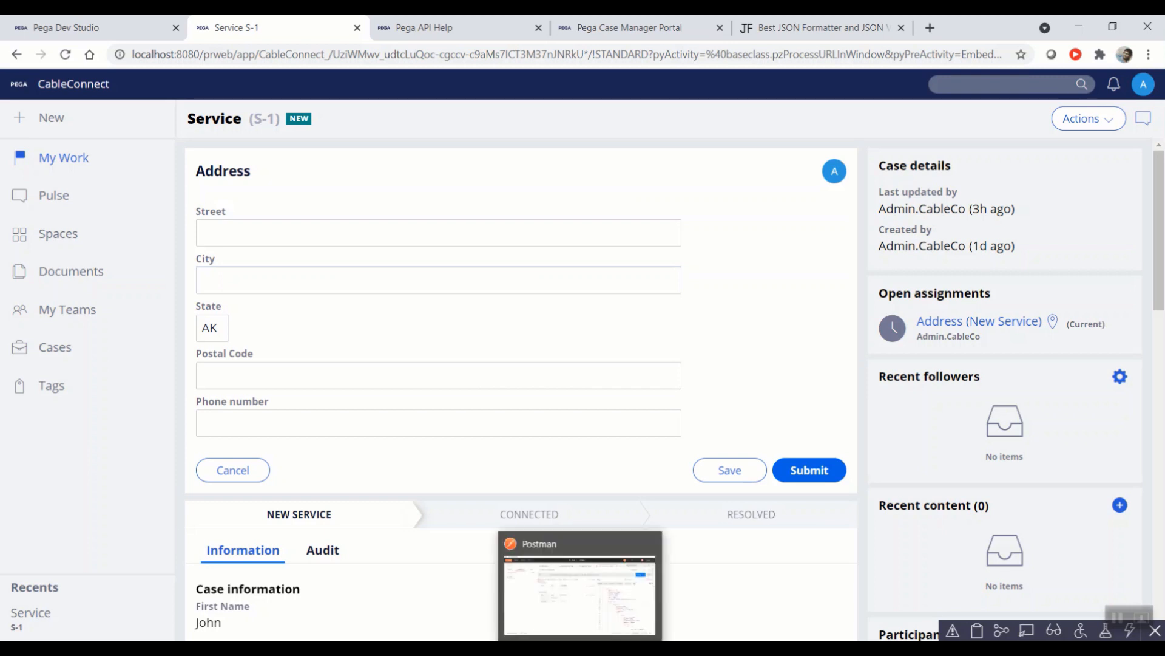
left_click(577, 591)
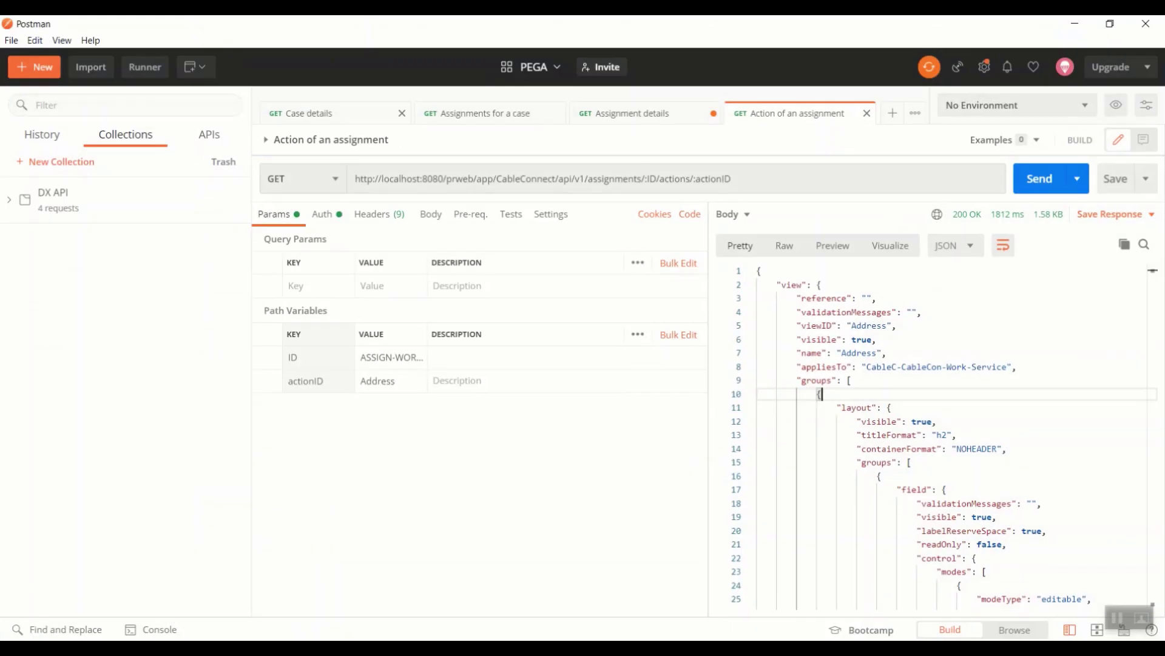
Step: Look at case S-1 and the API Help endpoints, then view Postman's S-1 Case details response
left_click(309, 114)
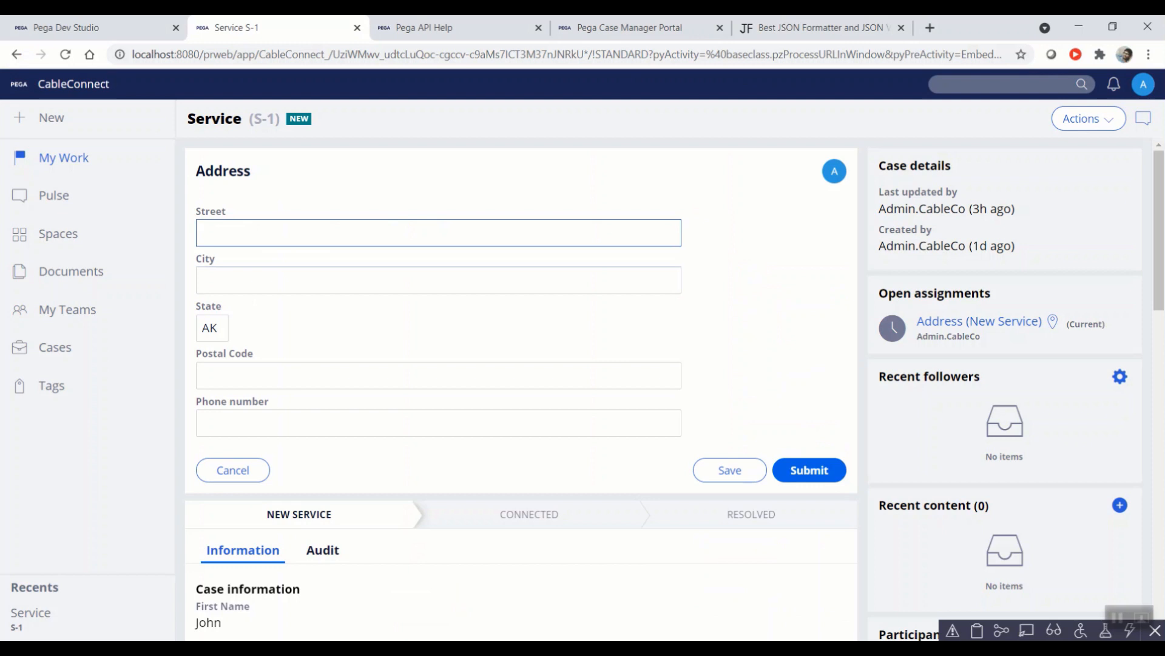
left_click(441, 27)
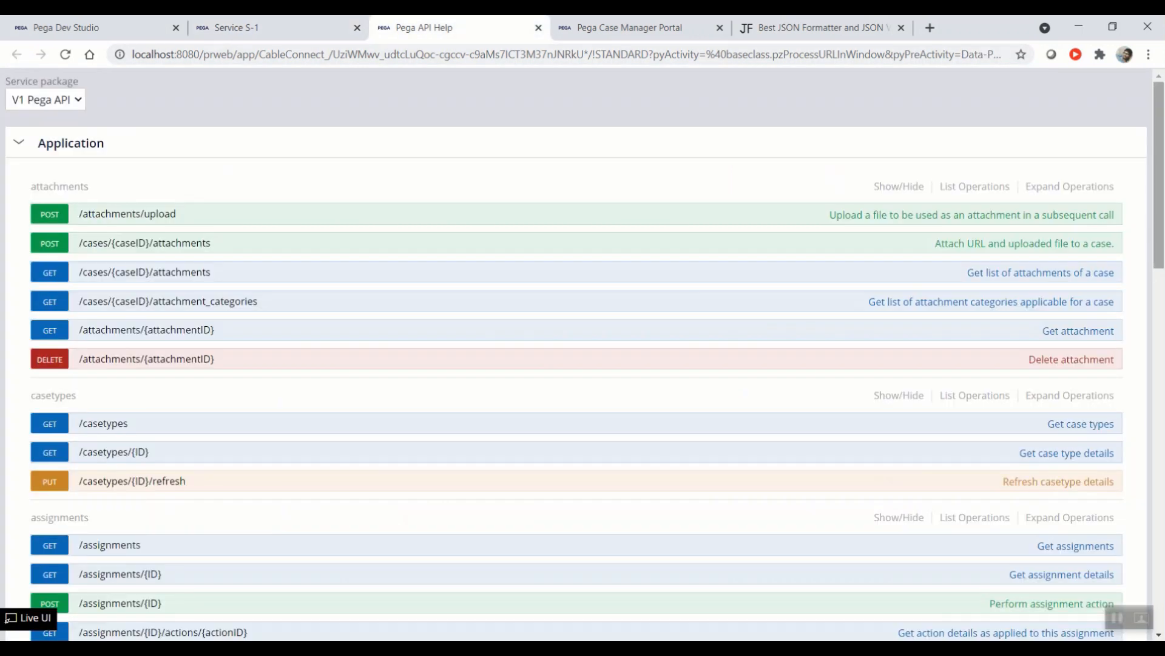
scroll("down", 3)
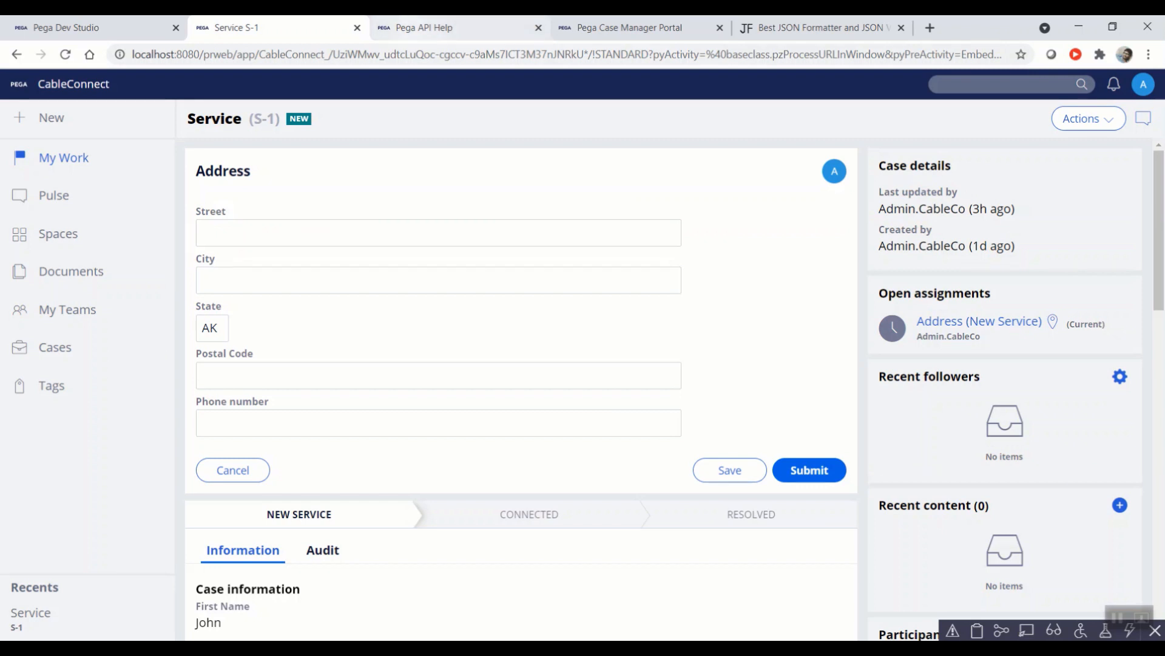
left_click(448, 28)
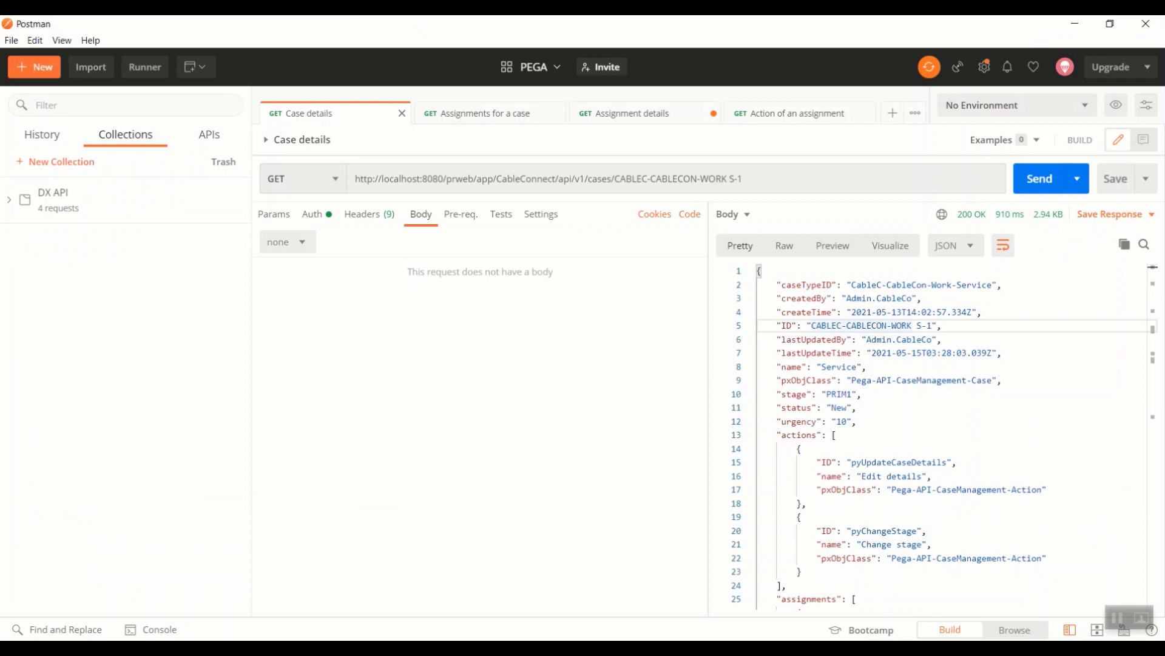
Step: Resend the S-1 Case details request and highlight its caseTypeID and case ID fields
left_click(611, 179)
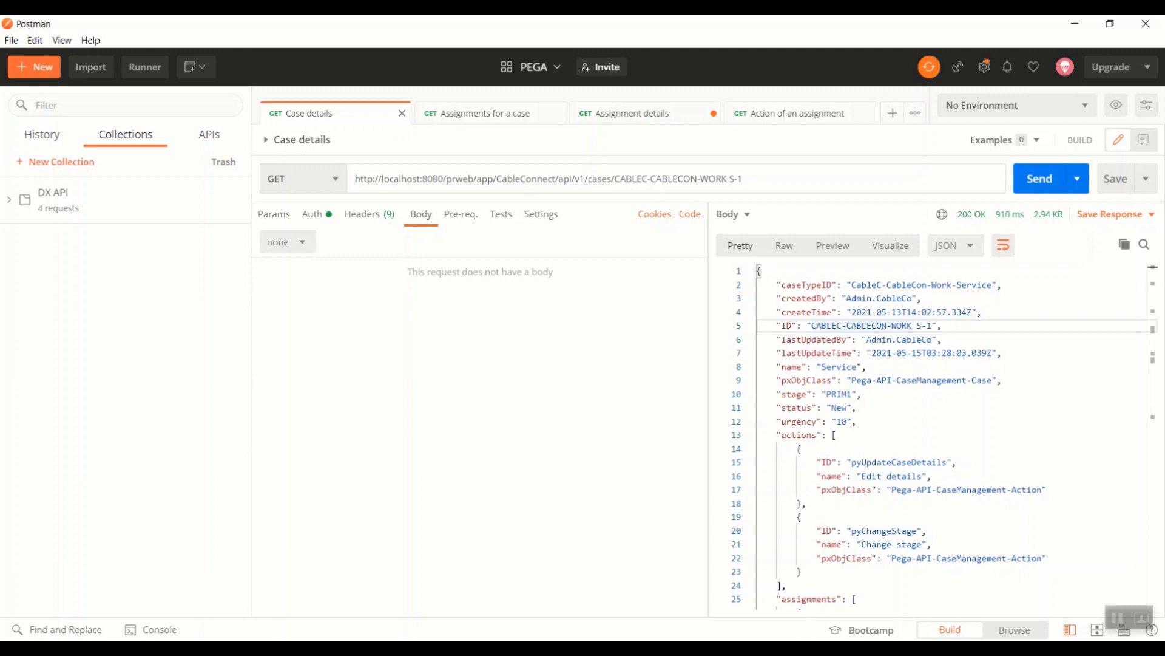
double_click(676, 179)
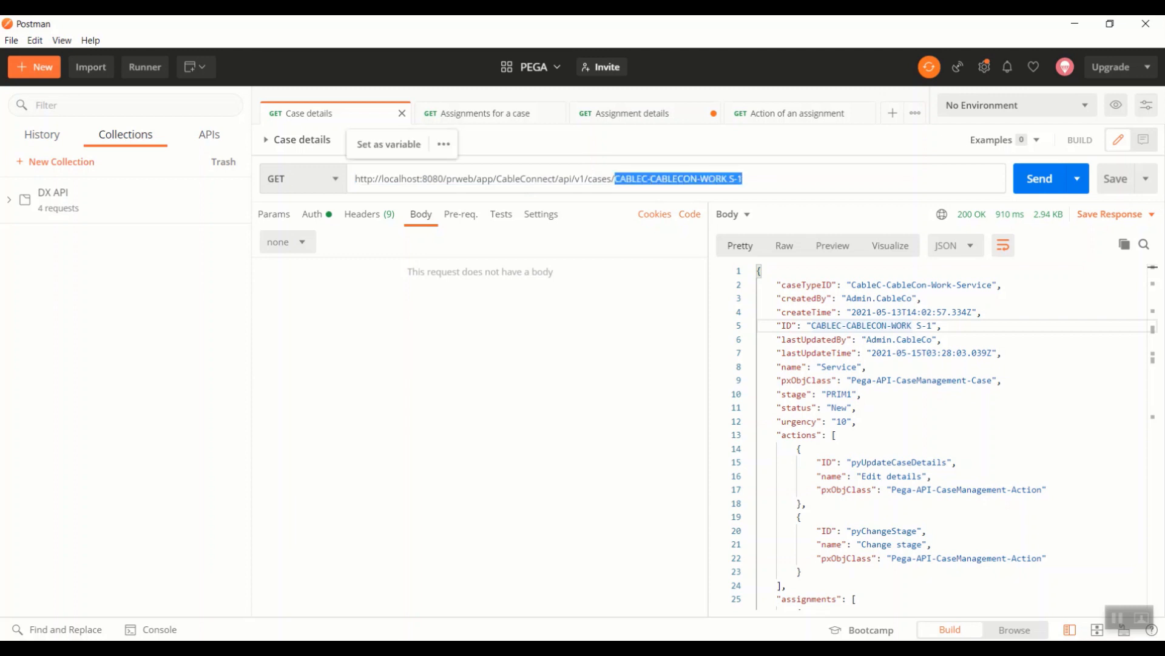
left_click(1039, 178)
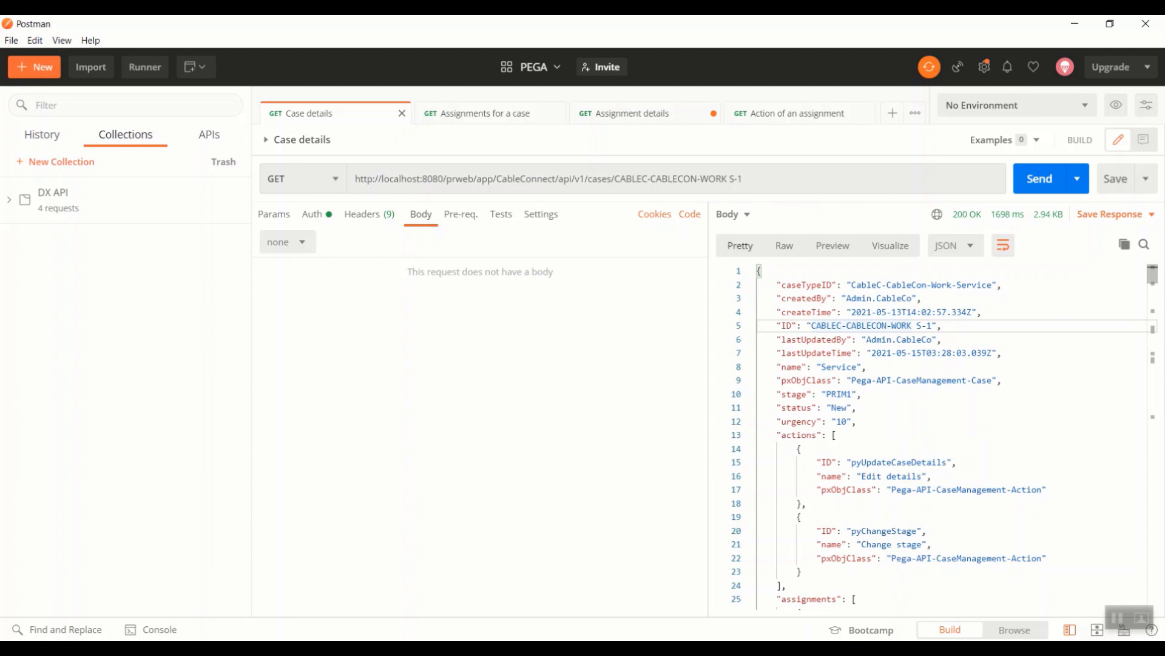
double_click(805, 284)
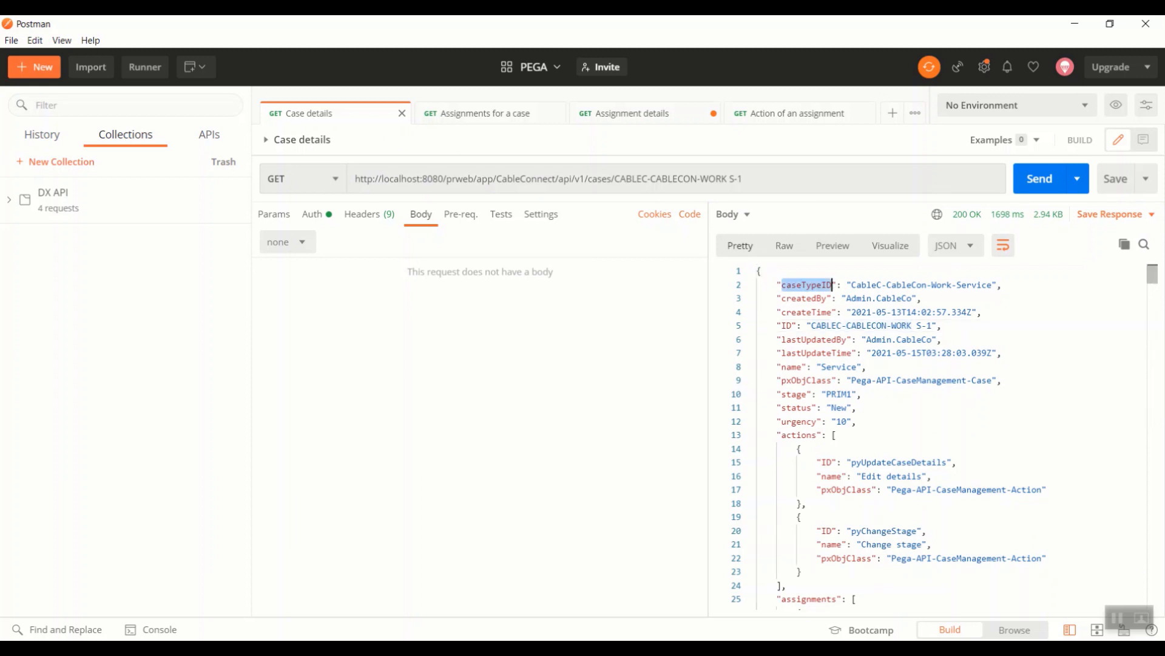
double_click(787, 325)
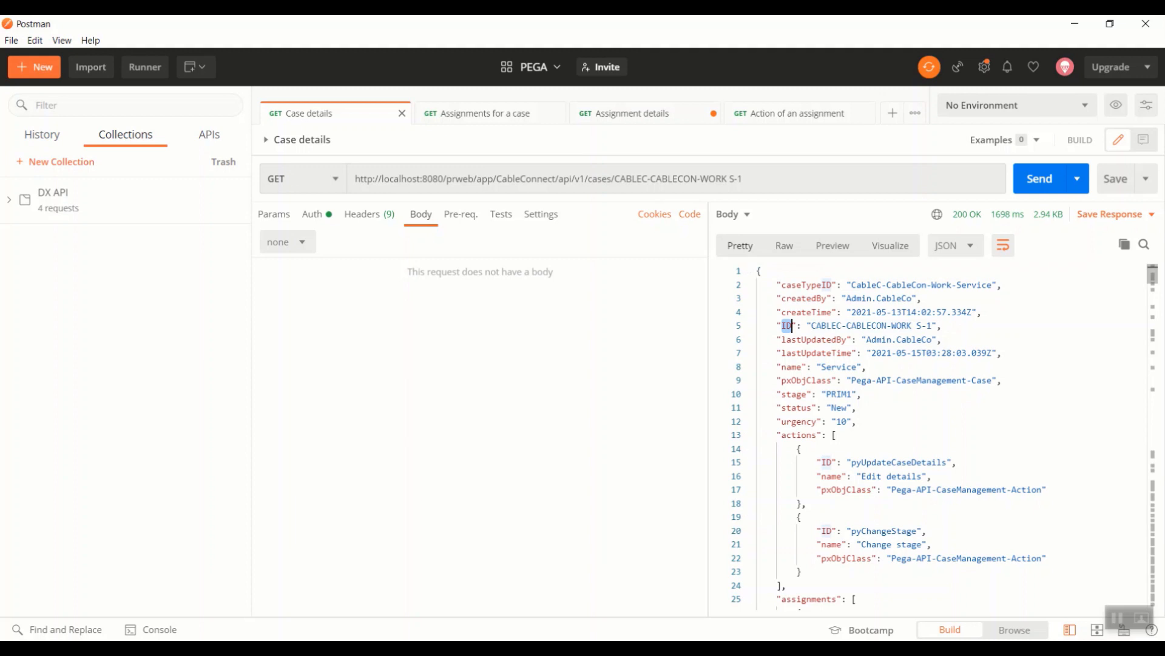
double_click(884, 531)
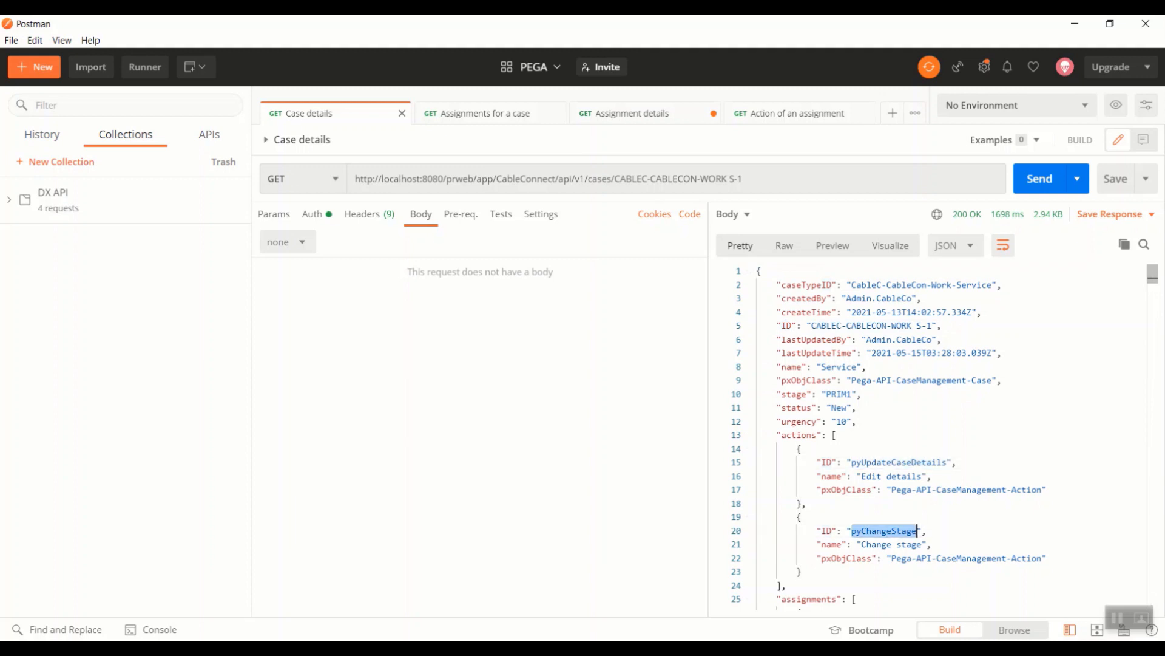
Step: Collapse the actions and content sections to reveal the stages list
left_click(750, 435)
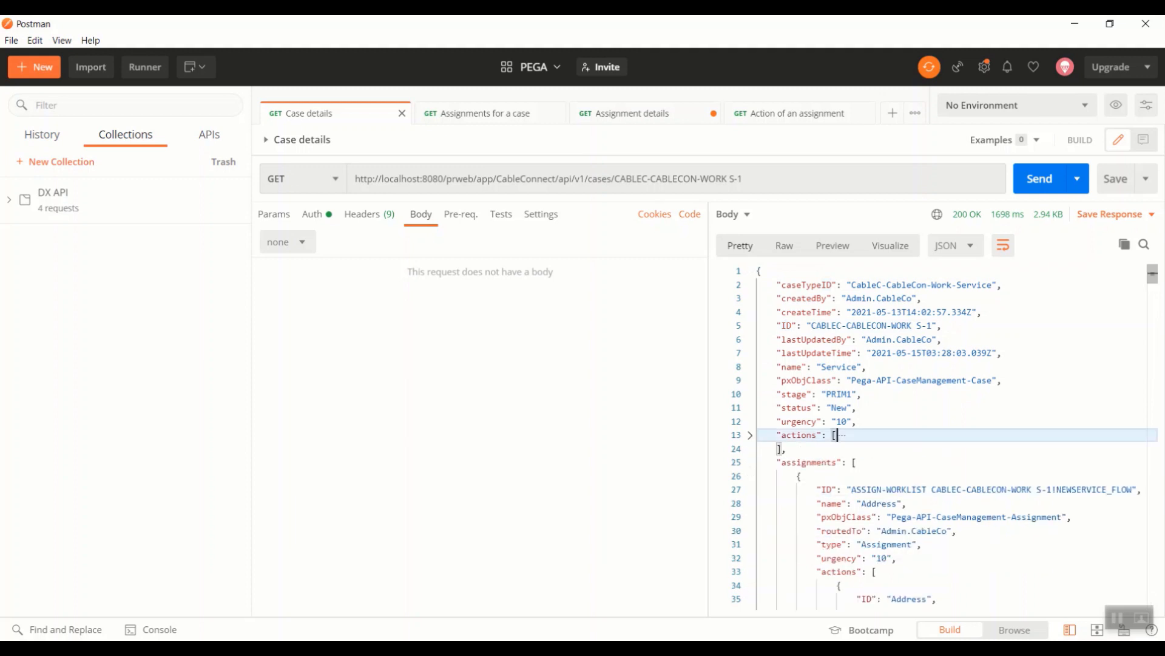
scroll("down", 3)
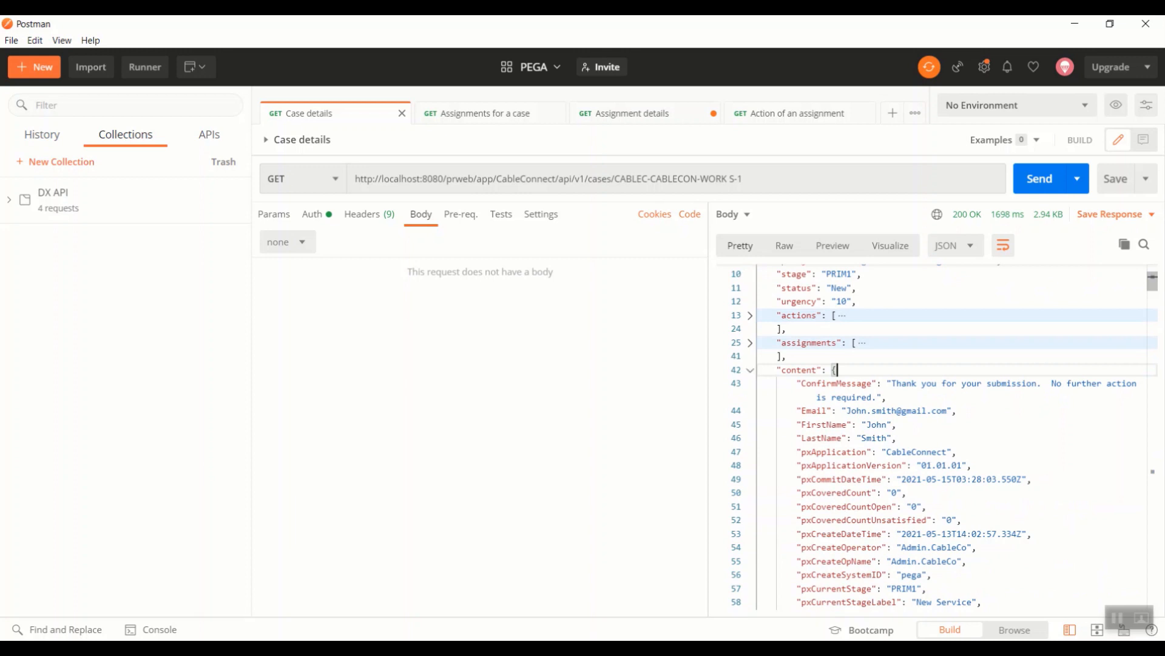
left_click(750, 370)
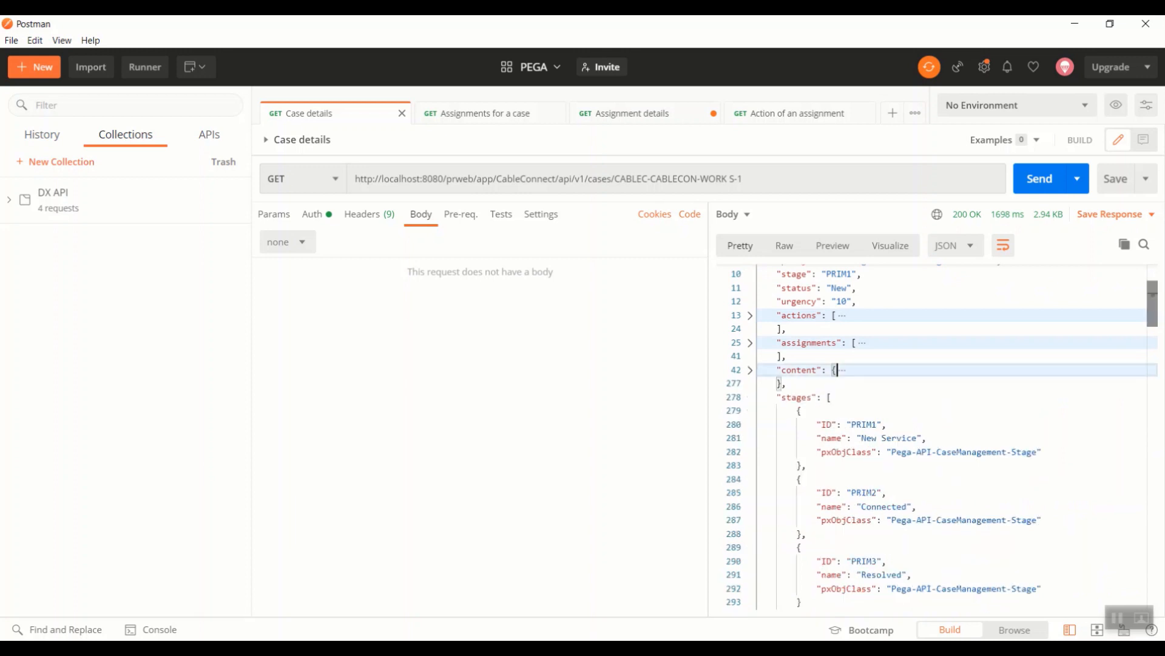
scroll("down", 3)
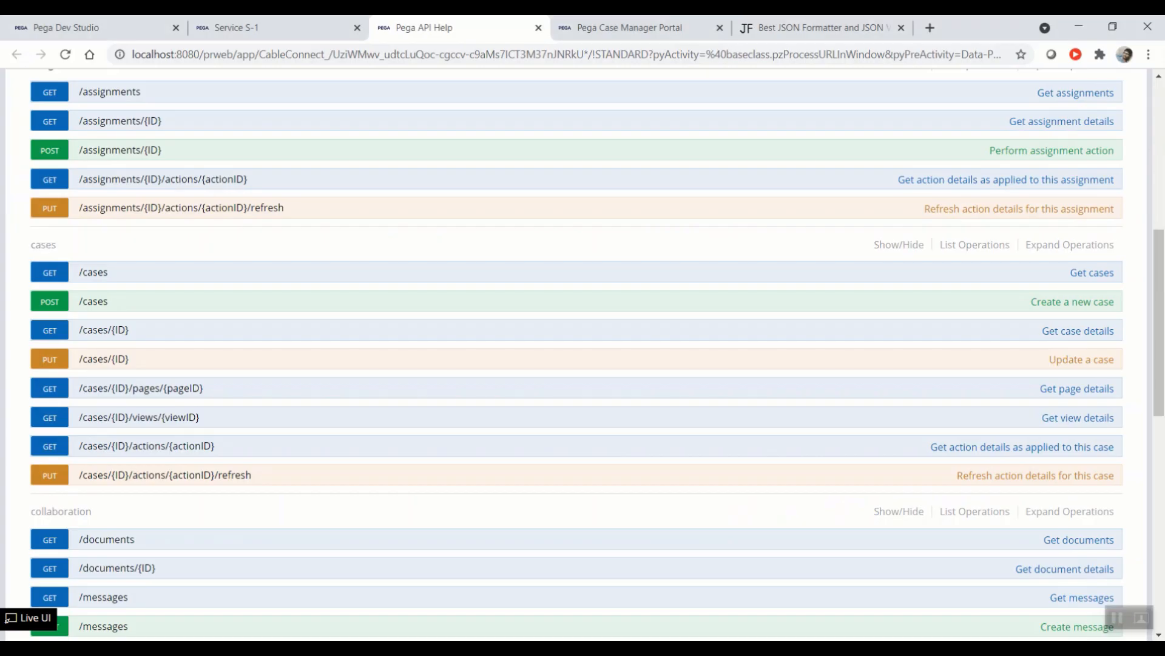
Step: Switch to Pega API Help and expand the GET /assignments documentation
left_click(242, 28)
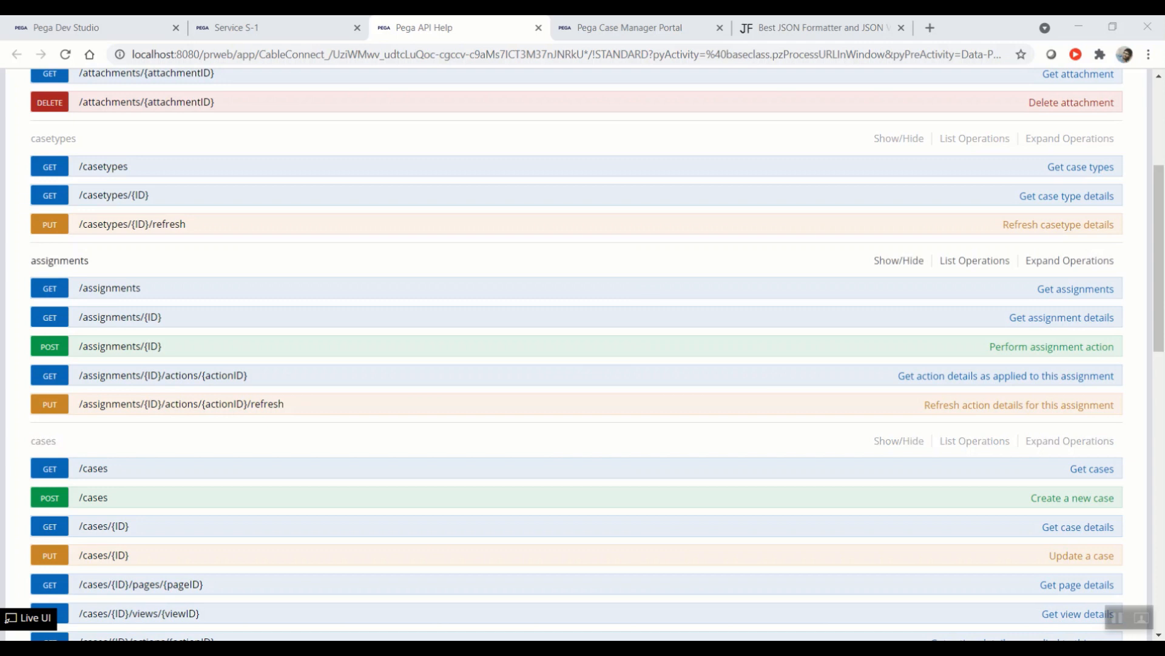
left_click(108, 288)
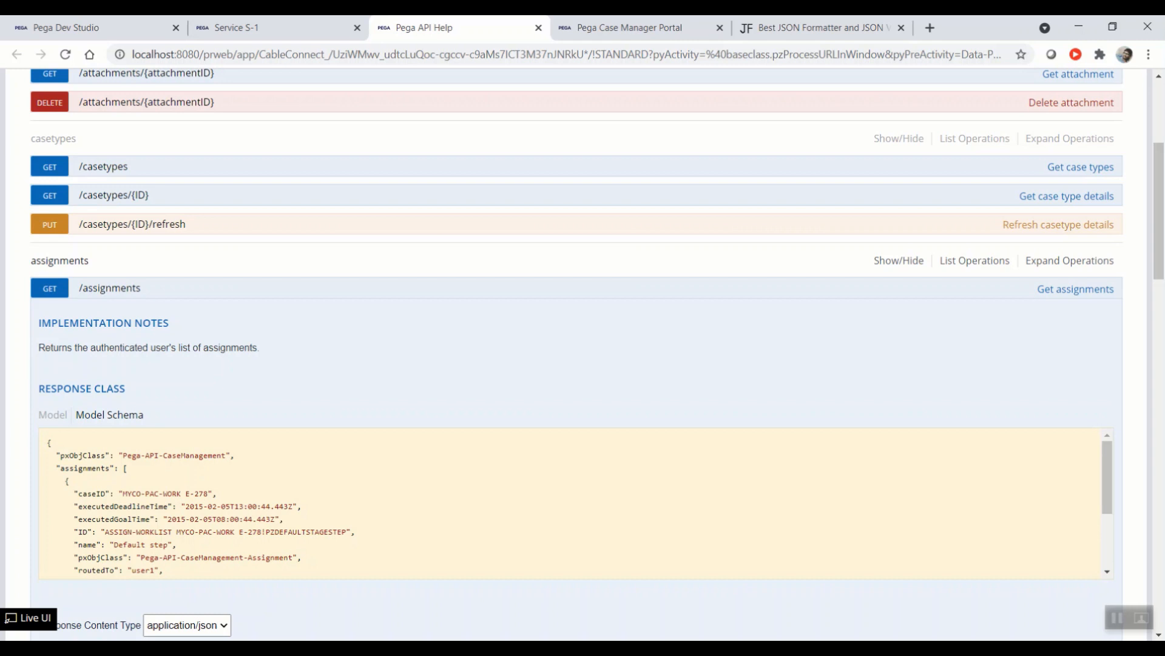
mouse_move(109, 288)
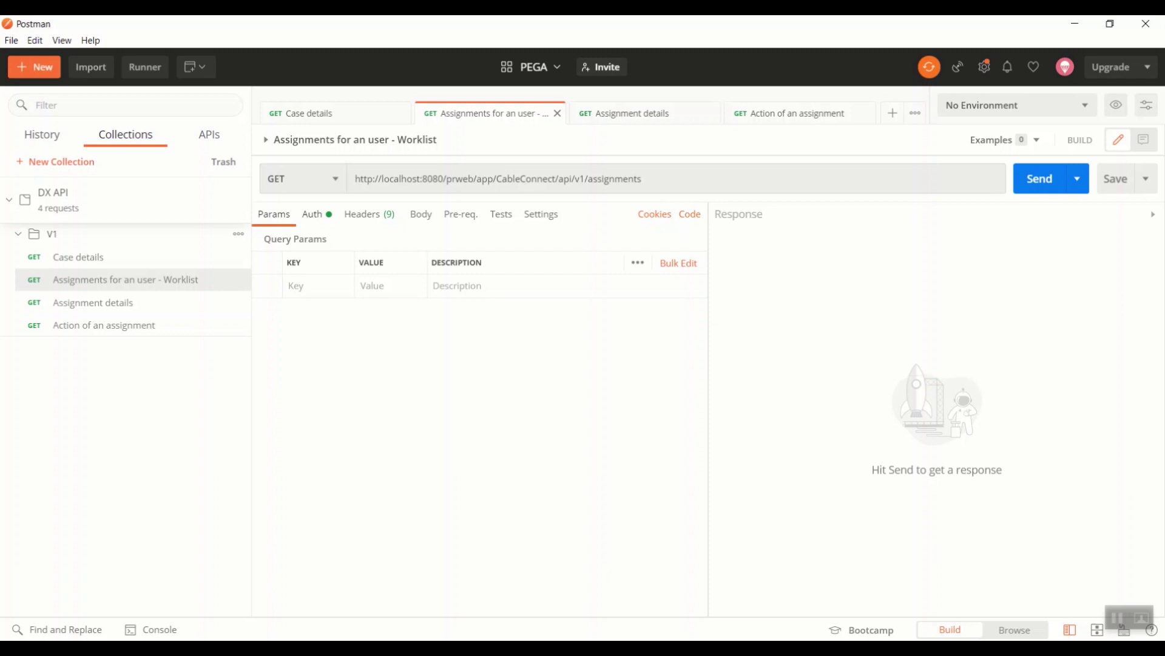
Step: Check basic auth, send 'Assignments for an user - Worklist', and copy the S-1 assignment ID
left_click(311, 213)
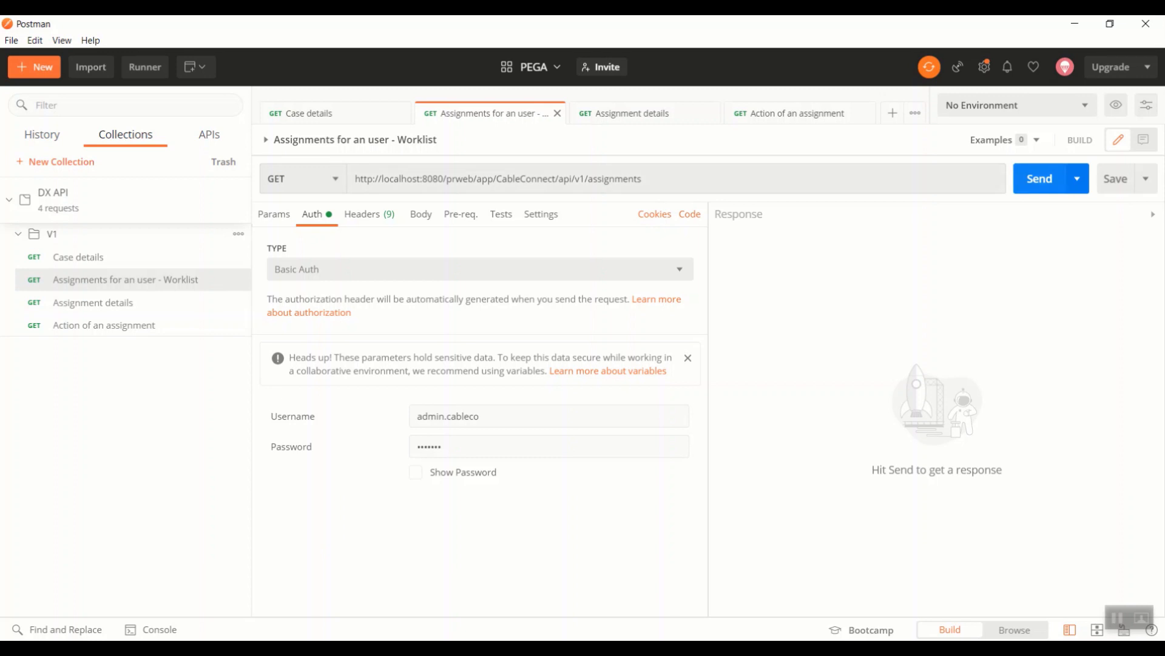
left_click(1039, 178)
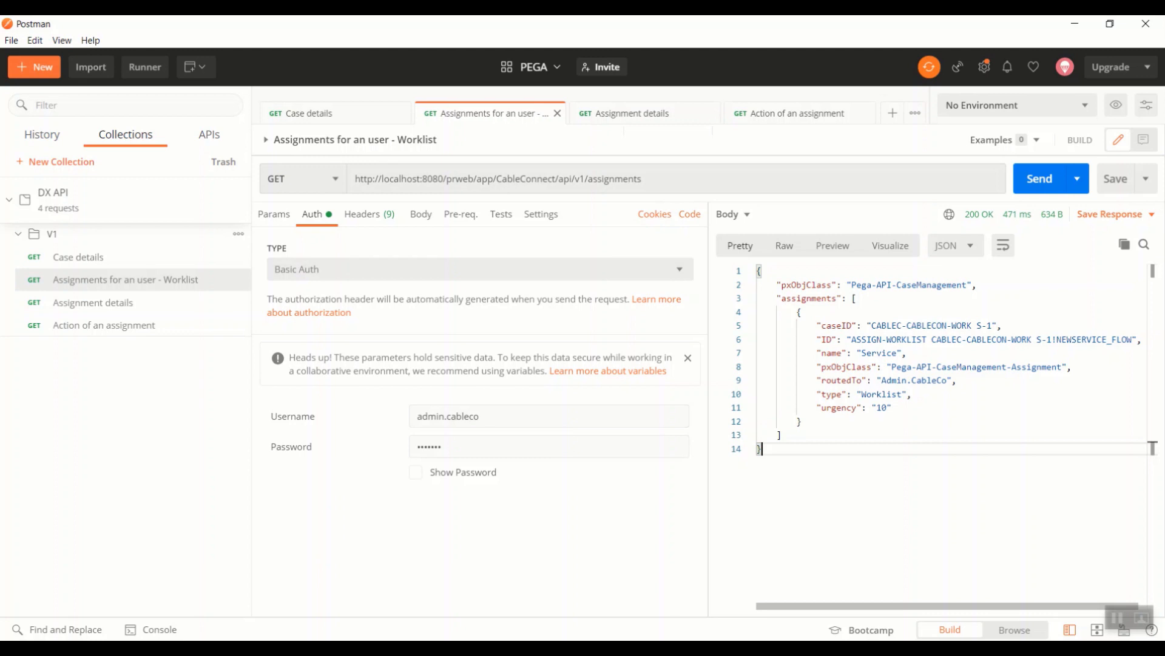
double_click(990, 340)
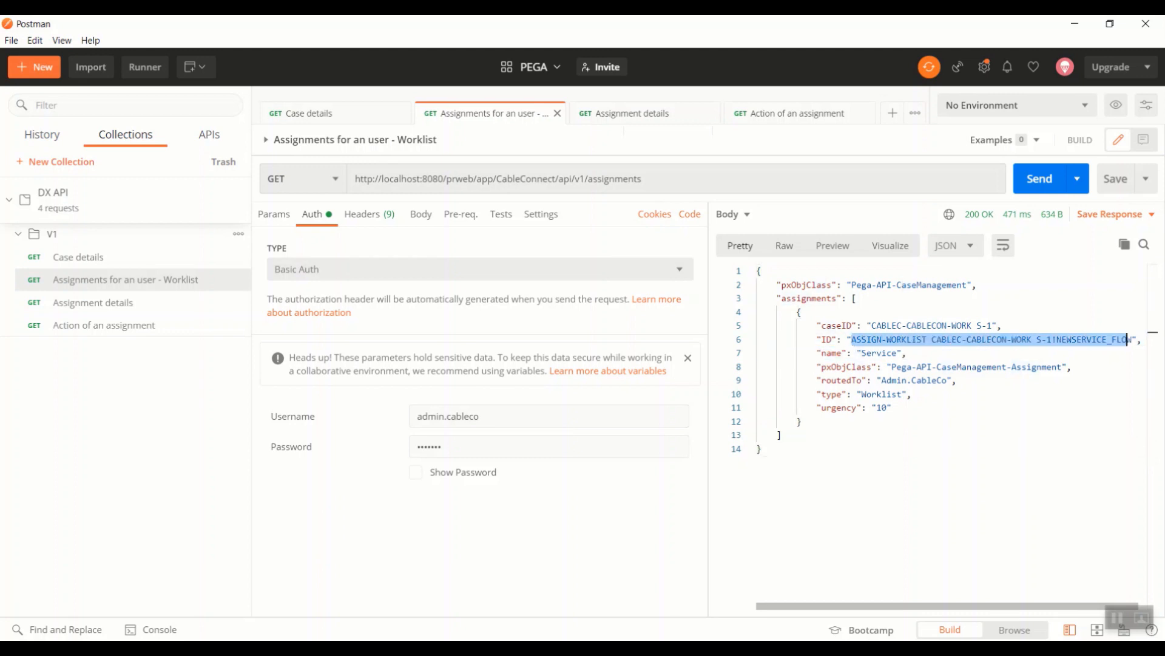
key("Alt+Tab")
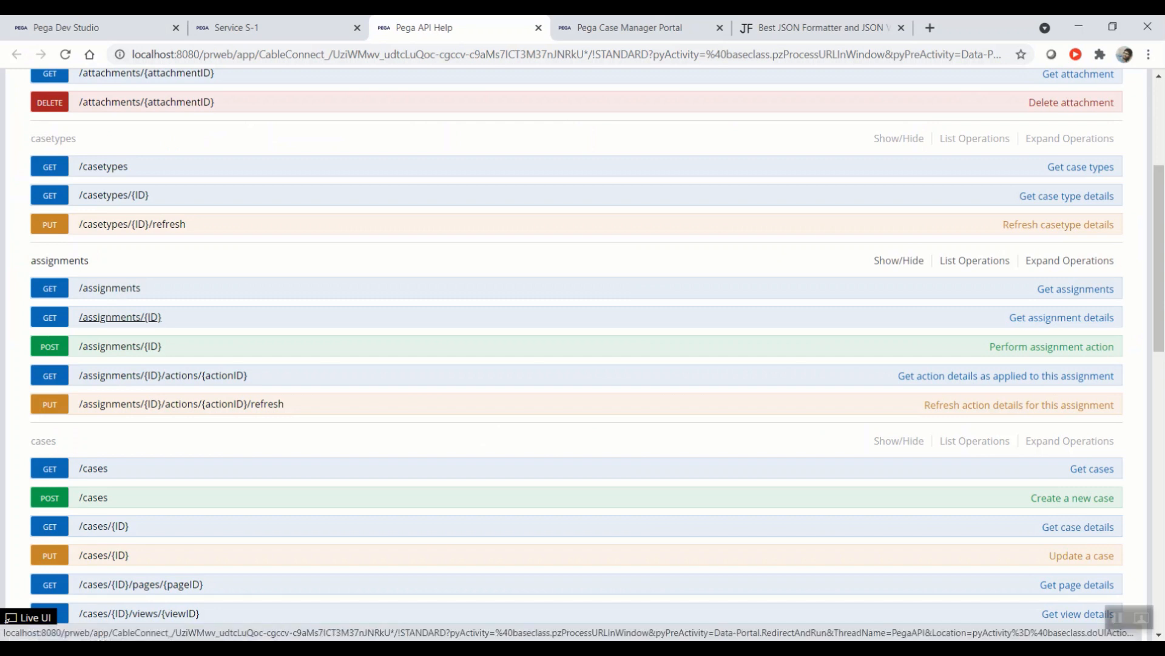
Step: Expand GET /assignments/{ID} (Get assignment details) in the assignments group
left_click(120, 317)
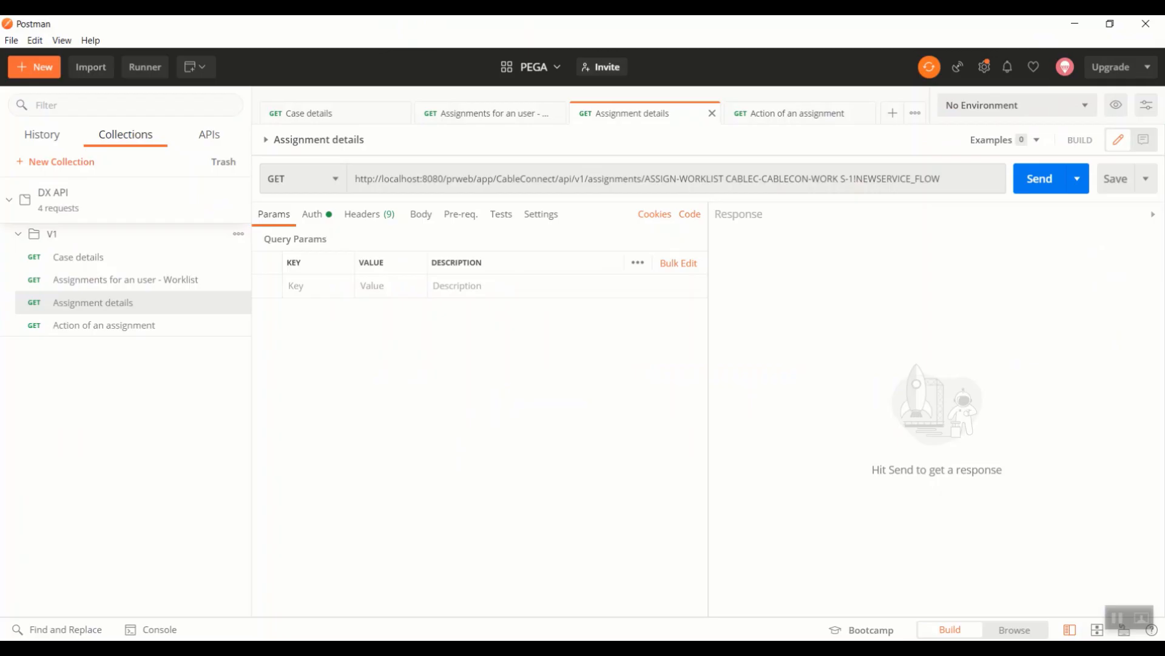
Step: Cross-check the ID with the worklist response, send Assignment details, and collapse actionButtons
left_click(491, 113)
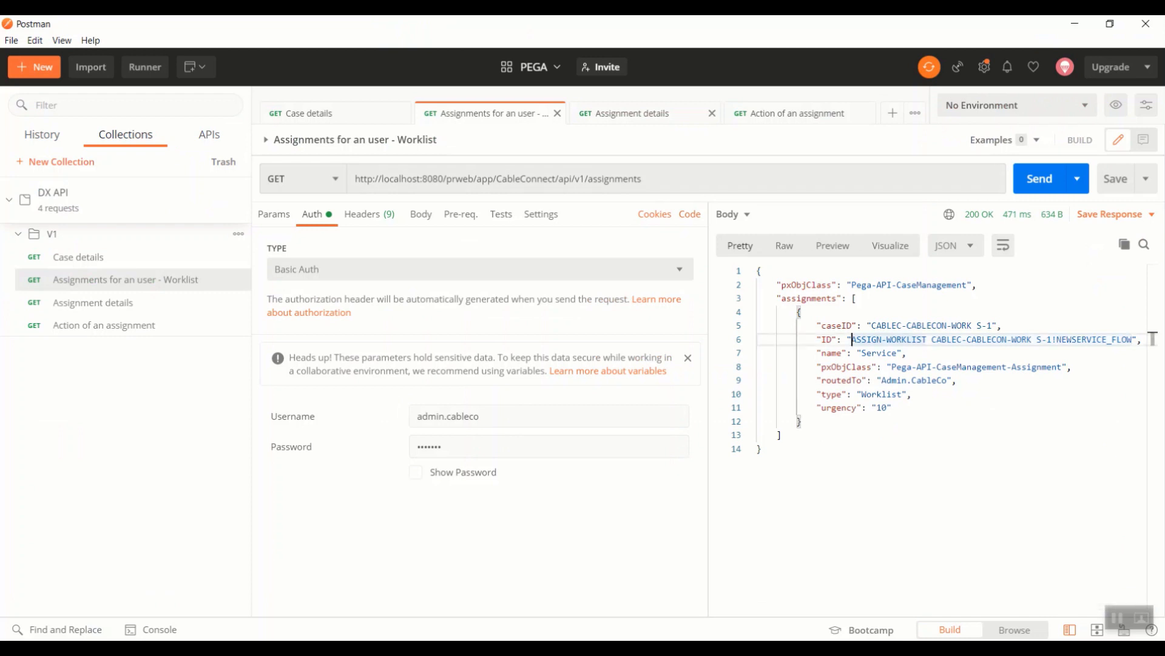
left_click(631, 113)
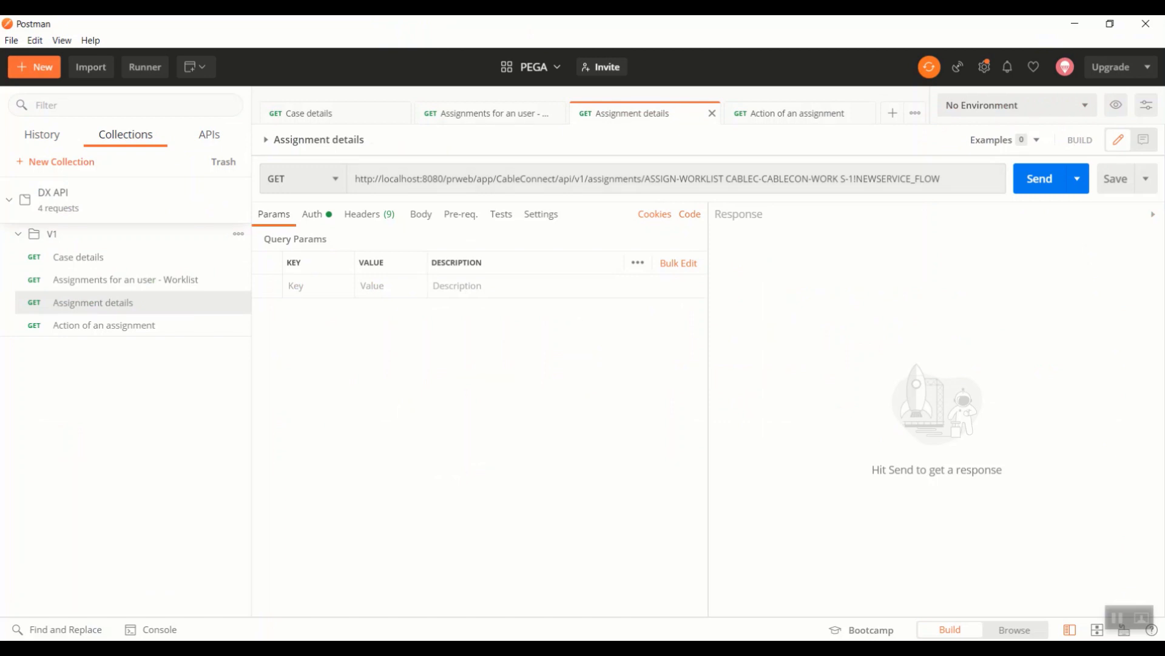
left_click(1040, 179)
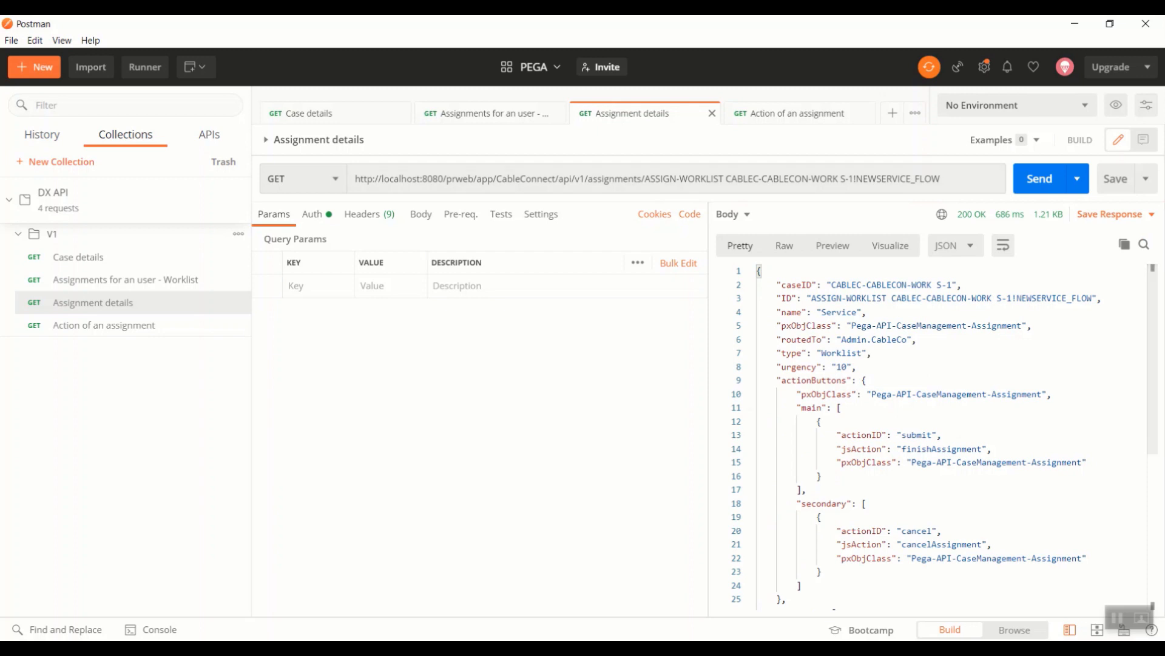
mouse_move(751, 282)
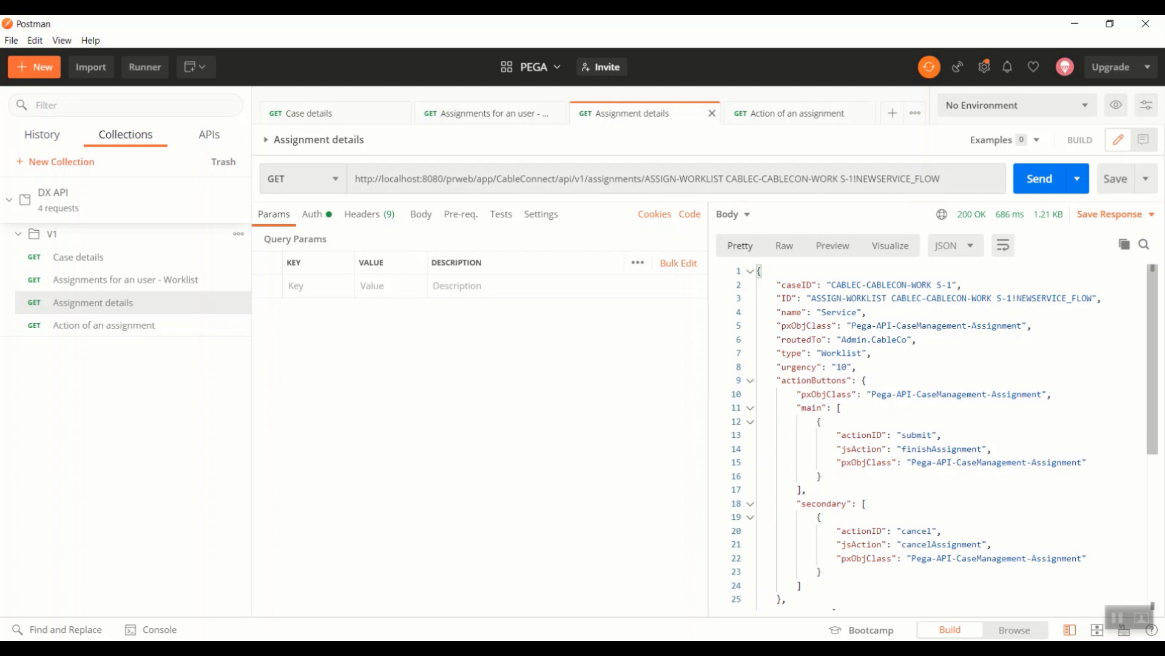
scroll("down", 3)
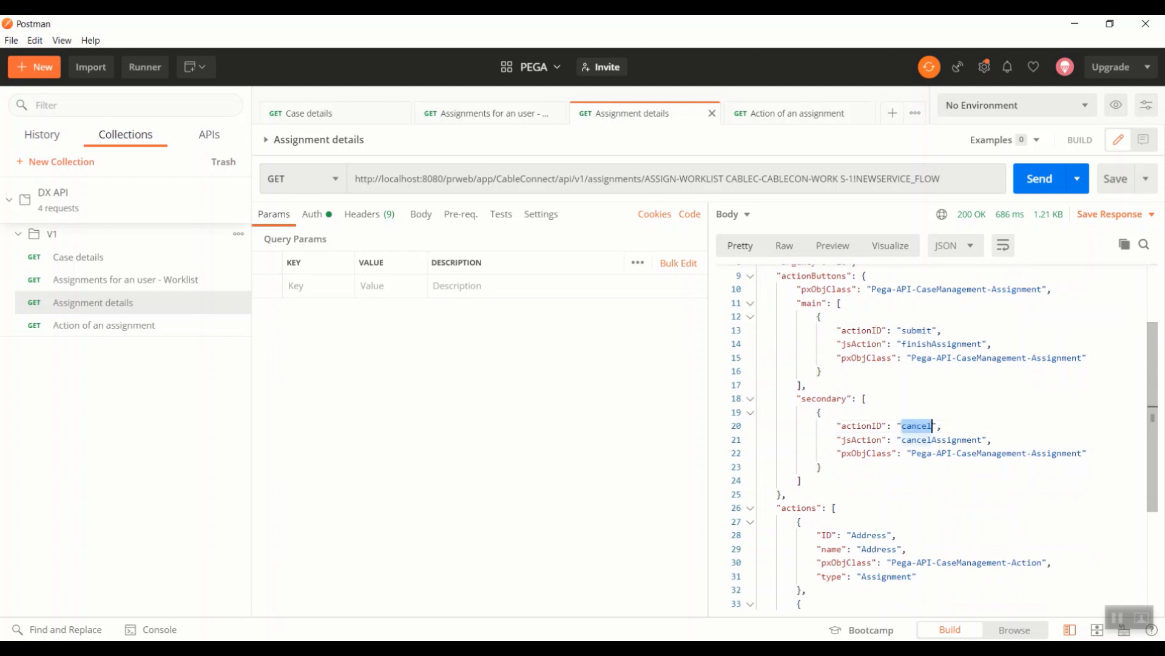
left_click(751, 302)
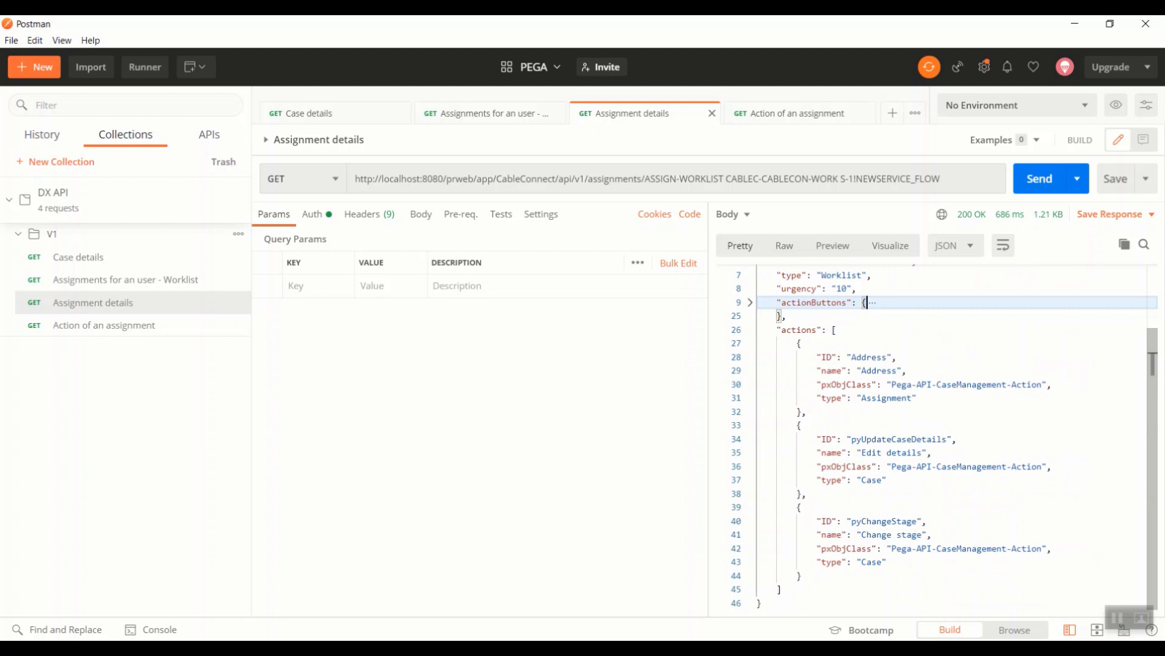
key("Alt+Tab")
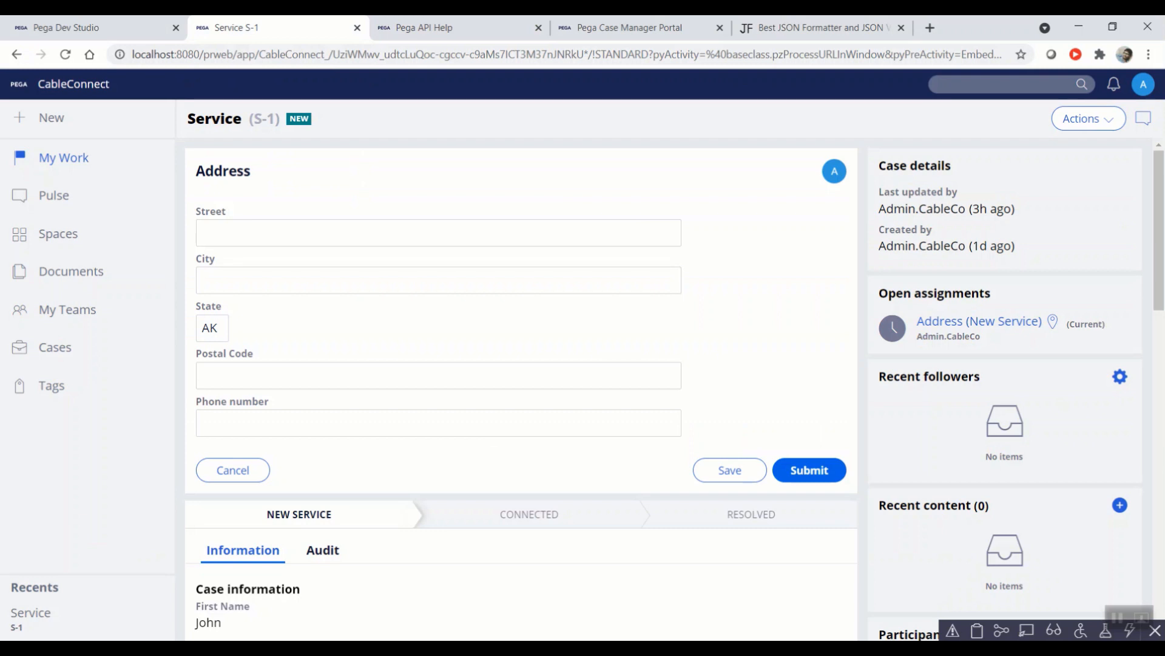
Step: Open case S-1's Actions menu showing Edit details, Change stage and Review
left_click(1088, 119)
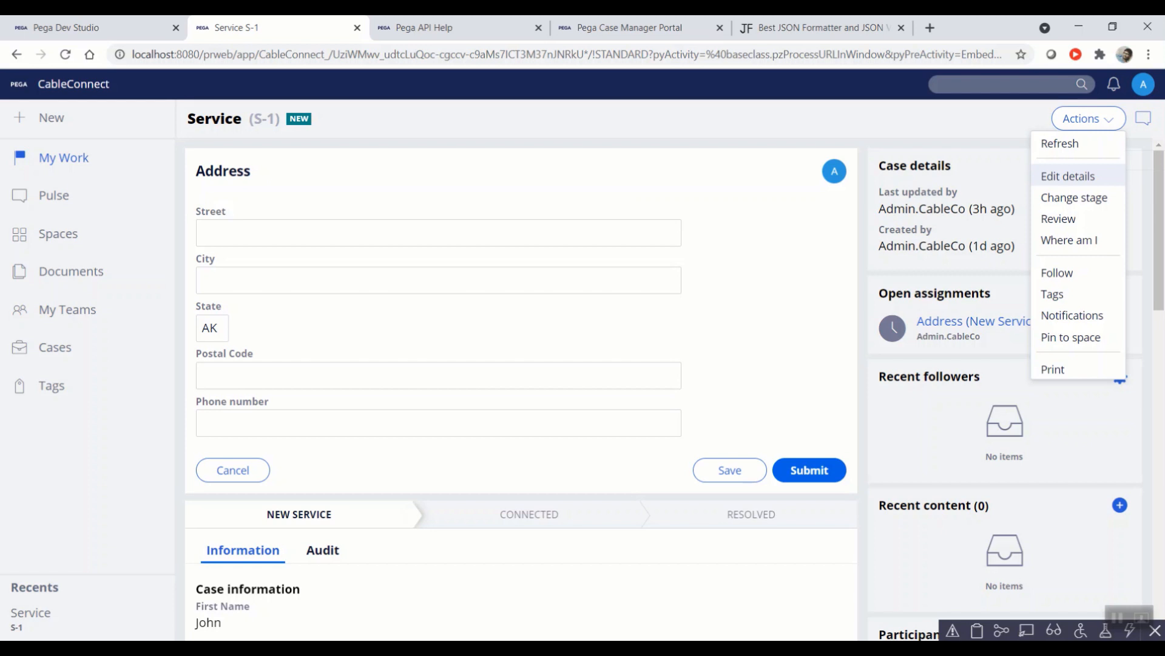
mouse_move(1068, 175)
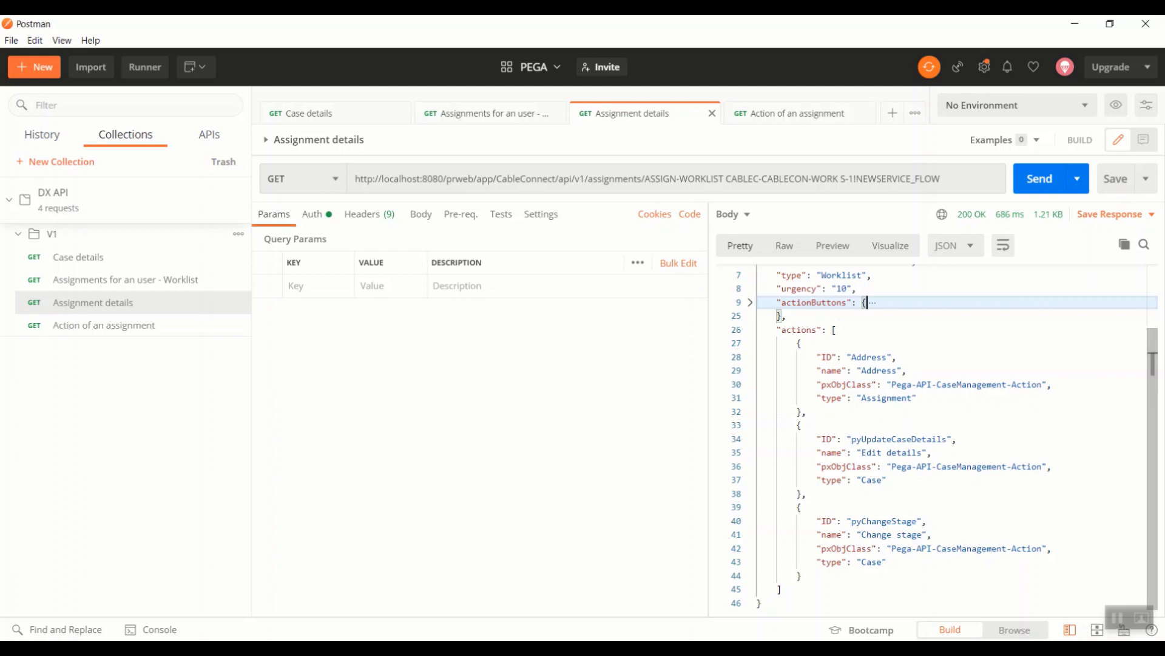
double_click(868, 357)
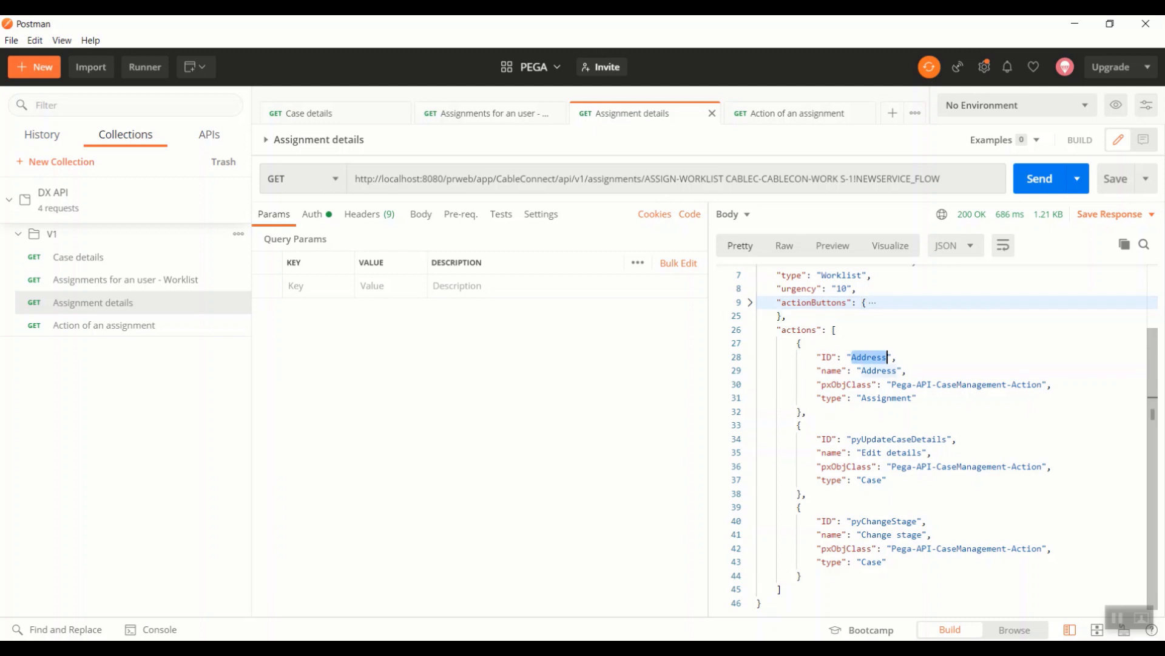
double_click(886, 398)
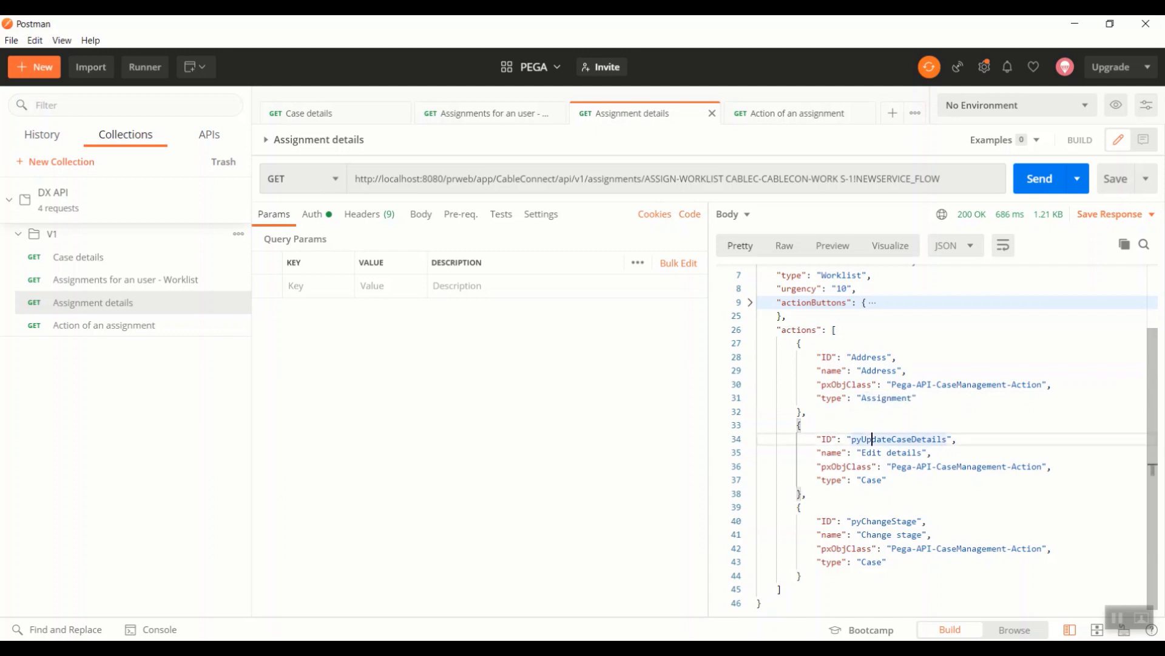
double_click(885, 521)
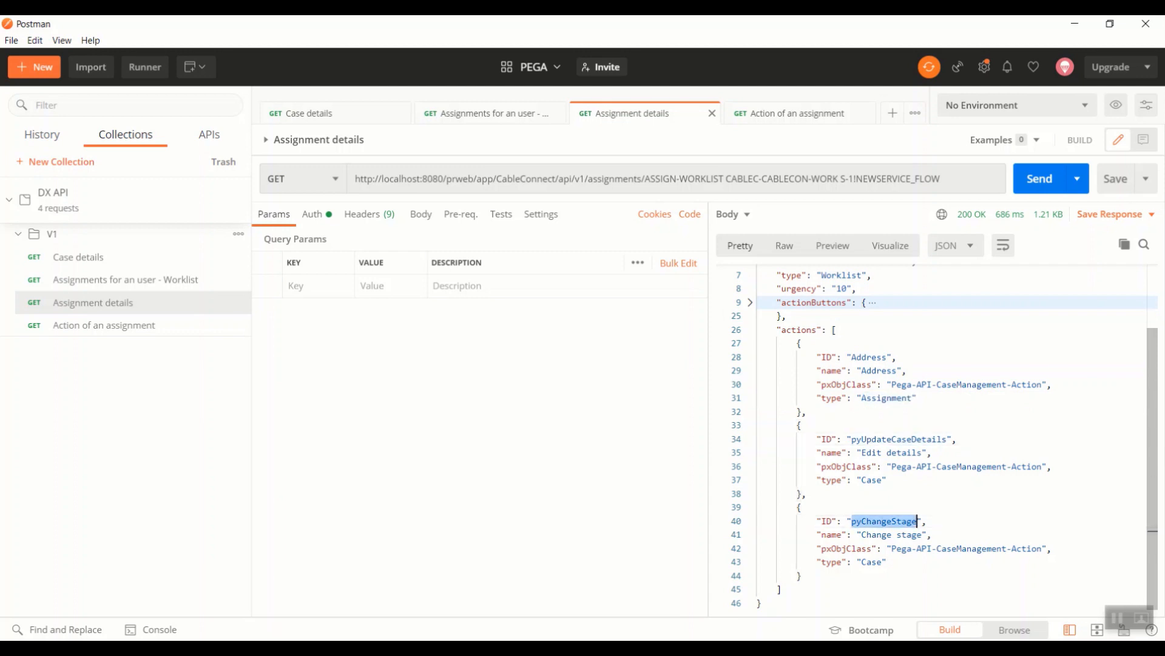
double_click(899, 439)
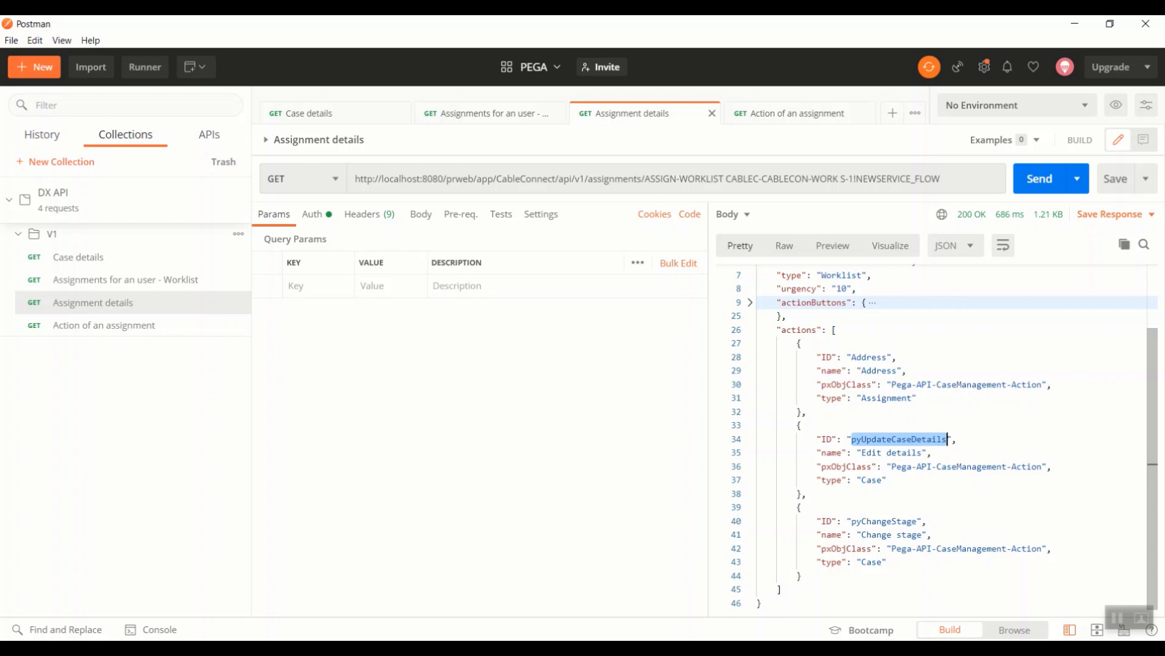
double_click(869, 357)
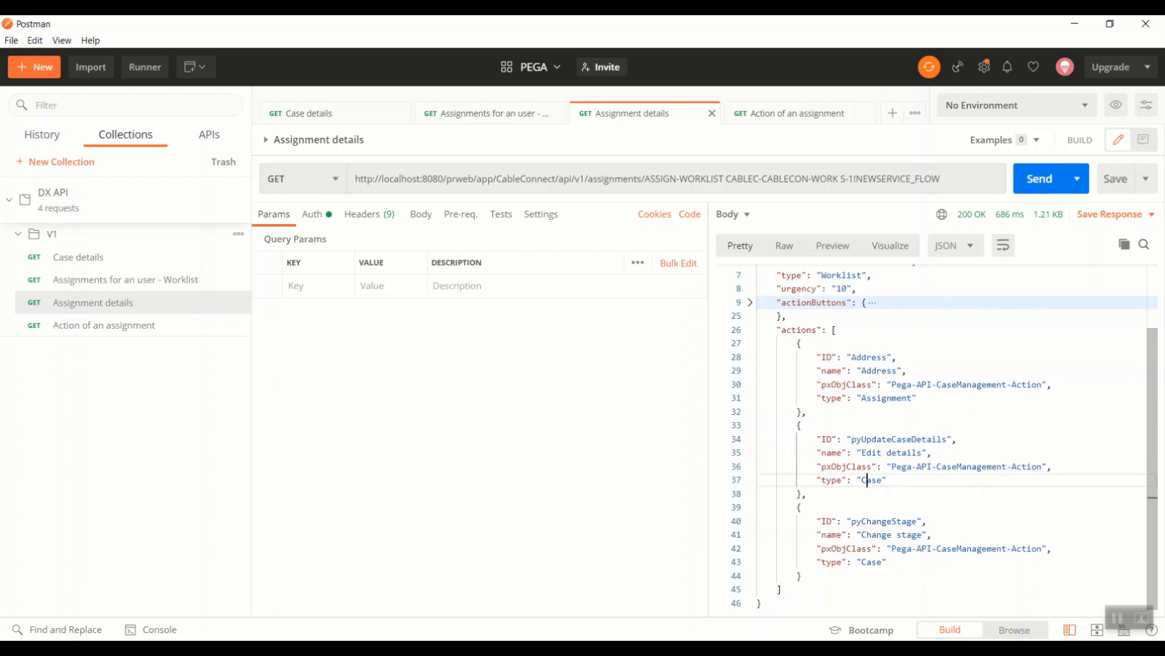
double_click(900, 439)
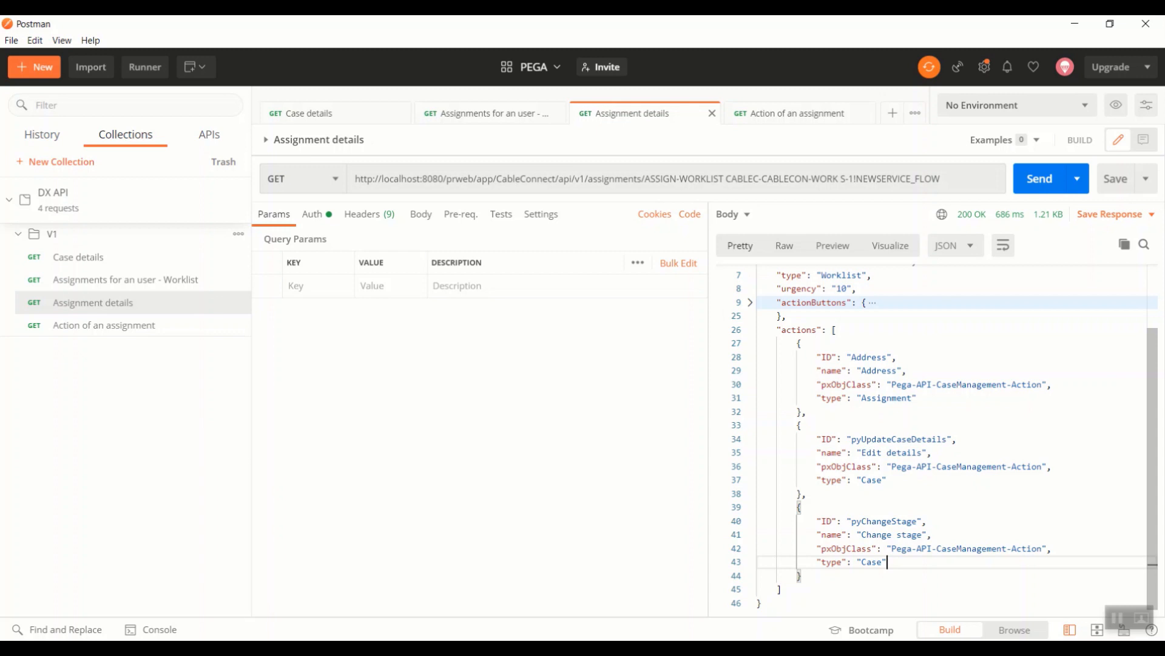
key("alt+tab")
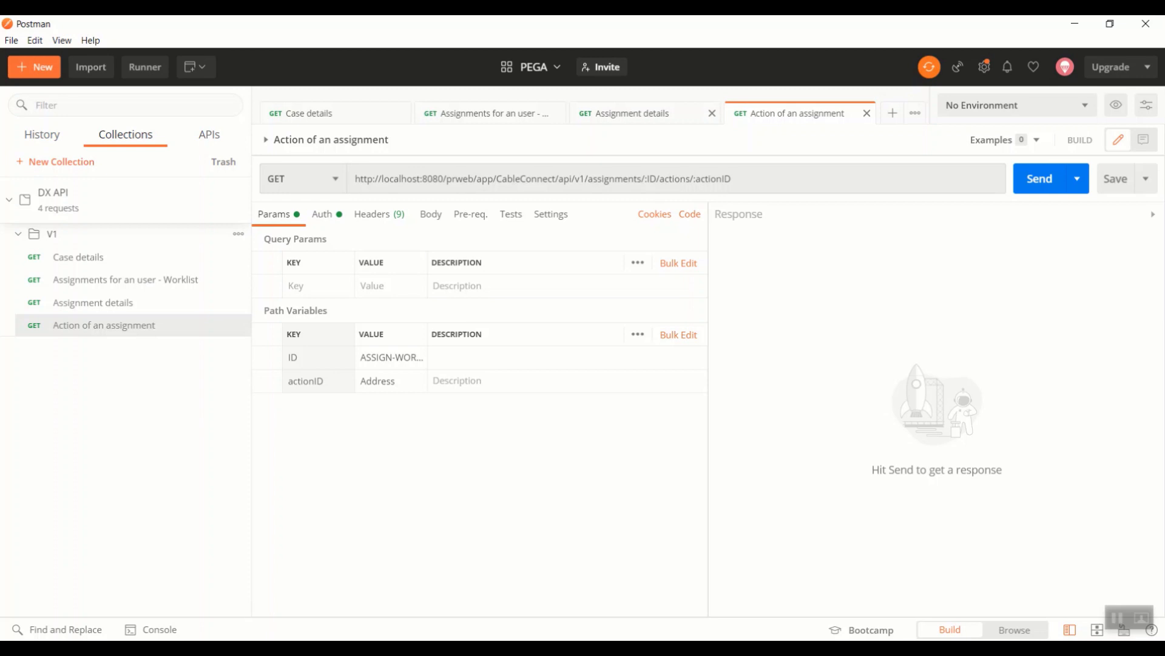
left_click(632, 113)
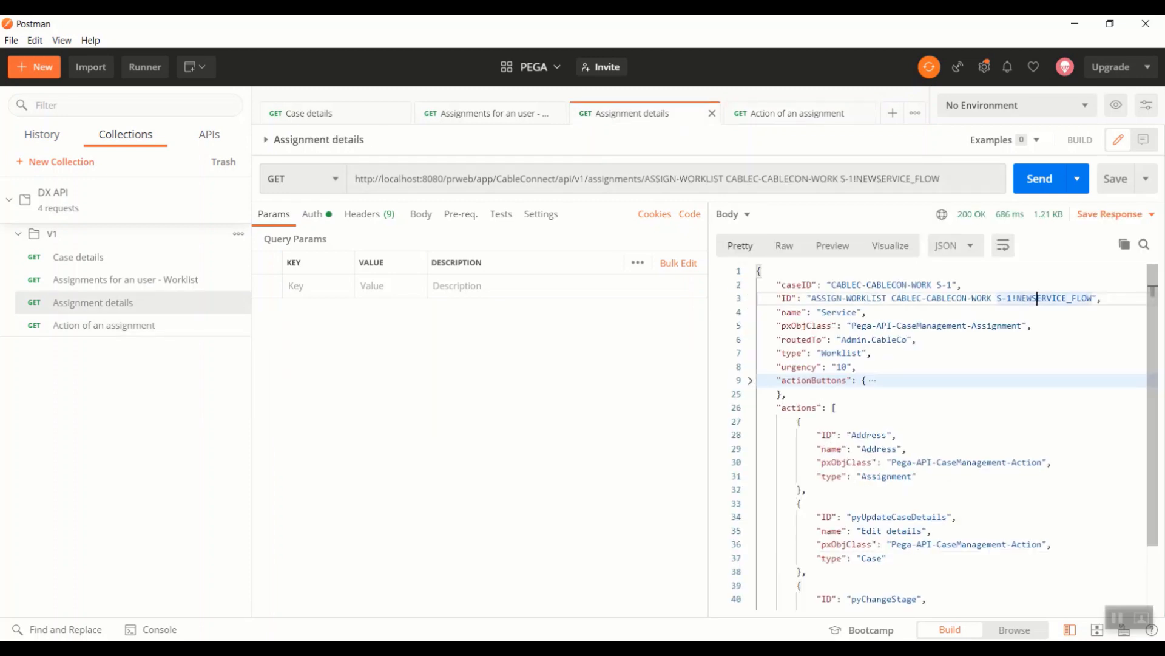
double_click(867, 434)
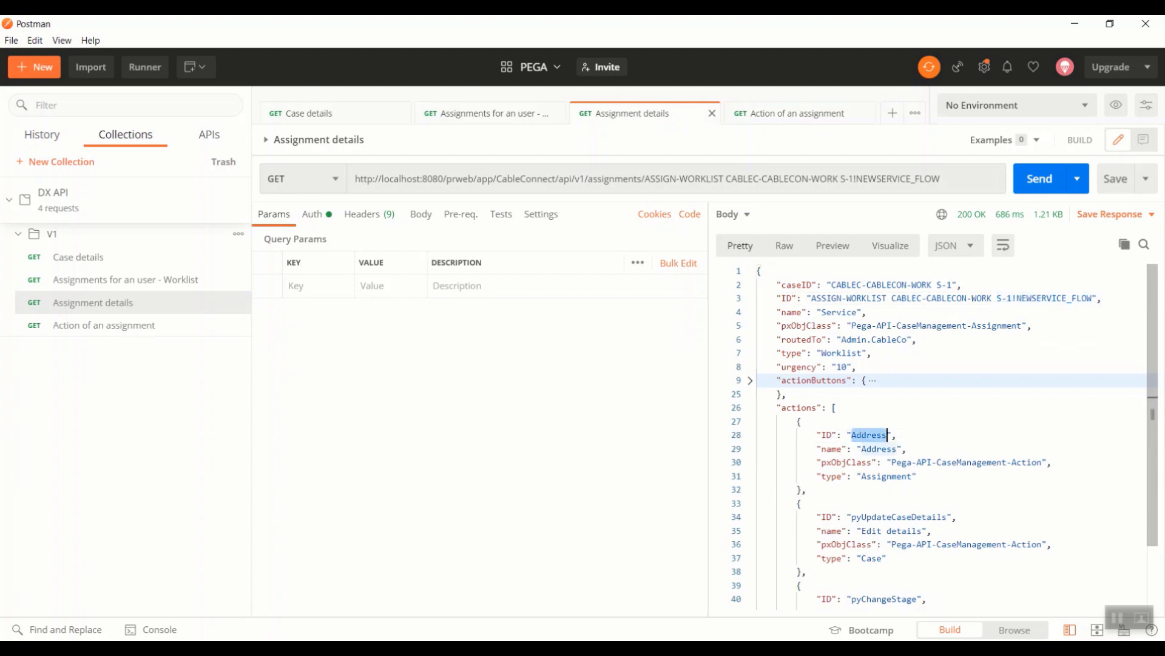
key("alt+tab")
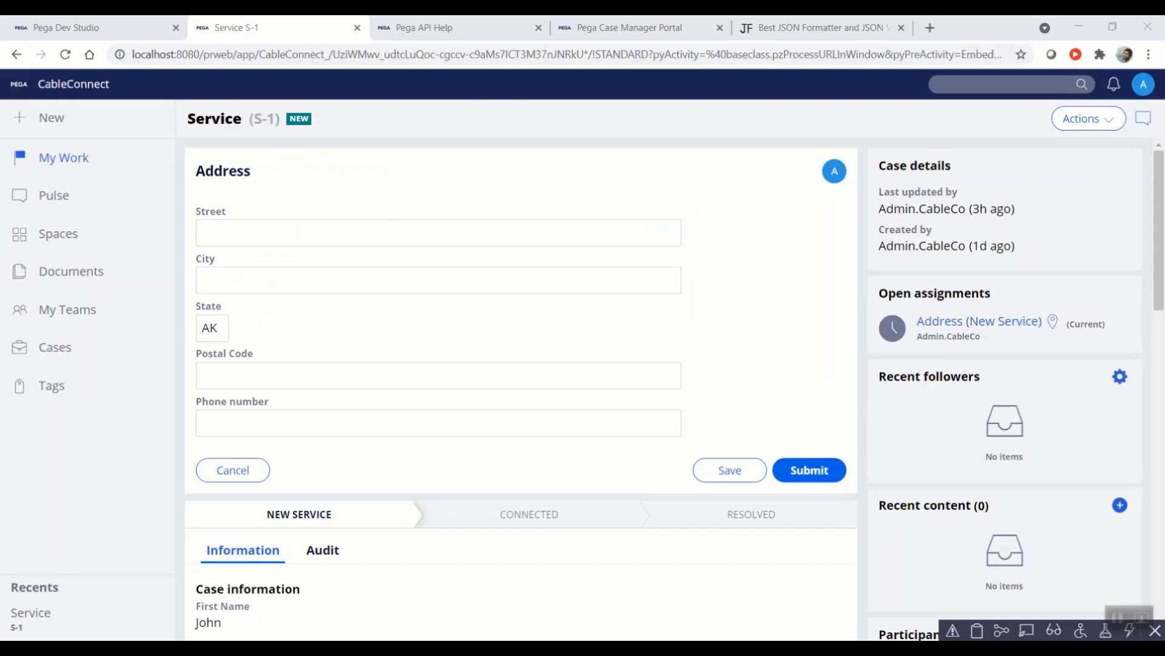
left_click(430, 27)
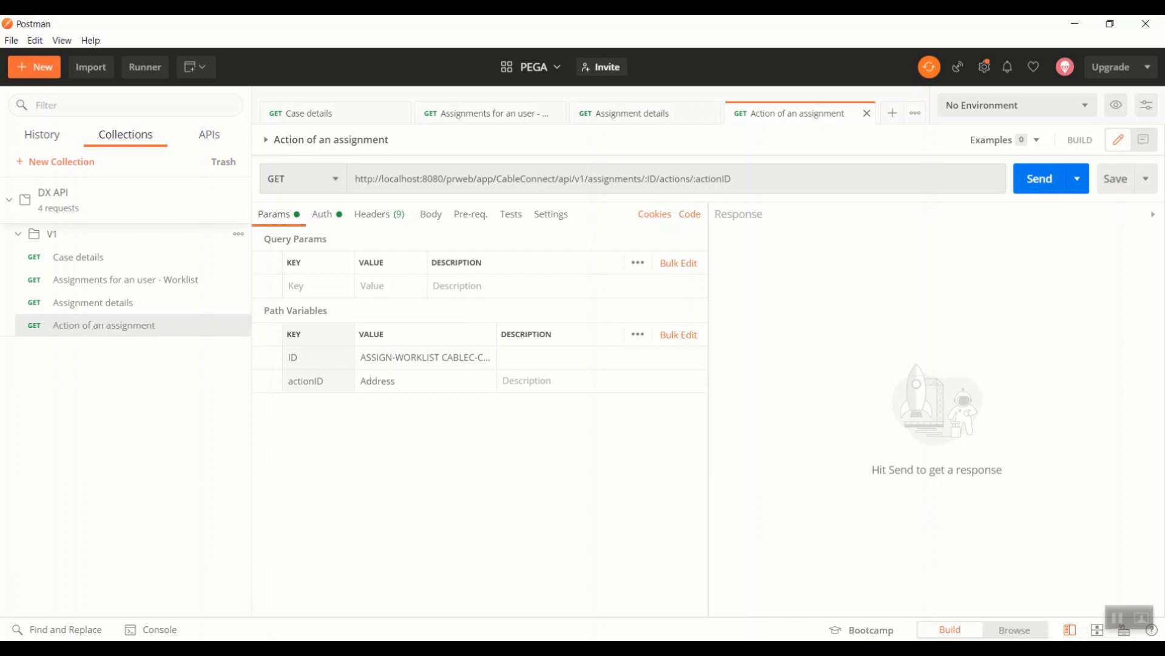
left_click(405, 380)
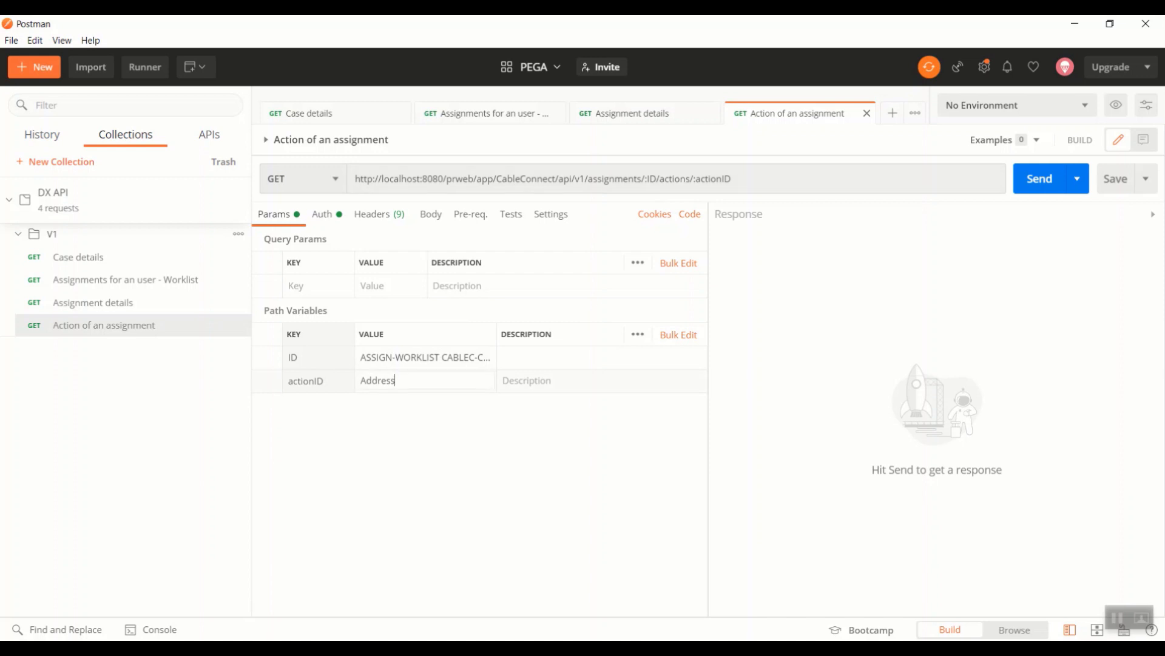
double_click(648, 178)
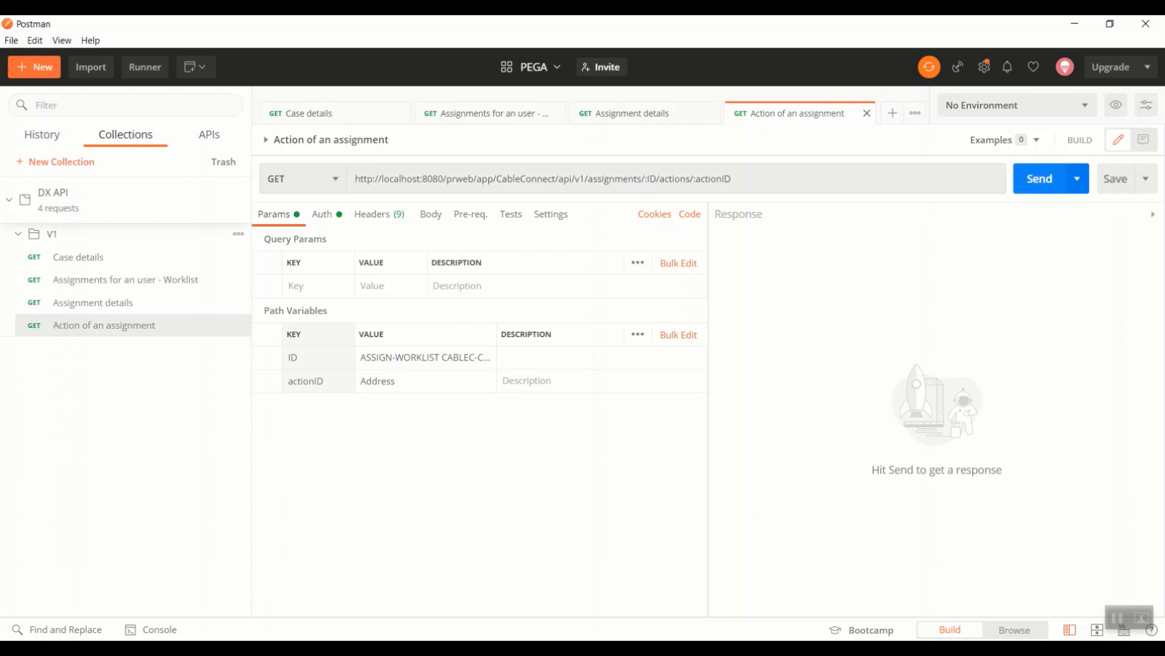
left_click(1039, 178)
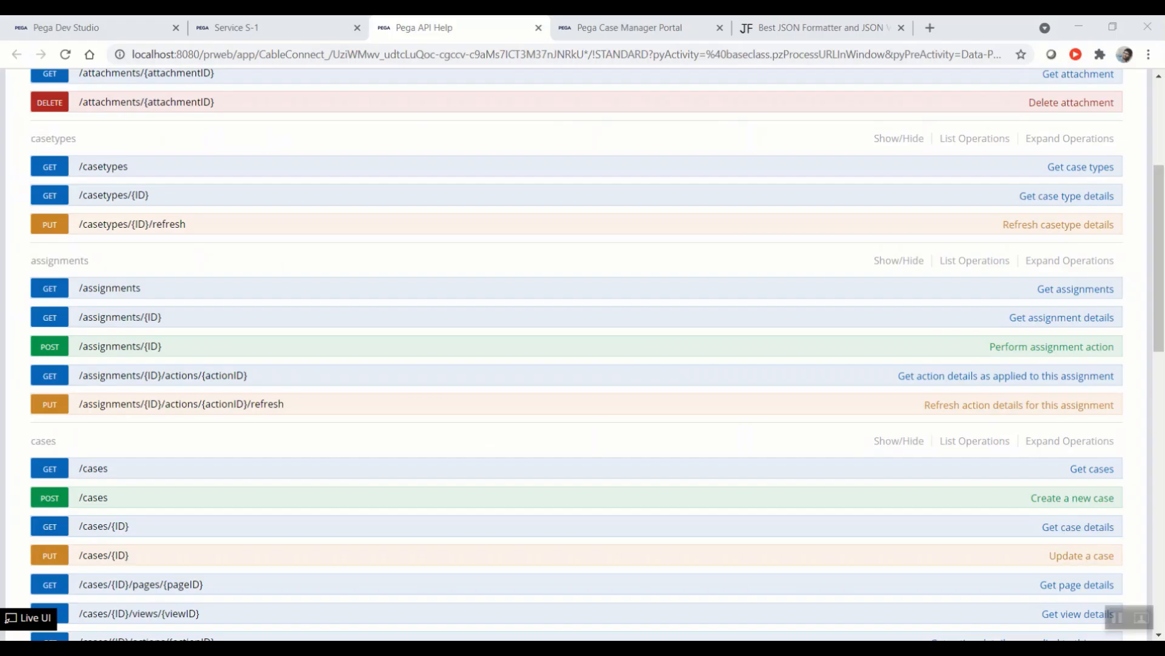
left_click(819, 28)
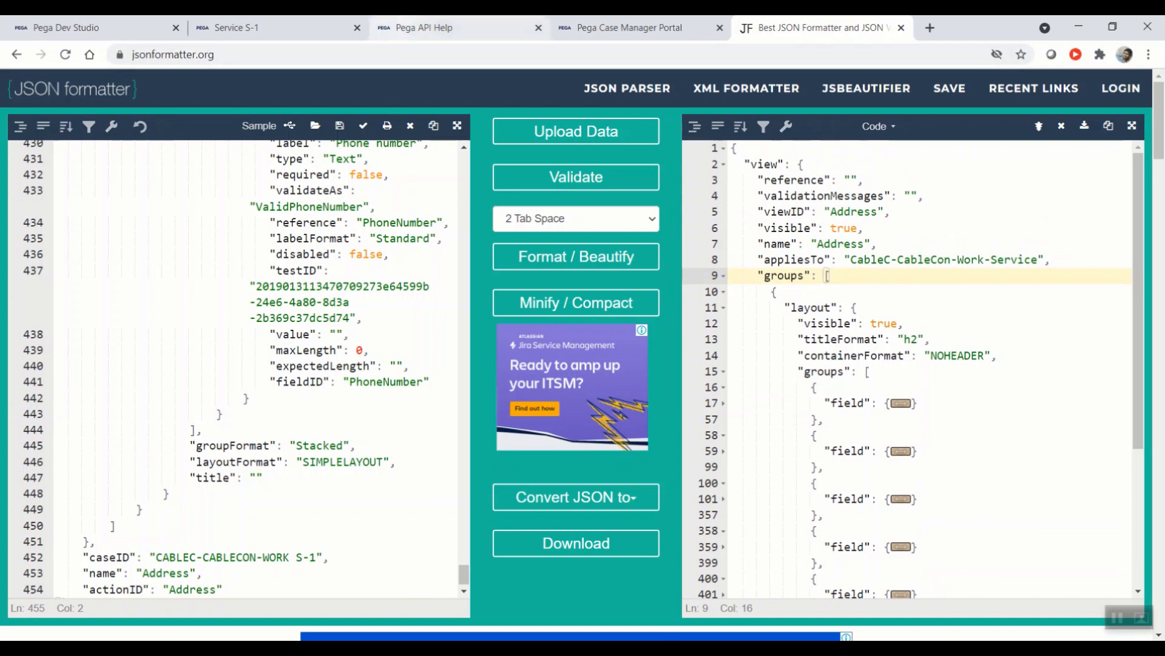
left_click(427, 27)
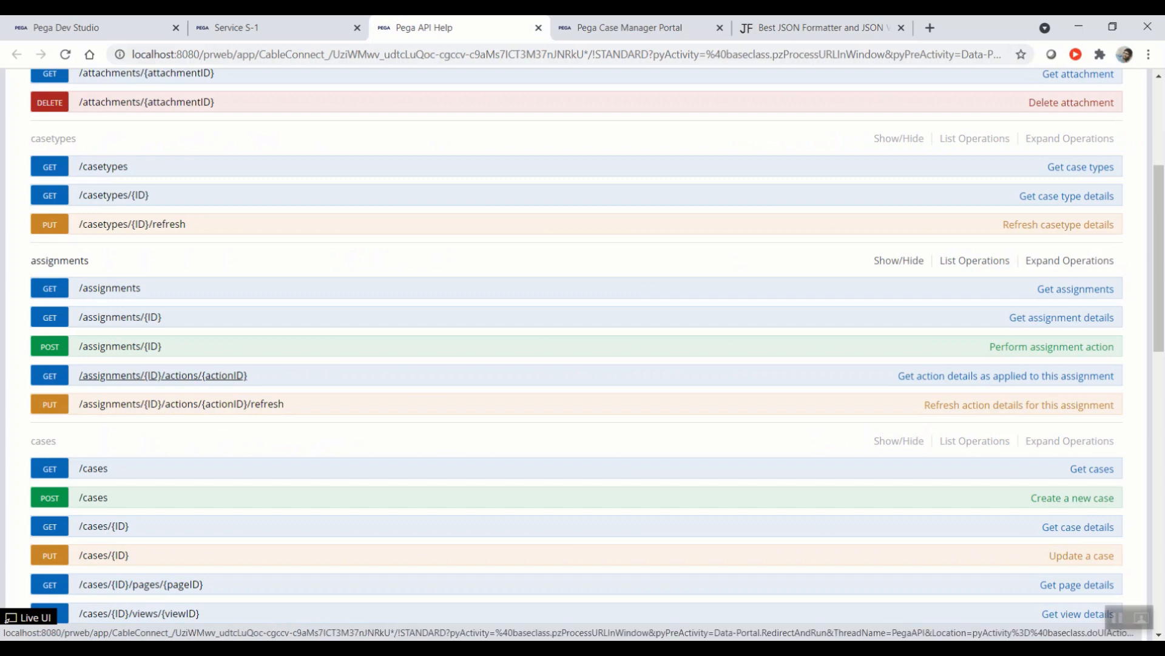
Step: Expand the GET /assignments/{ID}/actions/{actionID} notes and schema, then view the formatted Address JSON
left_click(163, 375)
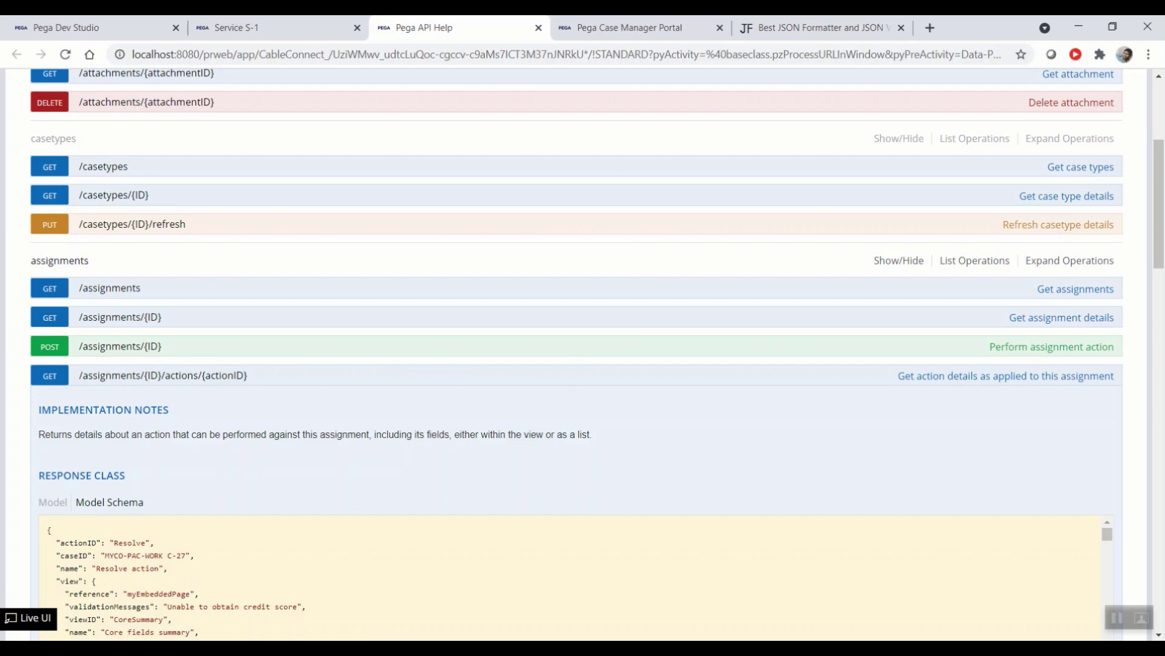
left_click(822, 28)
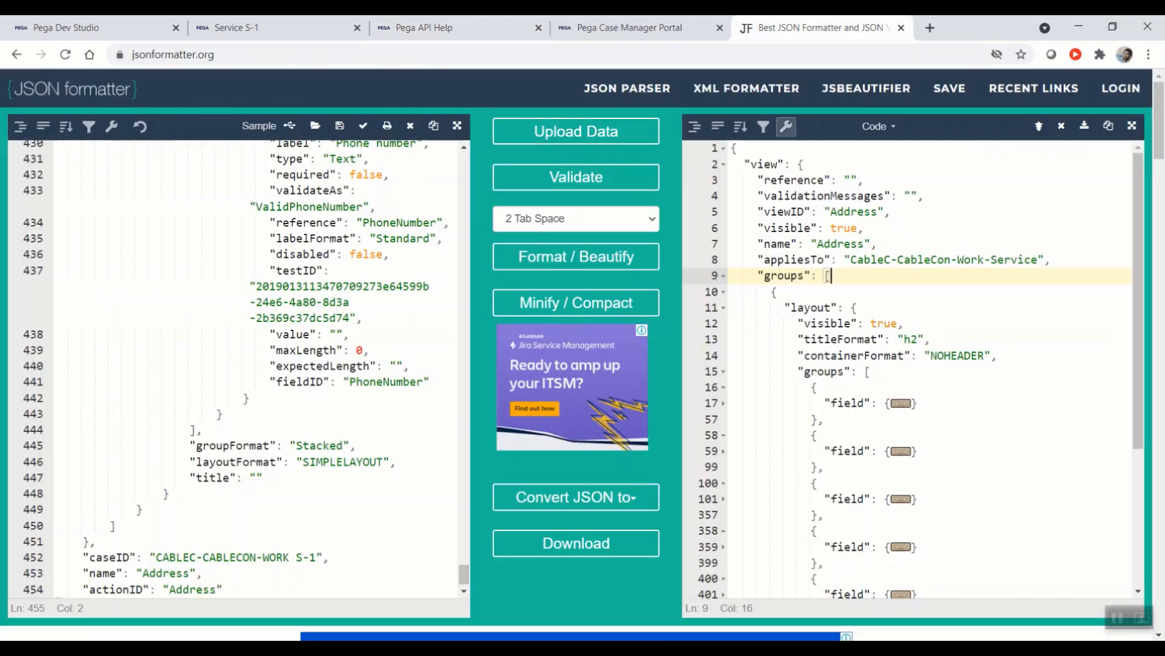
double_click(765, 164)
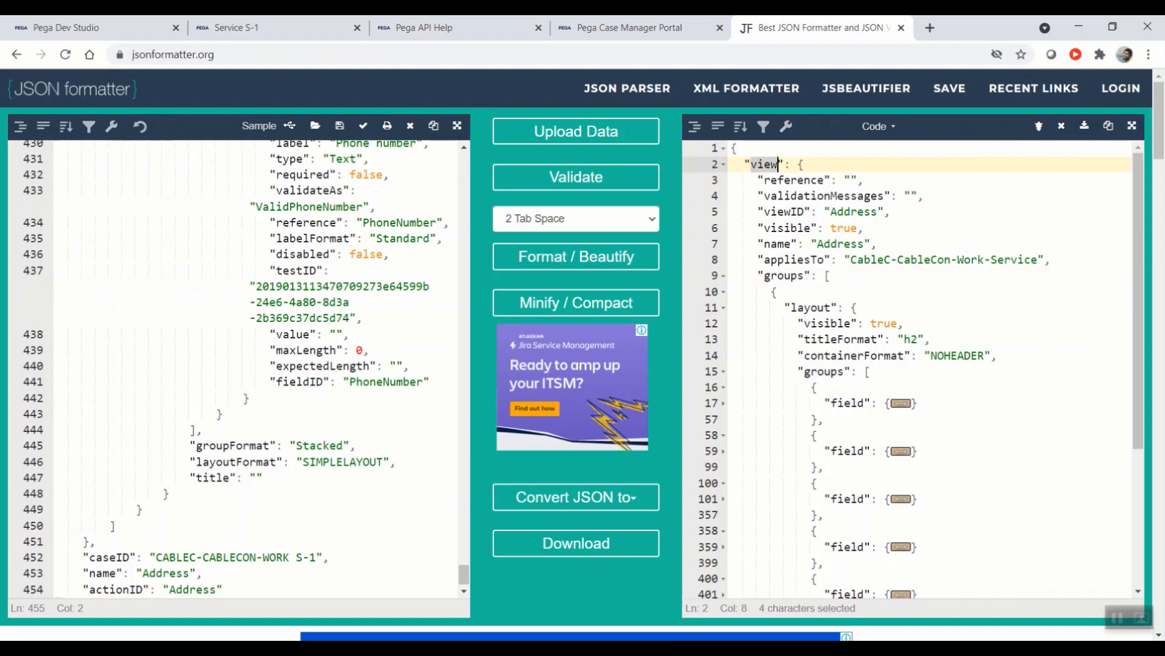
double_click(853, 212)
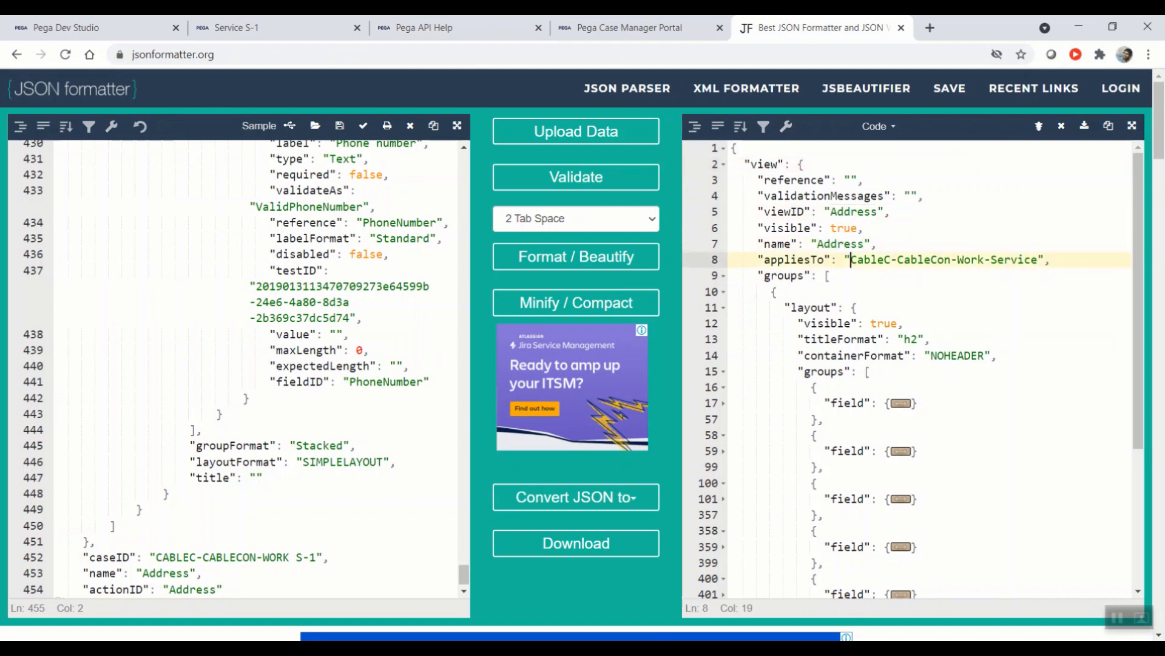
left_click_drag(848, 259, 1036, 260)
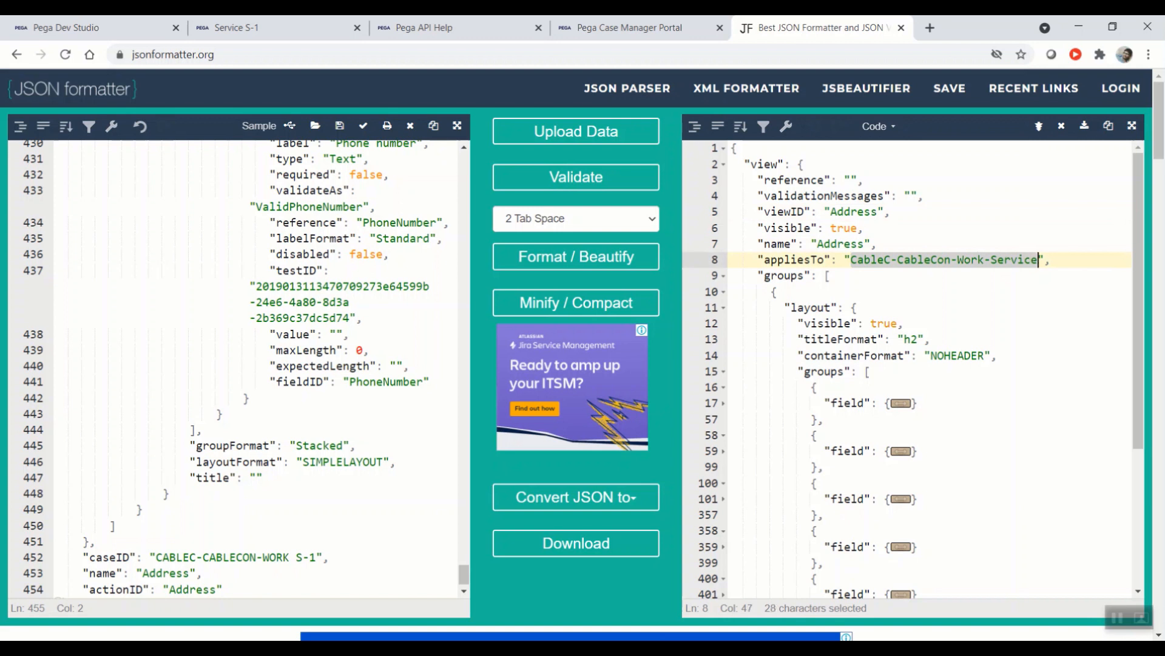
scroll("down", 3)
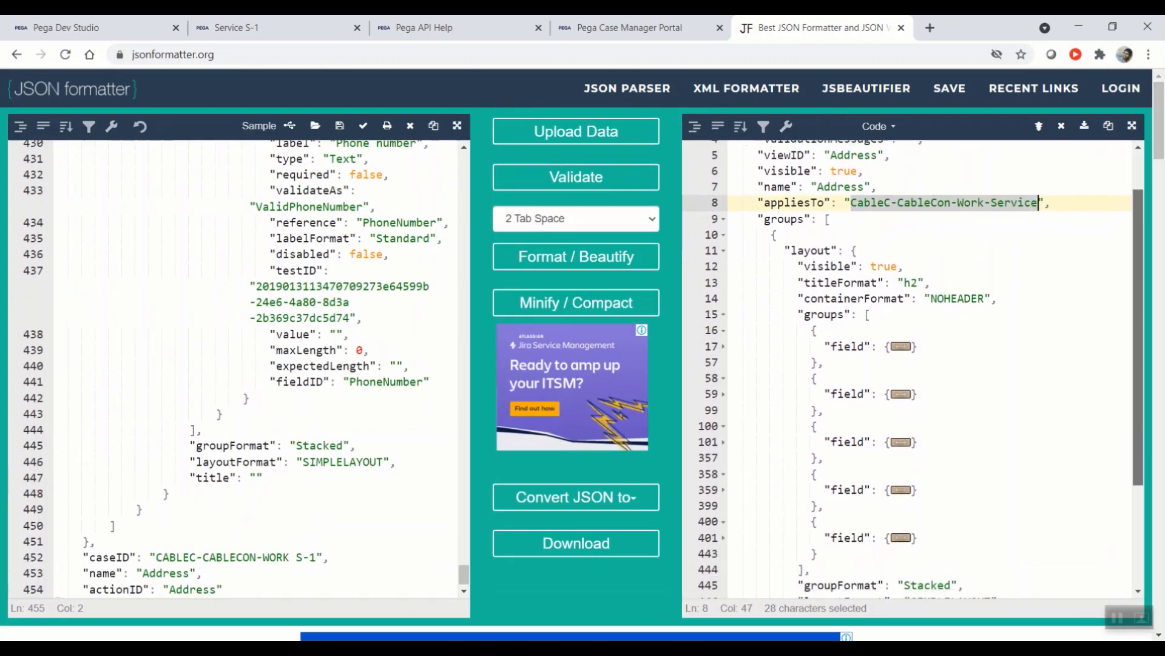
scroll("down", 3)
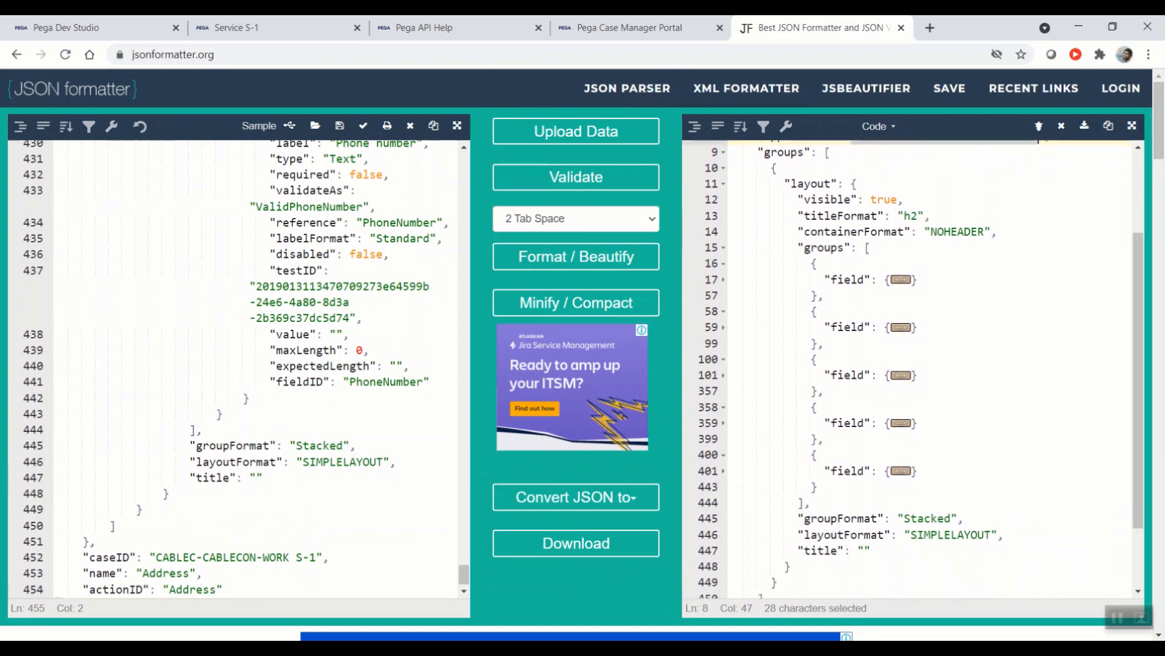
double_click(949, 535)
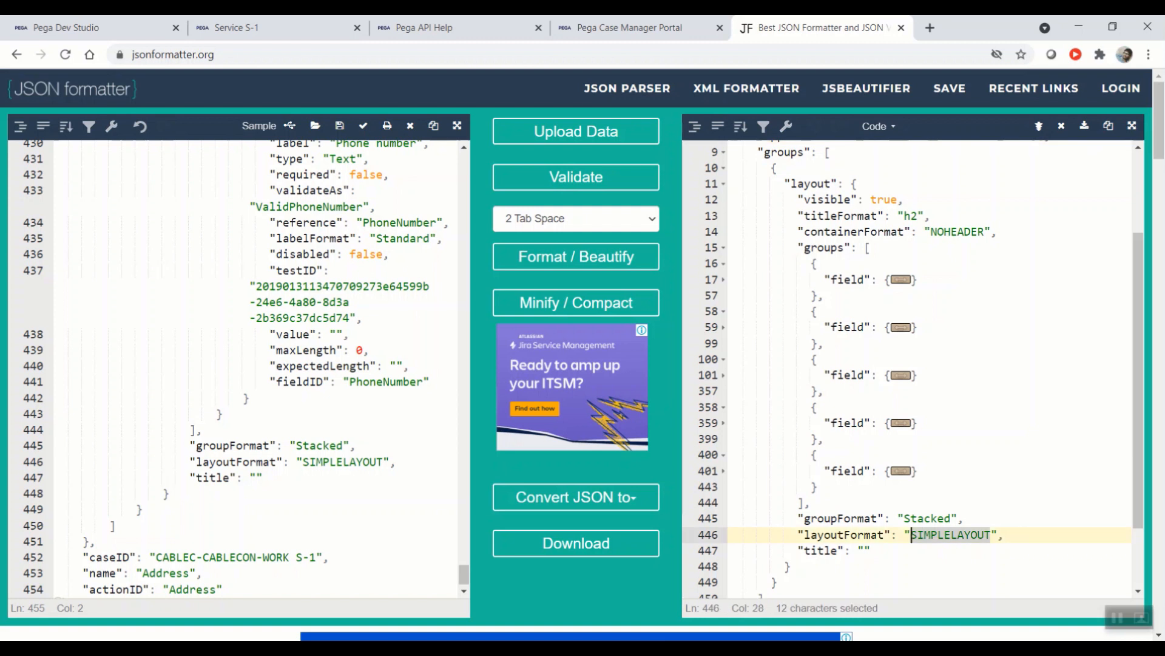
left_click(923, 518)
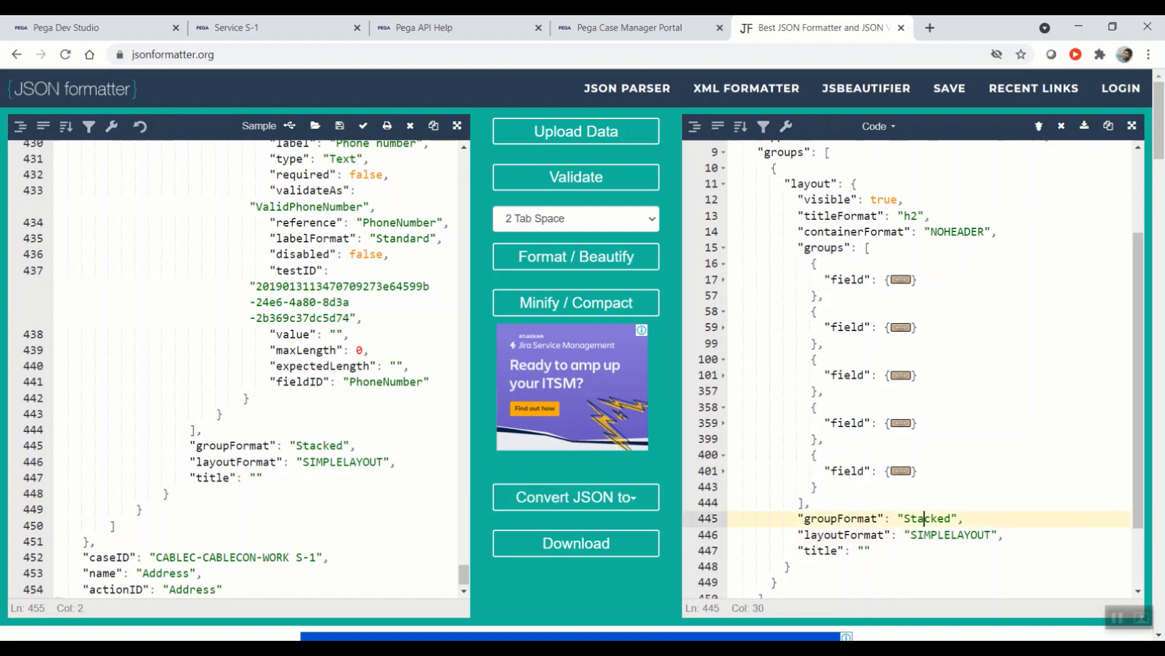
double_click(926, 519)
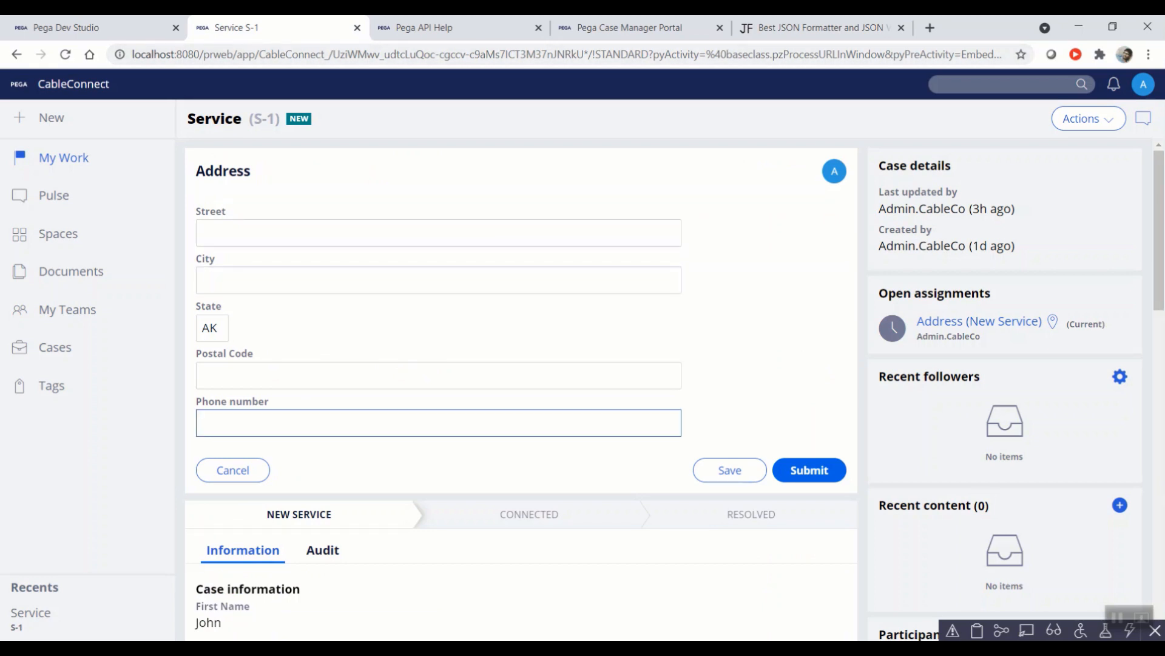
Step: Scroll the Address view JSON and fold its five field objects down to the Stacked group
left_click(821, 28)
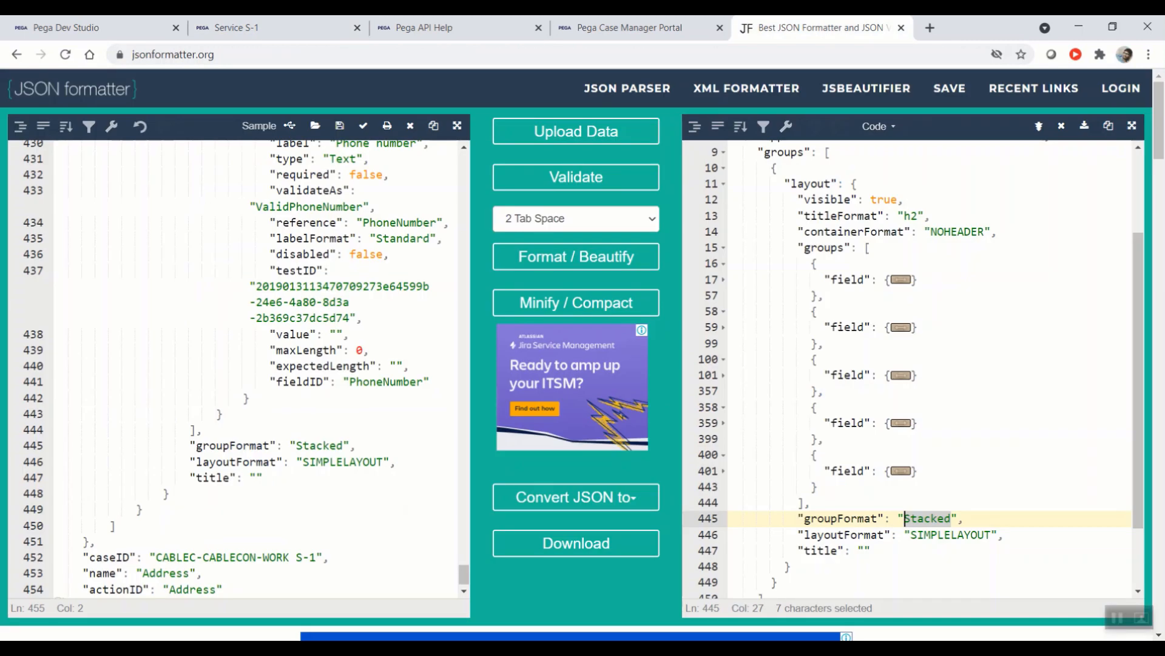
left_click(723, 279)
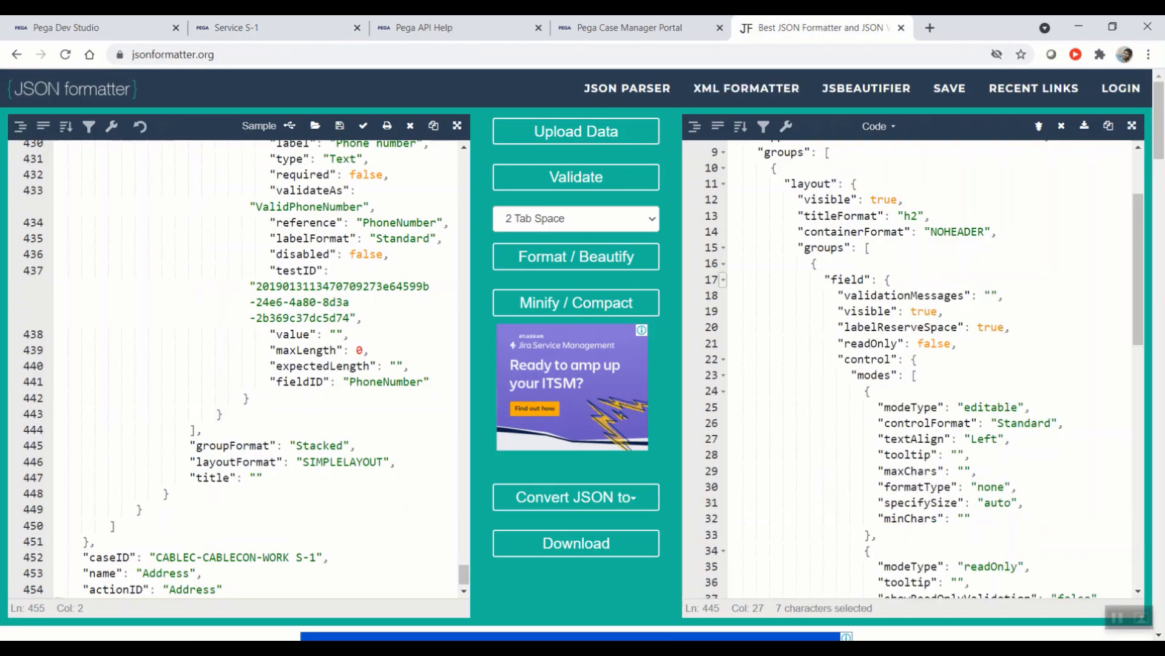
scroll("down", 3)
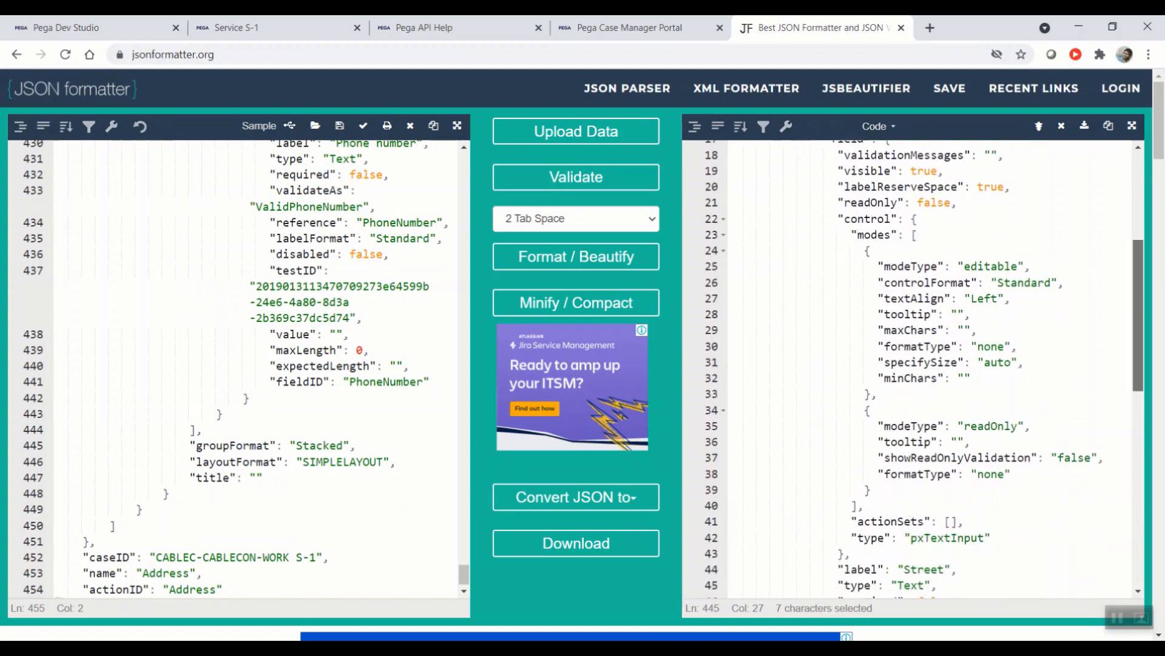
scroll("down", 3)
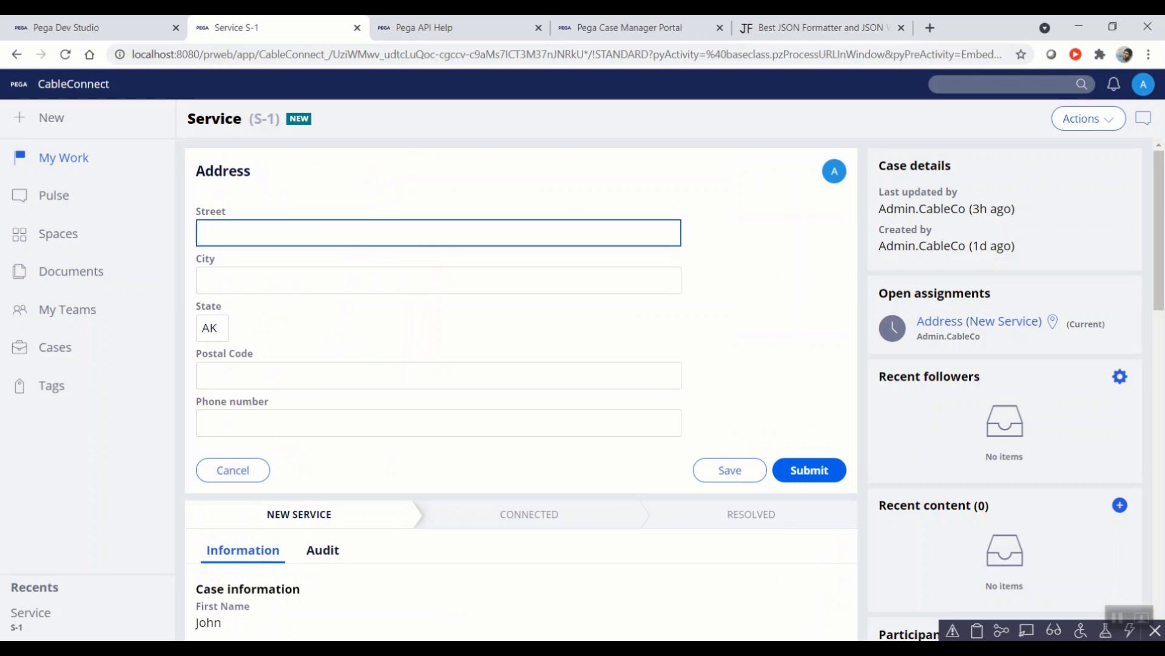
left_click(821, 28)
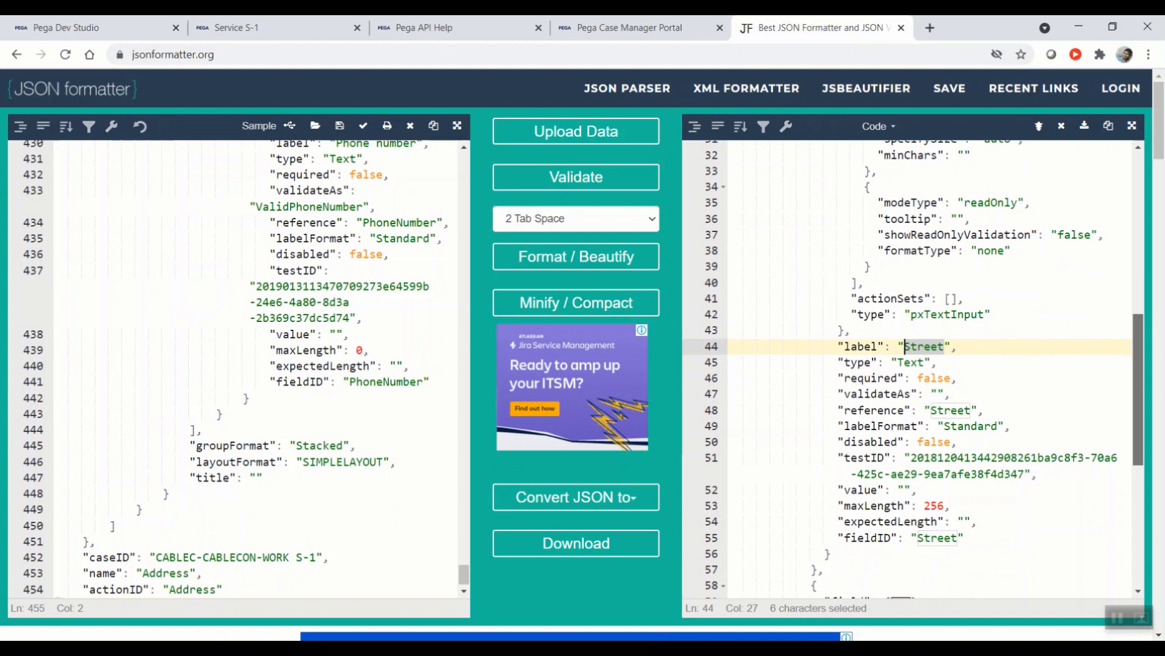
scroll("down", 3)
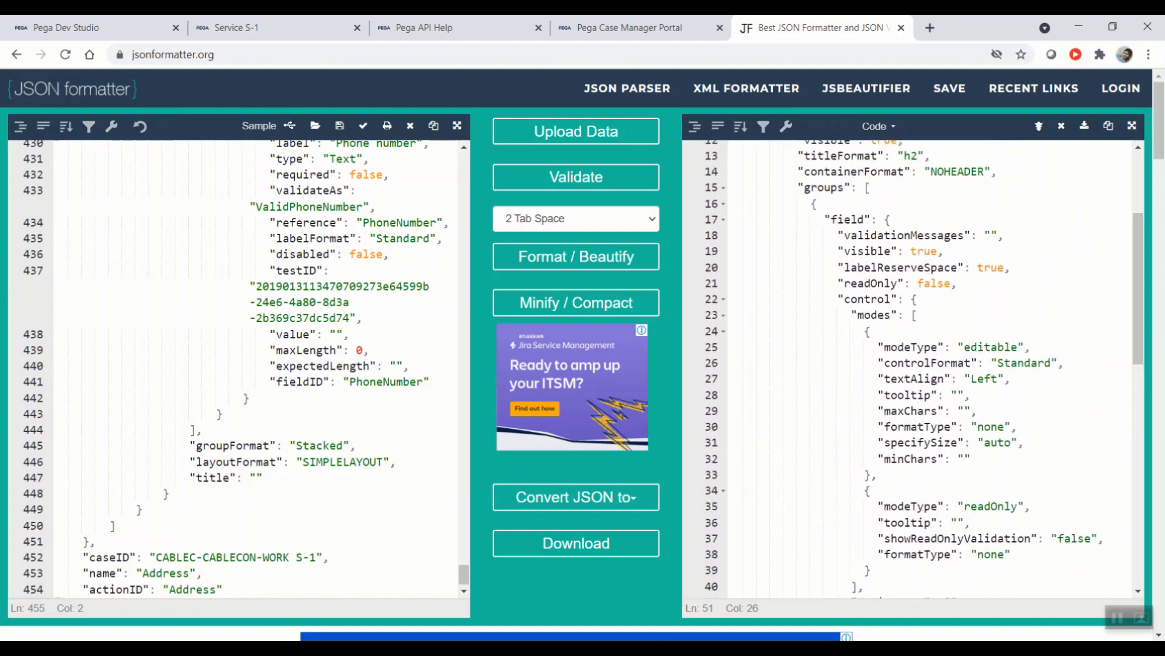
double_click(989, 347)
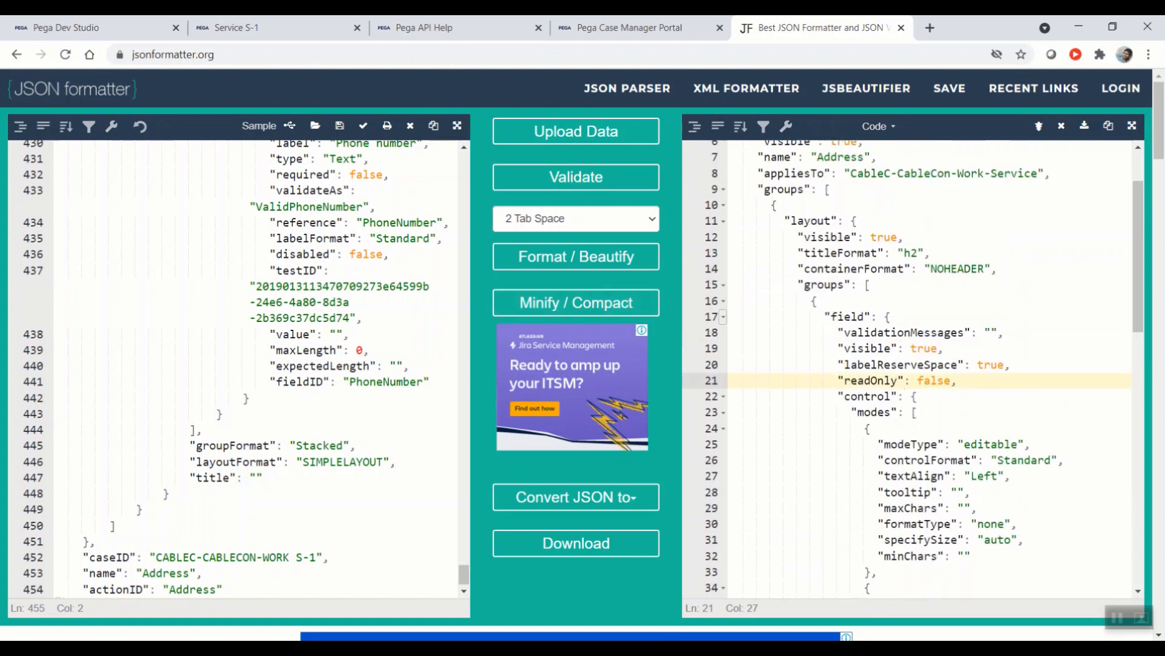
left_click(723, 316)
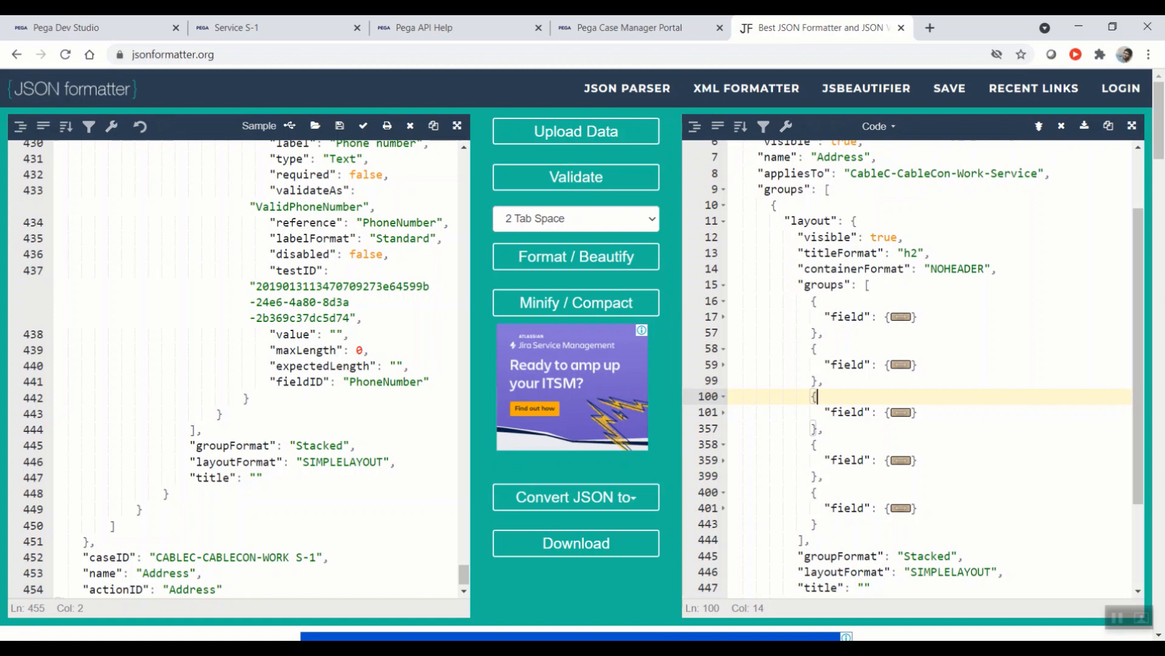
left_click(60, 27)
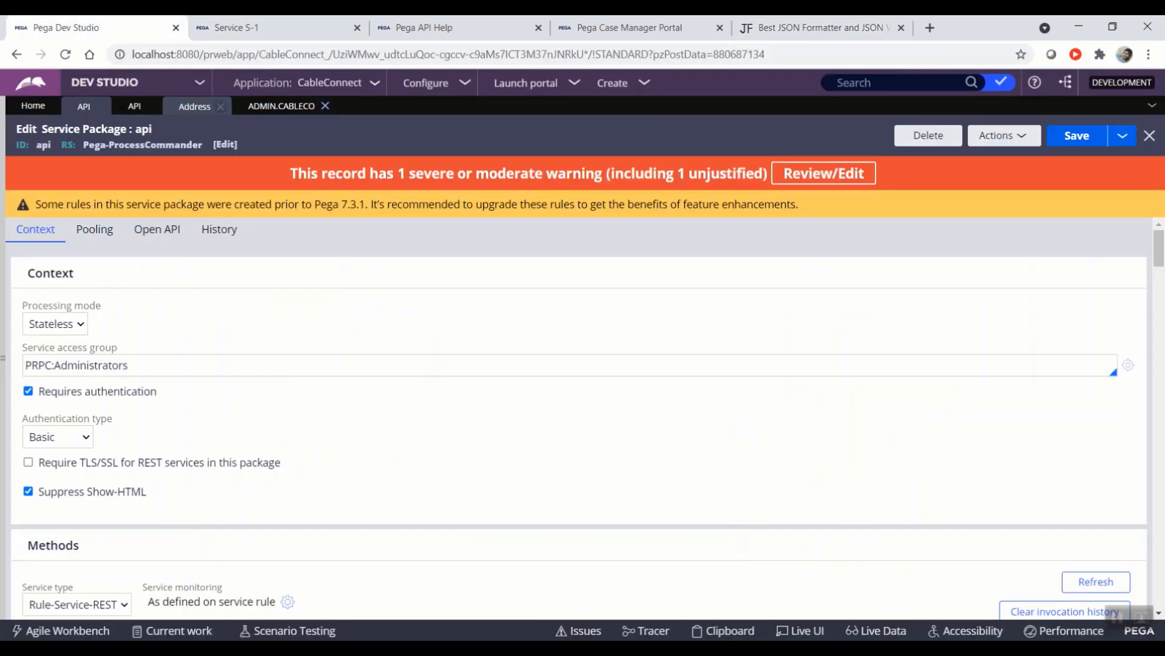
Step: Switch the Address section to the 2 Column template, State and Postal Code in column B, and save
left_click(195, 105)
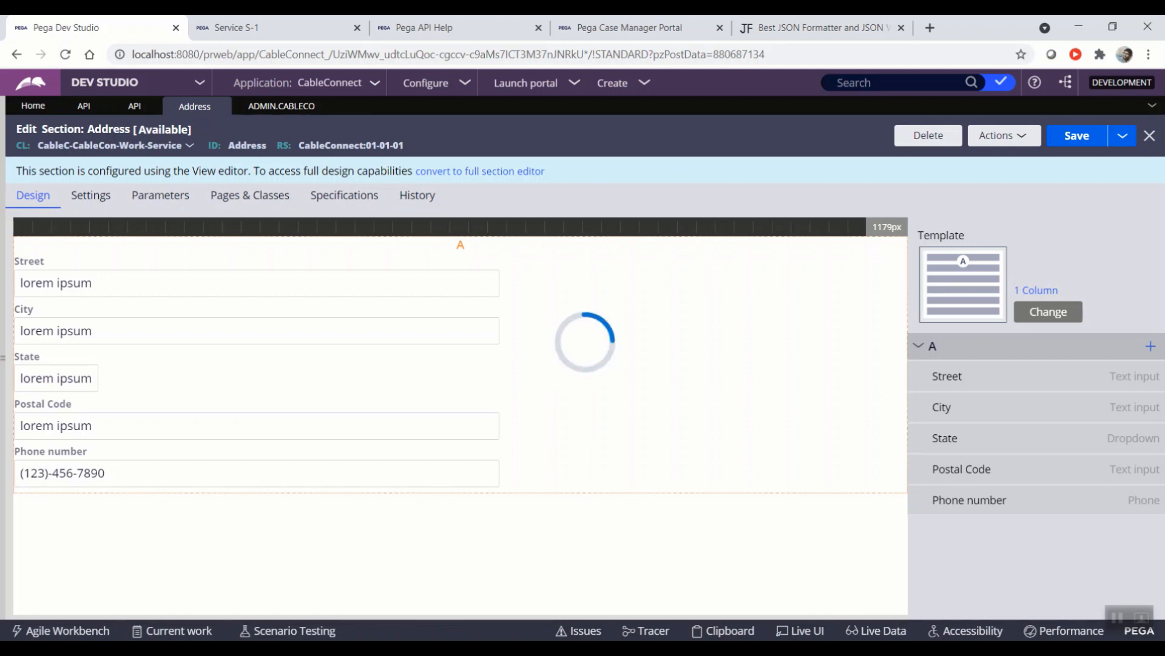
left_click(1048, 311)
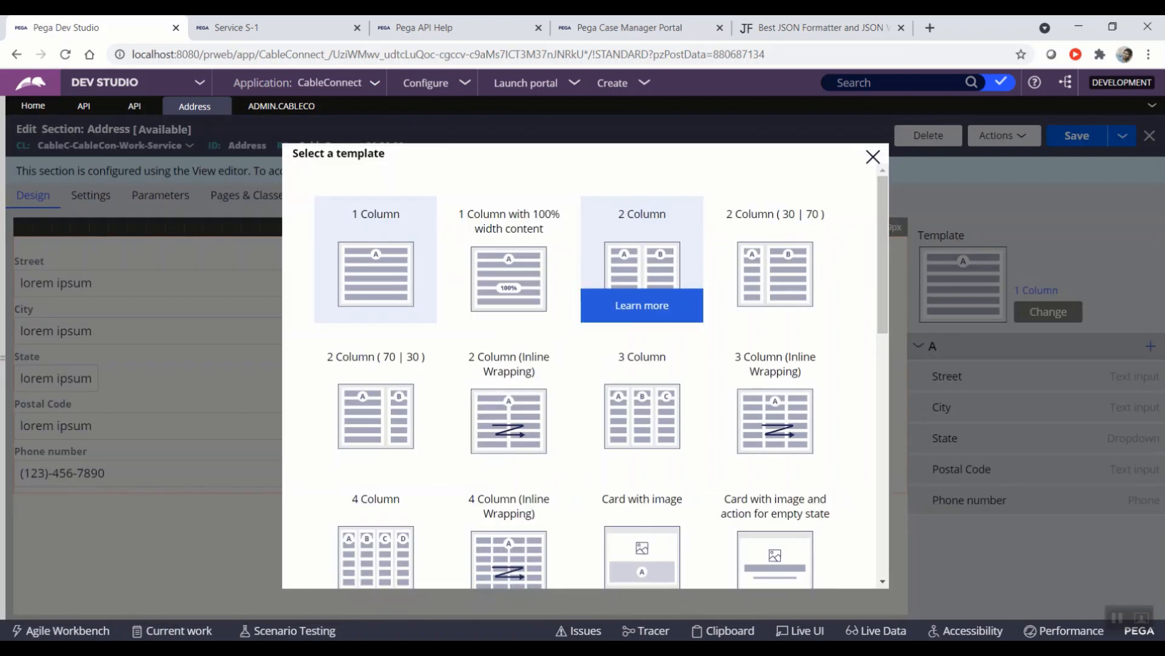
left_click(872, 157)
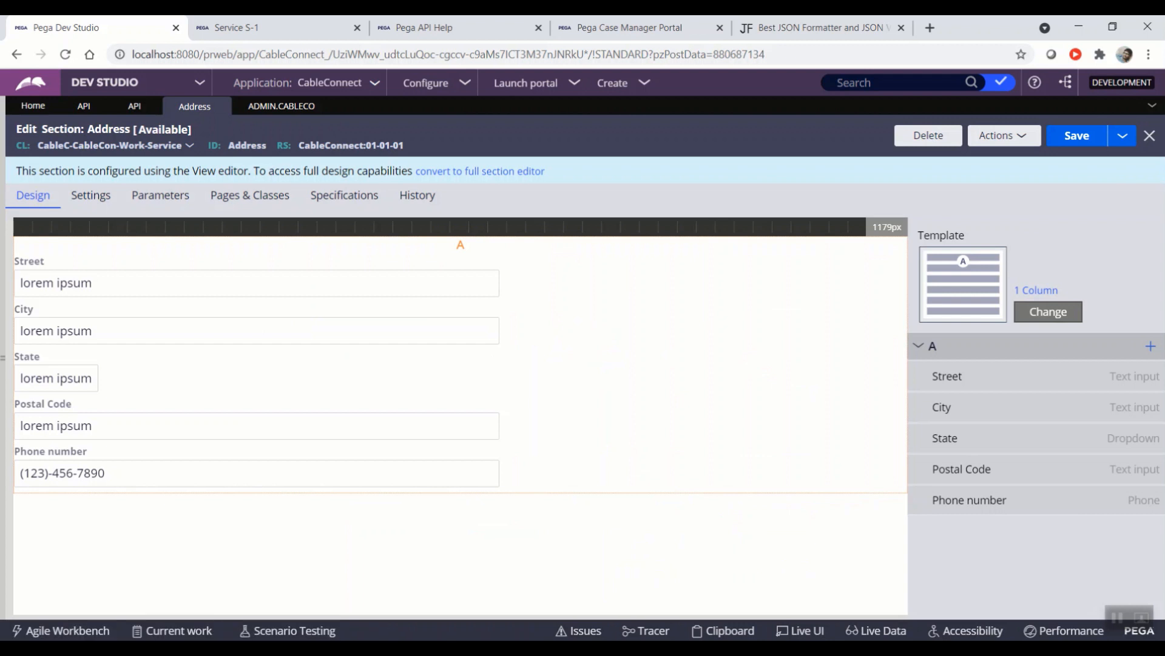
left_click(1048, 312)
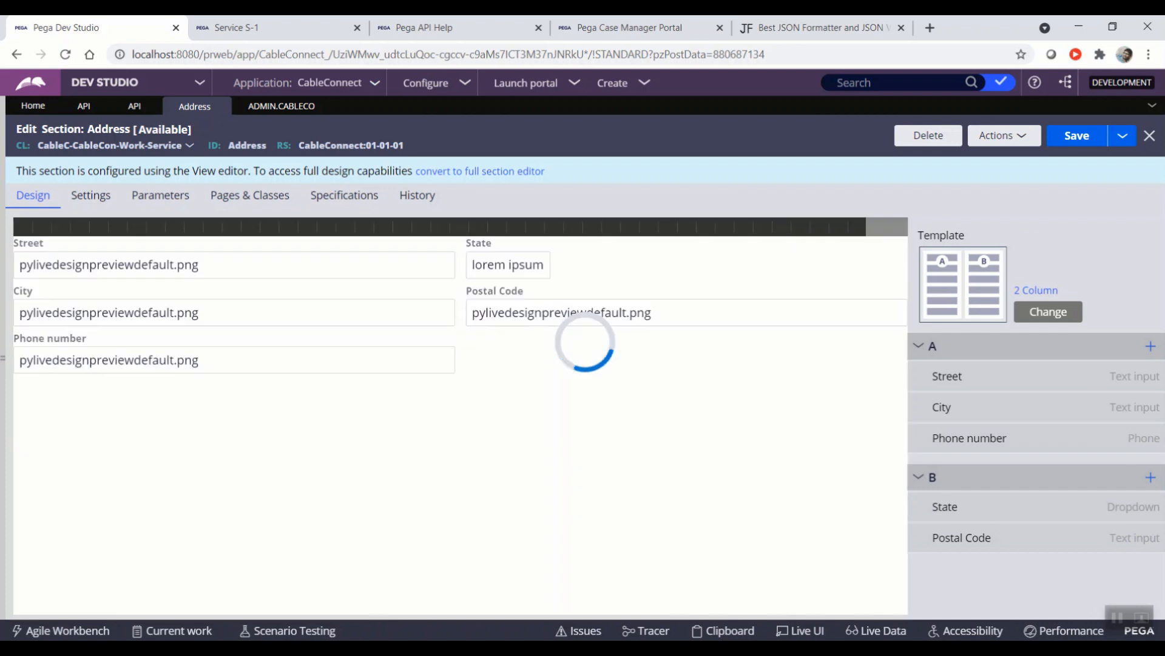
left_click(1077, 134)
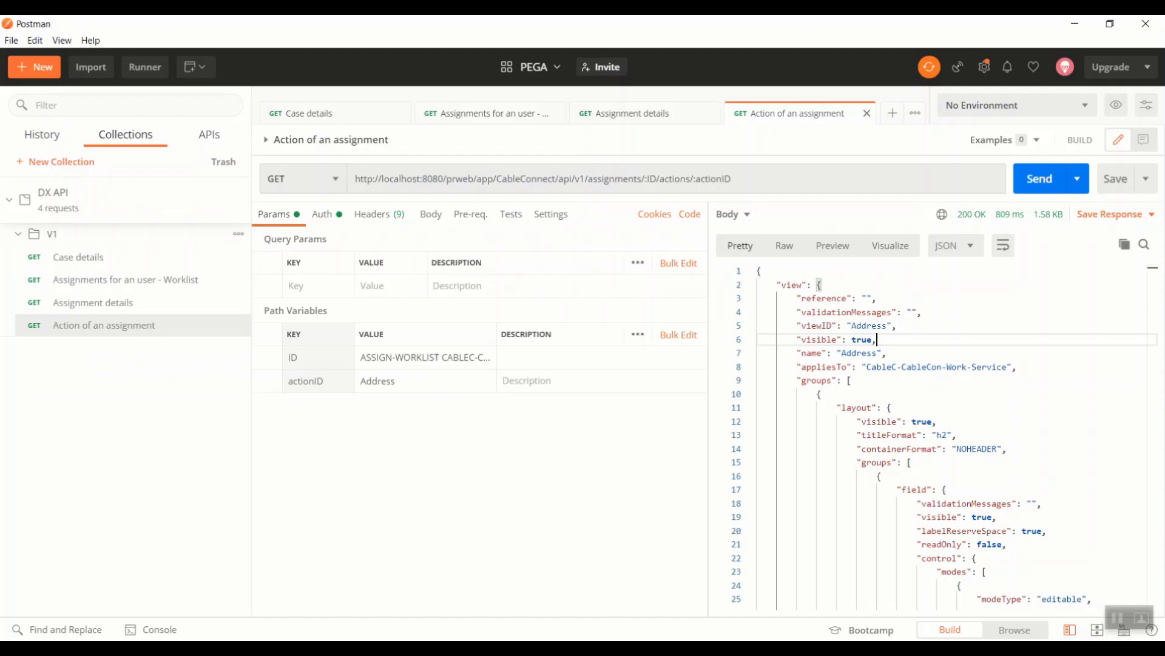
Step: Re-send the 'Action of an assignment' GET request and copy the new response body
left_click(1041, 178)
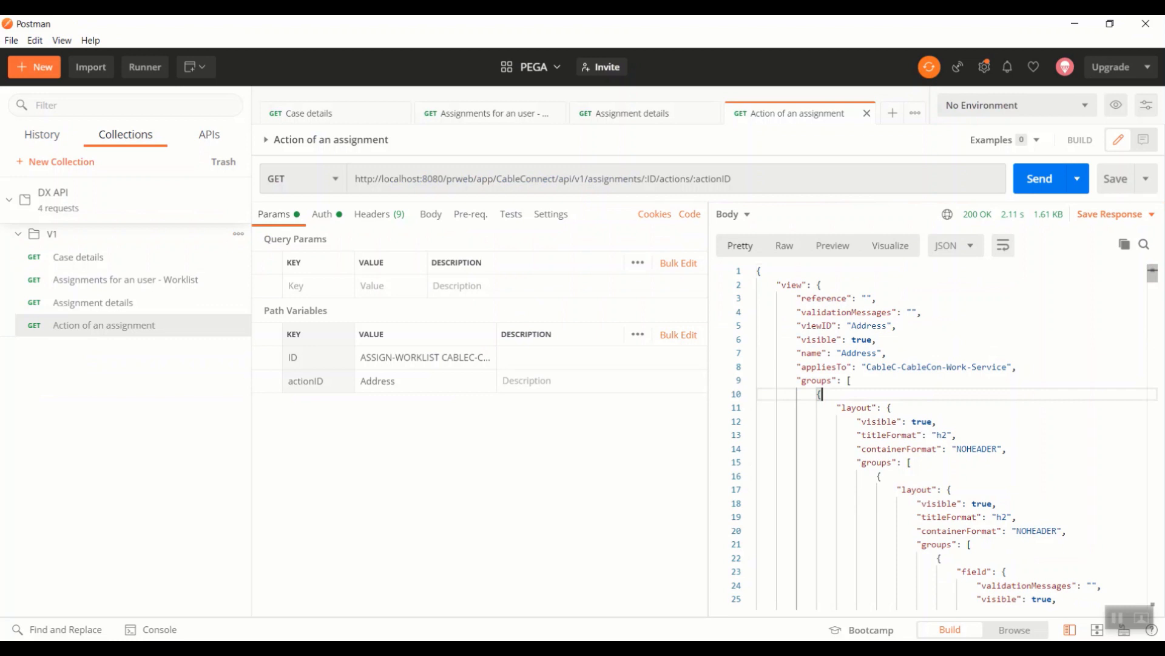
key("alt+tab")
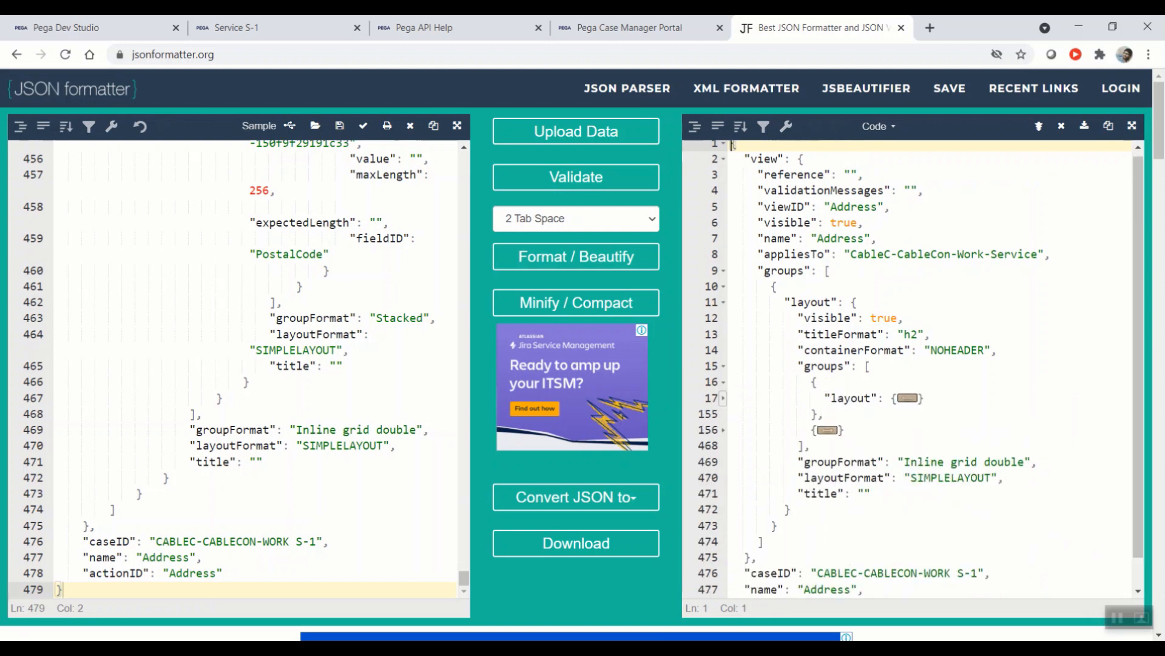
Step: Expand the two Stacked layouts, three fields and two fields, inside the Inline grid double group
left_click(725, 430)
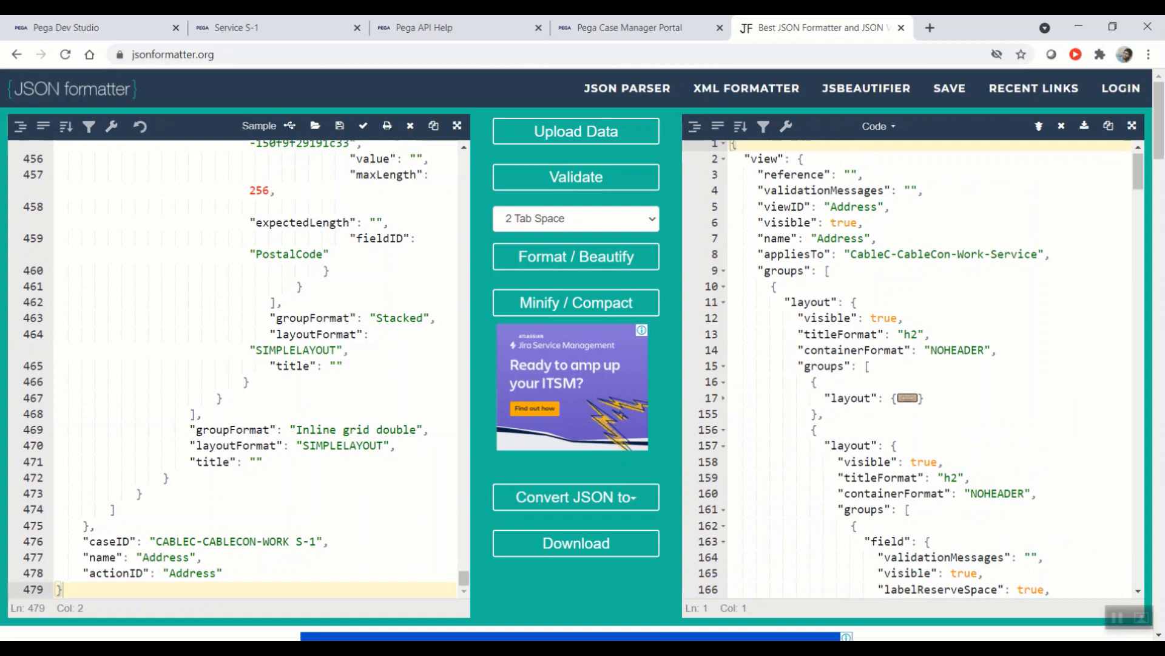
left_click(719, 446)
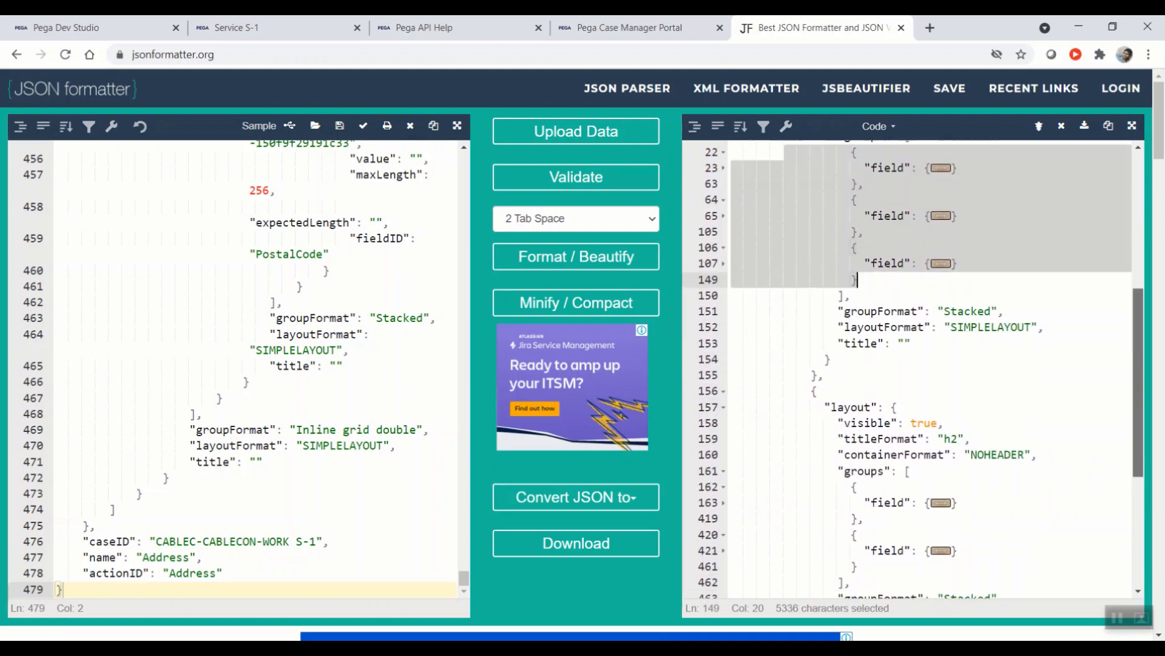
scroll("down", 3)
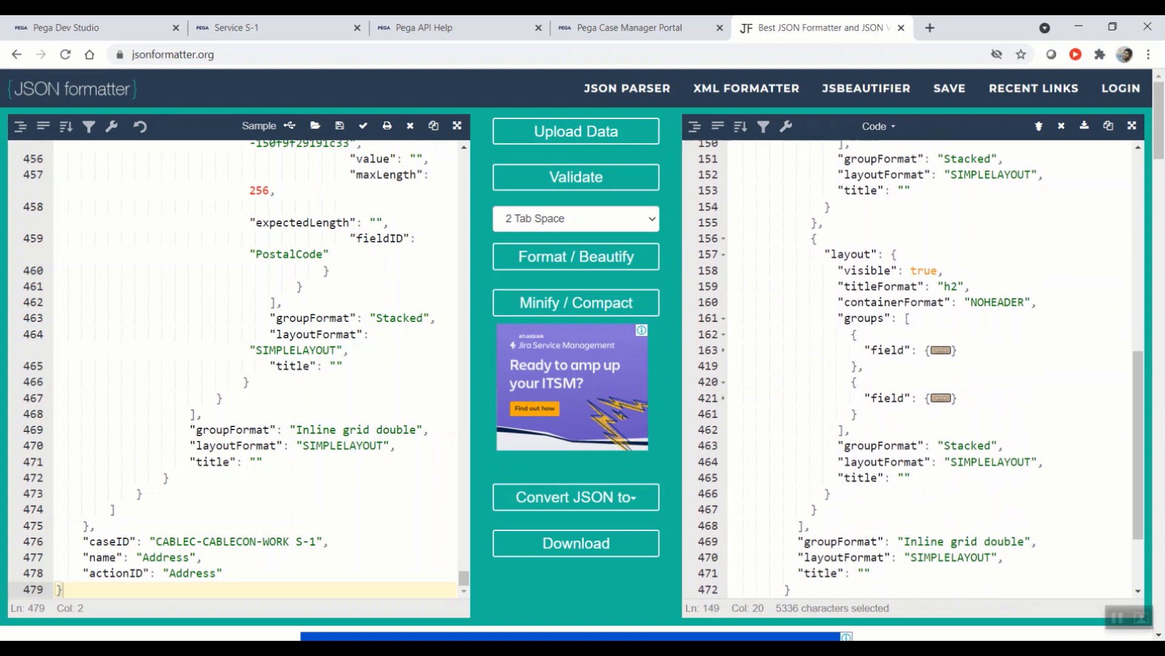
left_click(854, 382)
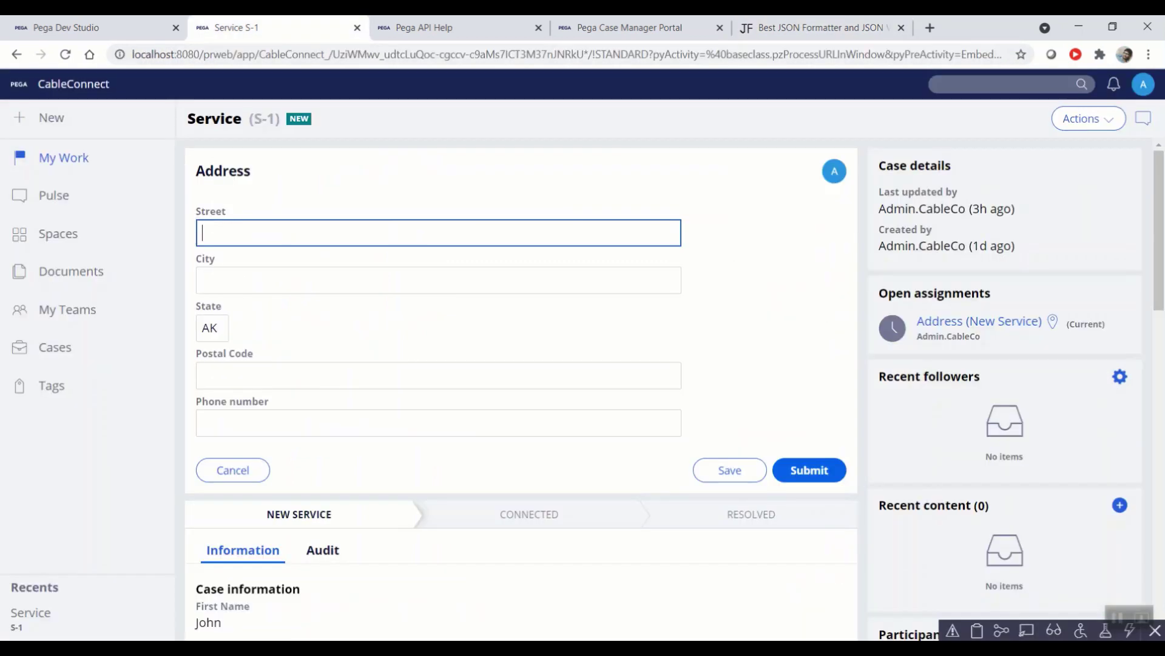
Step: Refresh case S-1 so State and Postal Code show in the Address form's second column
left_click(1088, 118)
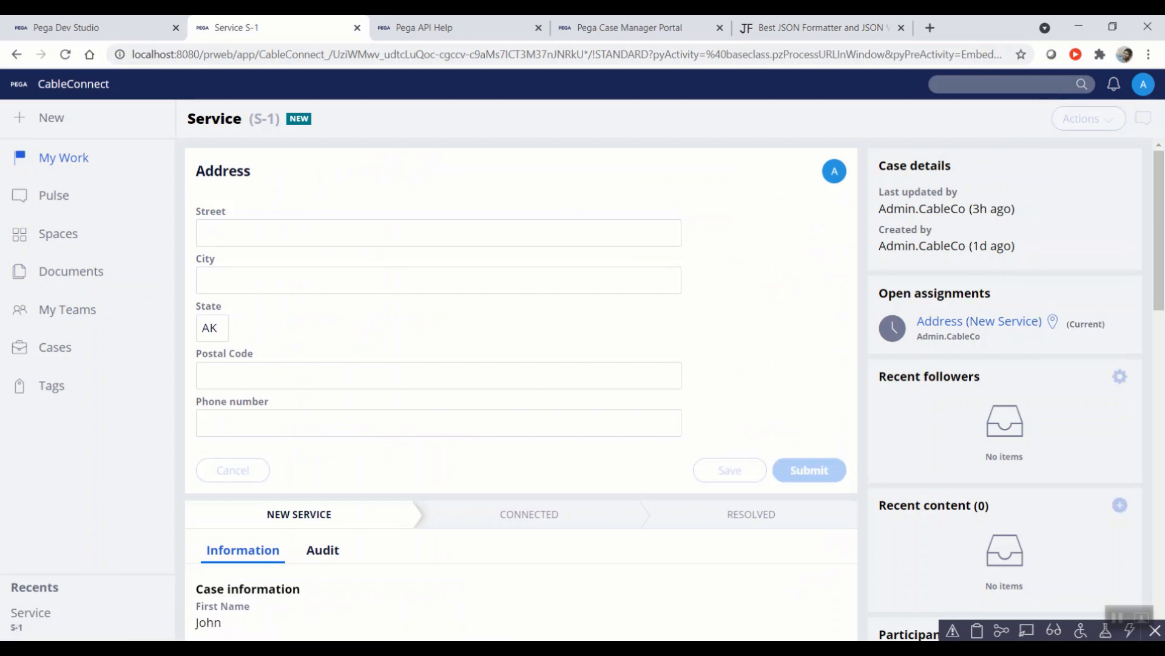
left_click(810, 470)
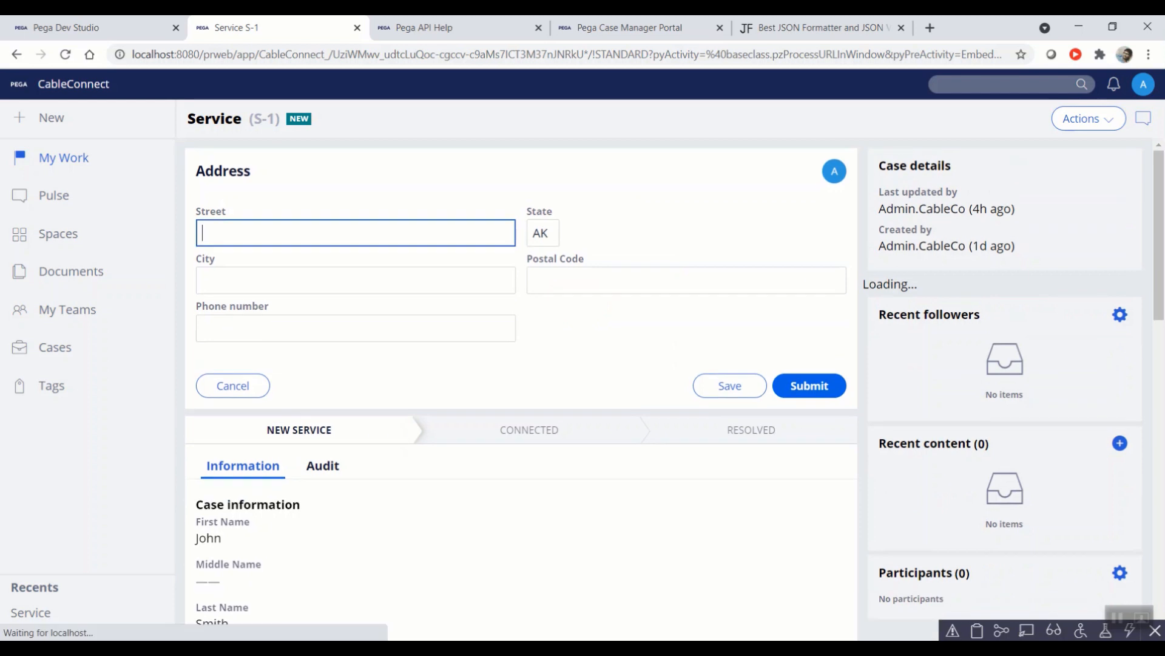
left_click(822, 27)
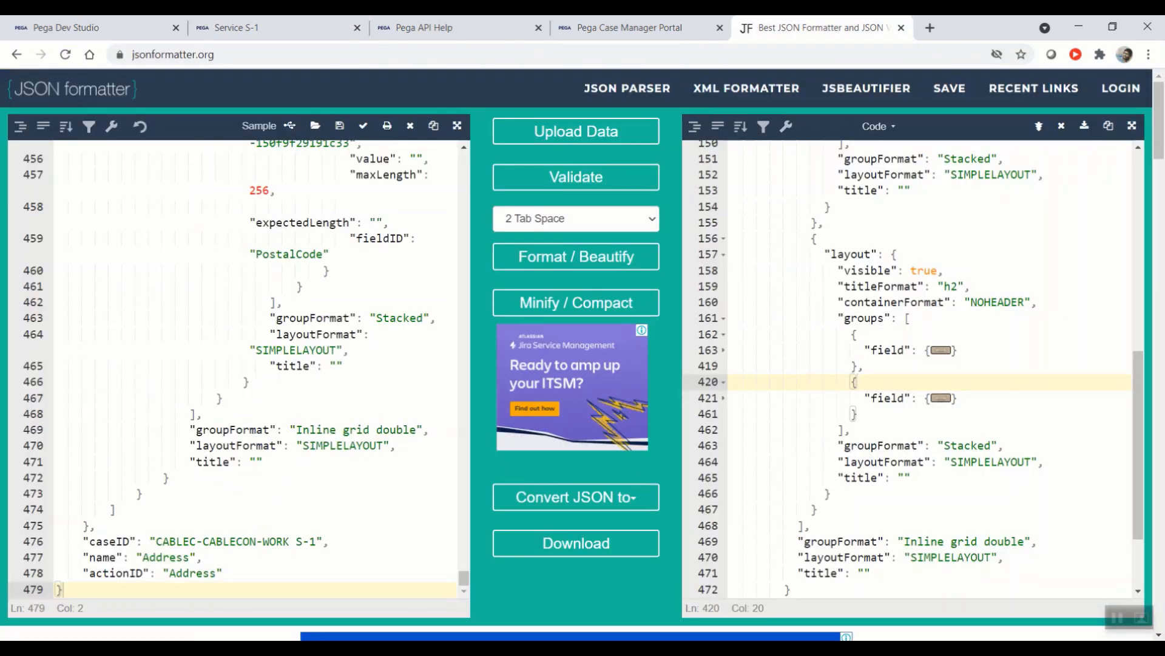